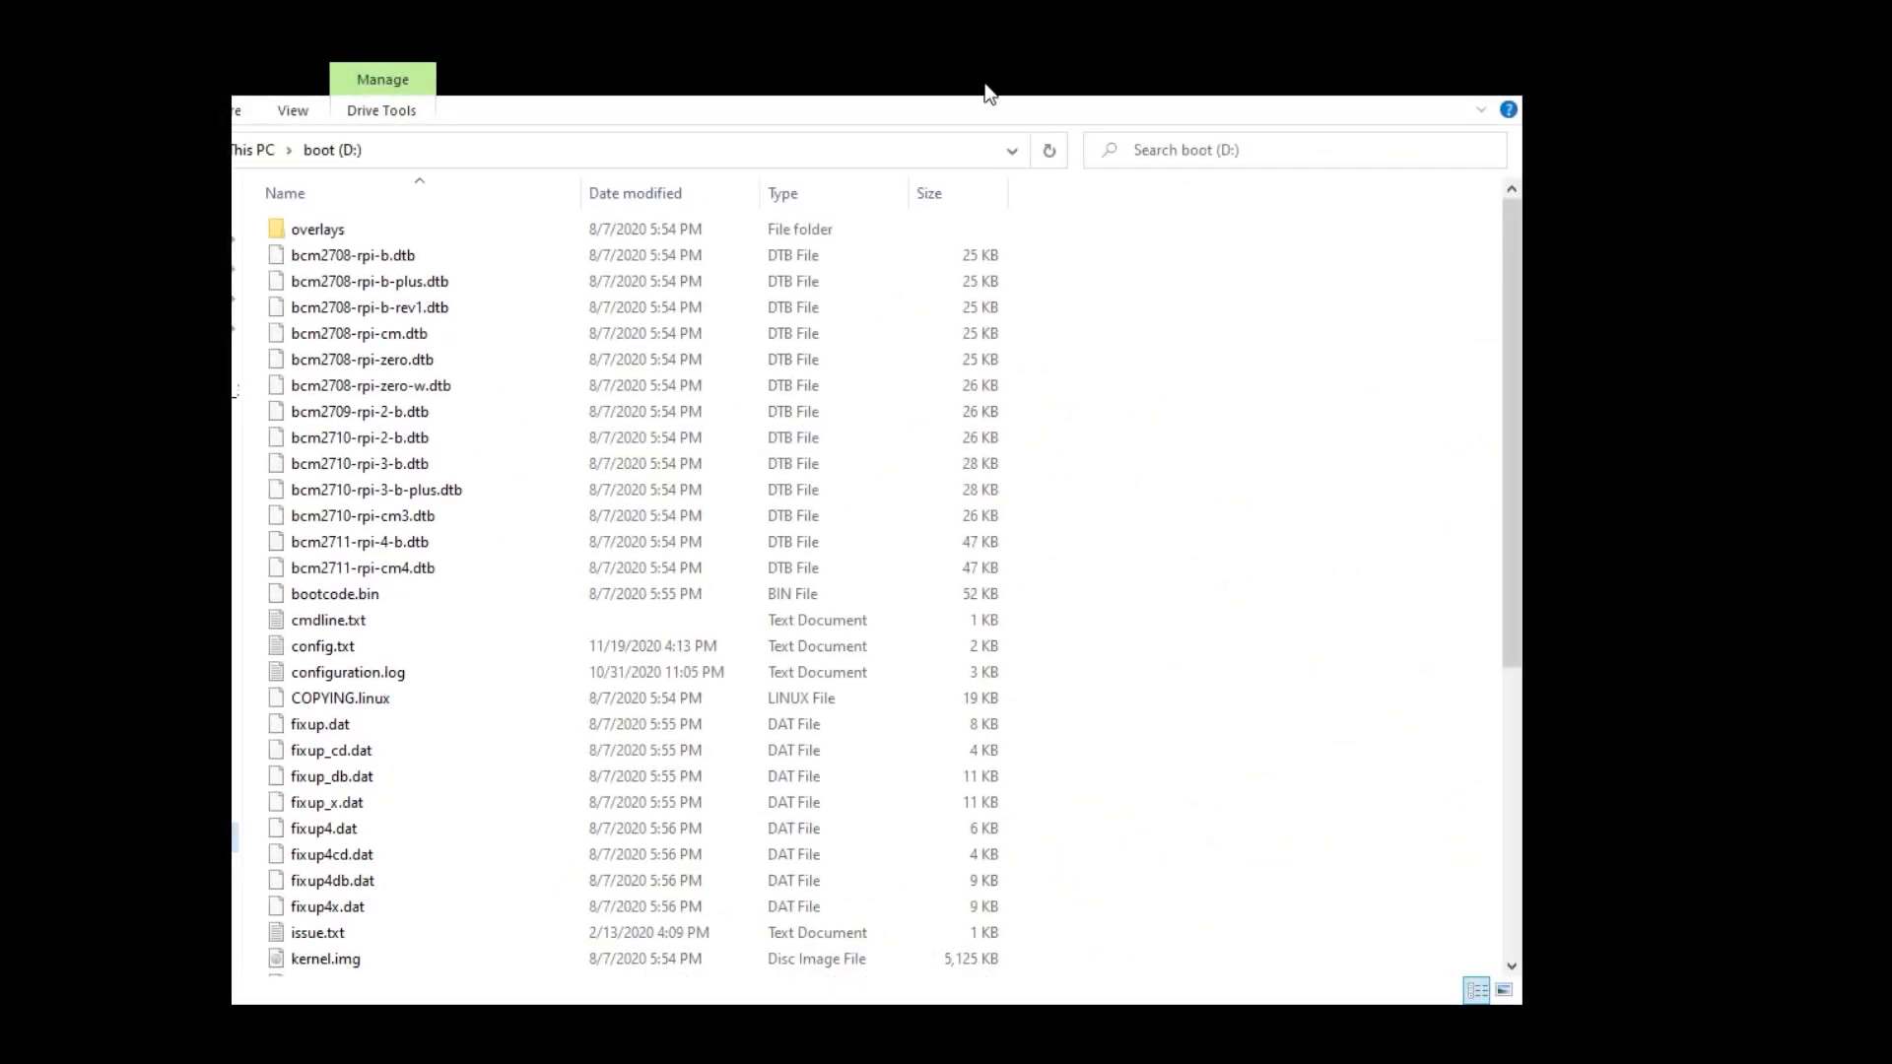
Enter retropie as the host name in the WinSCP login dialog.
left_click(359, 333)
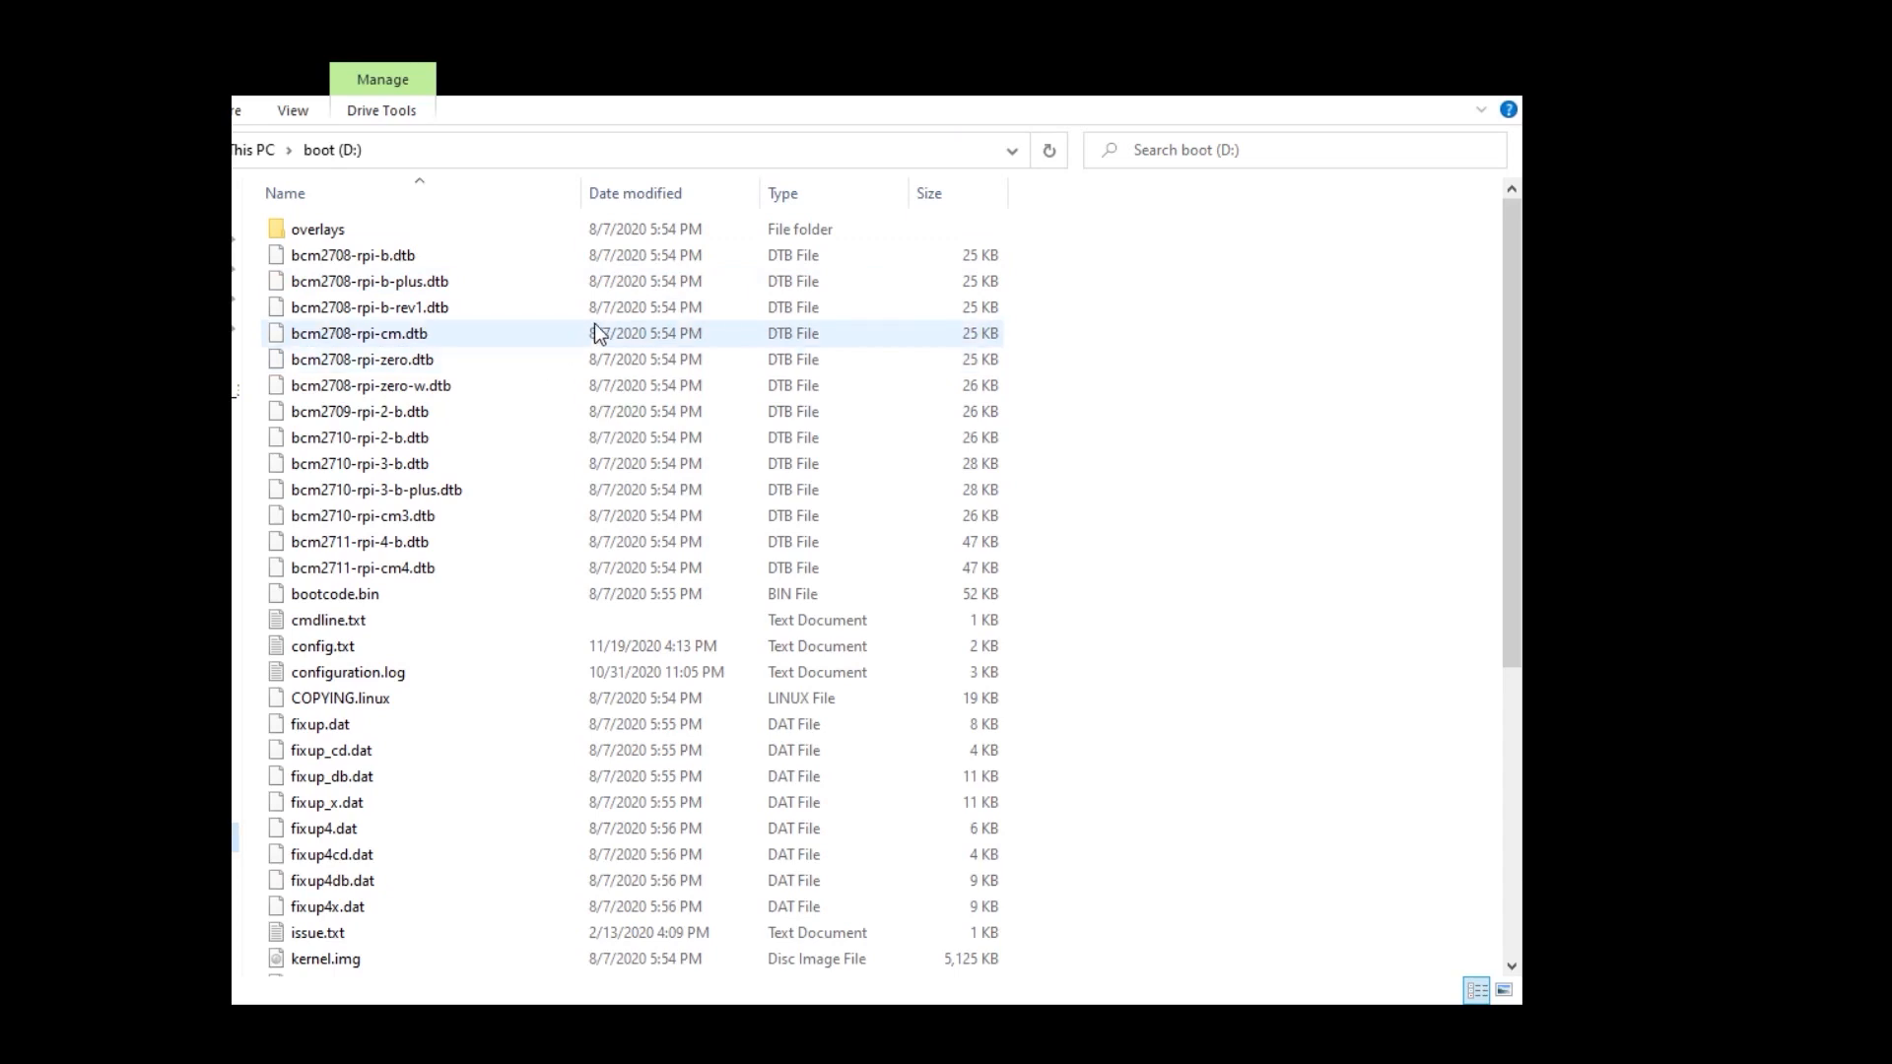
scroll("down", 3)
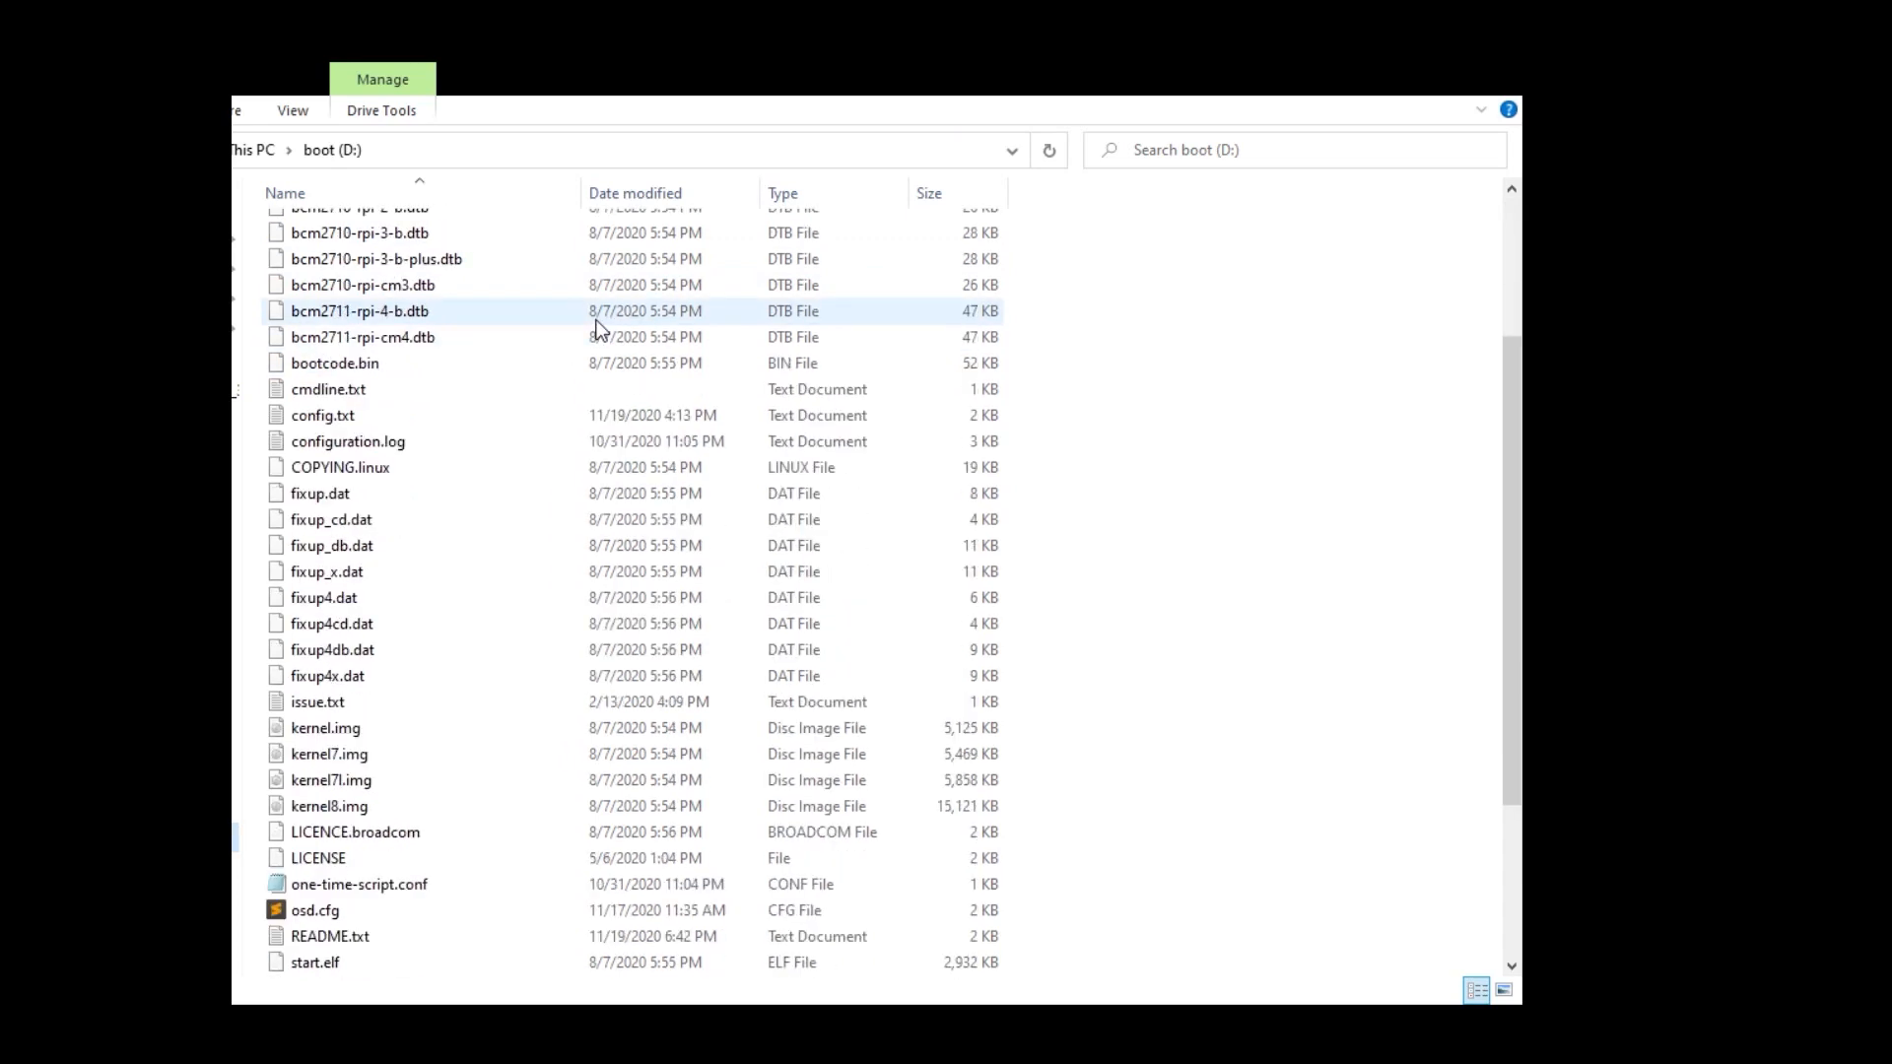
scroll("down", 3)
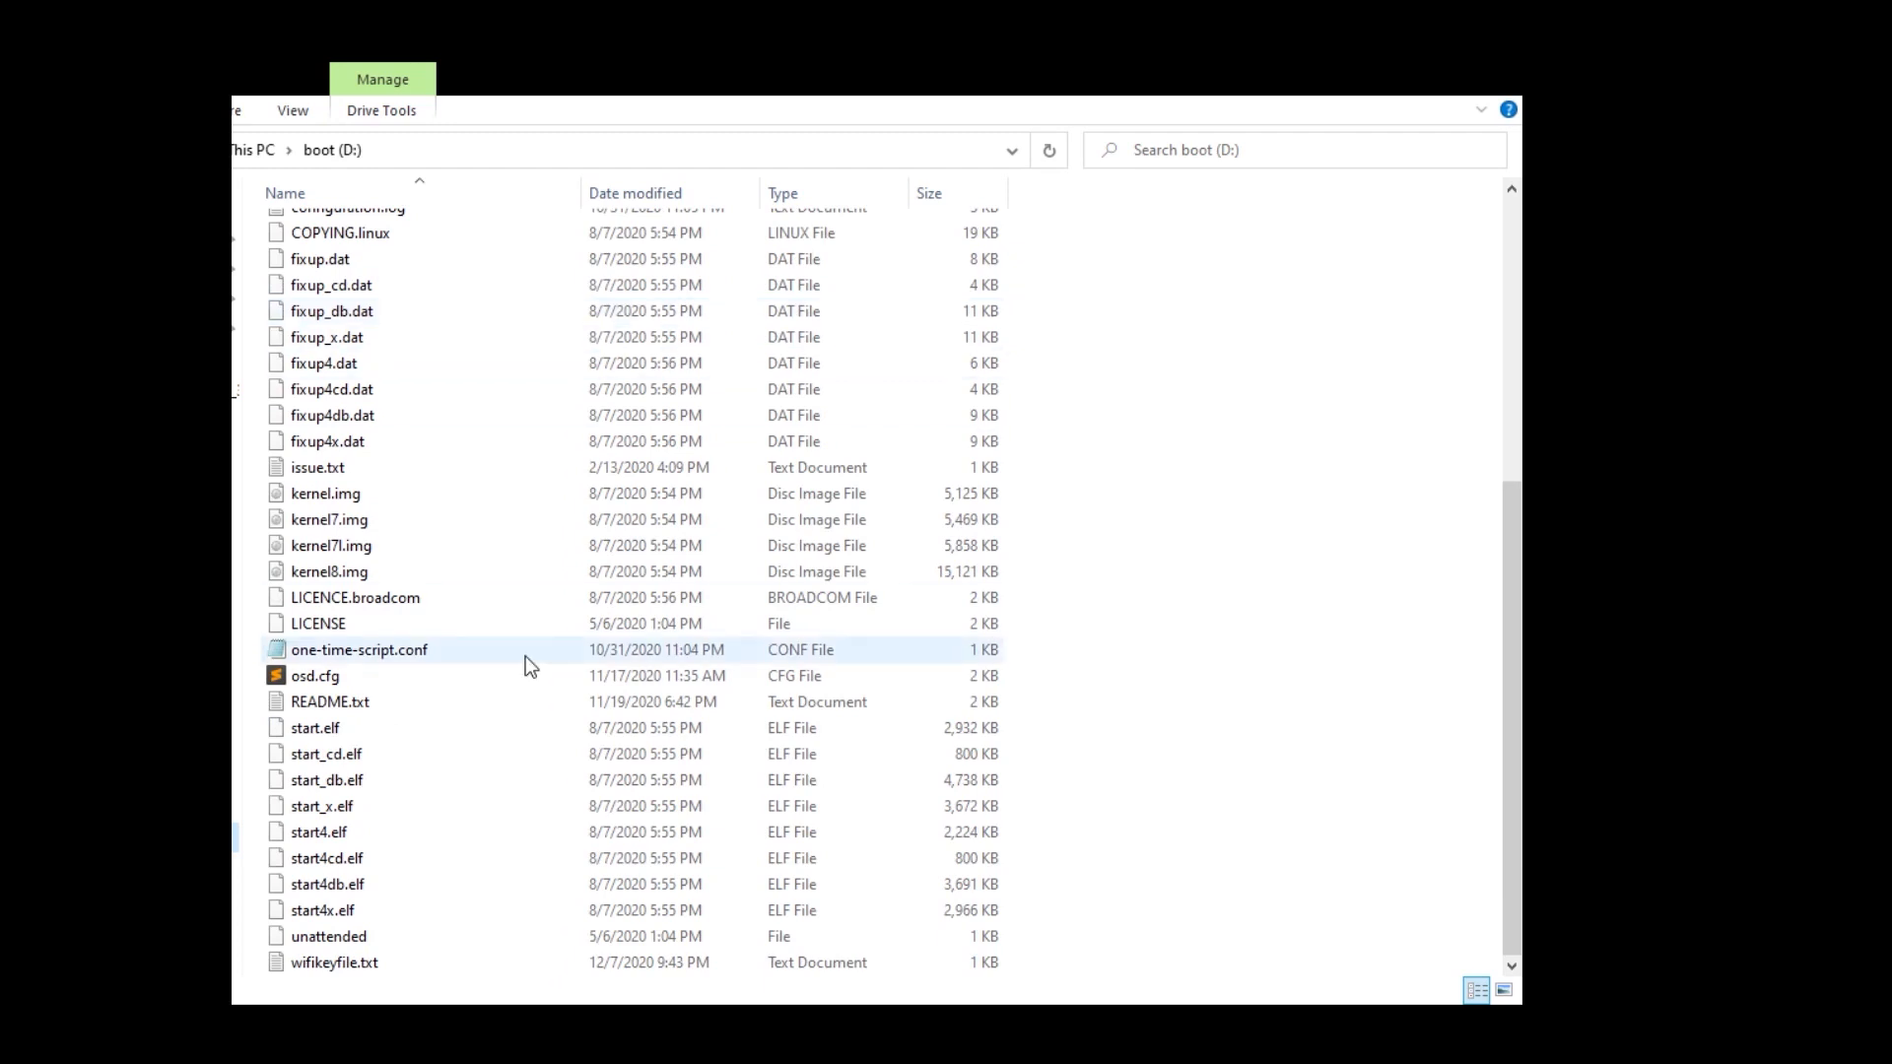
left_click(316, 676)
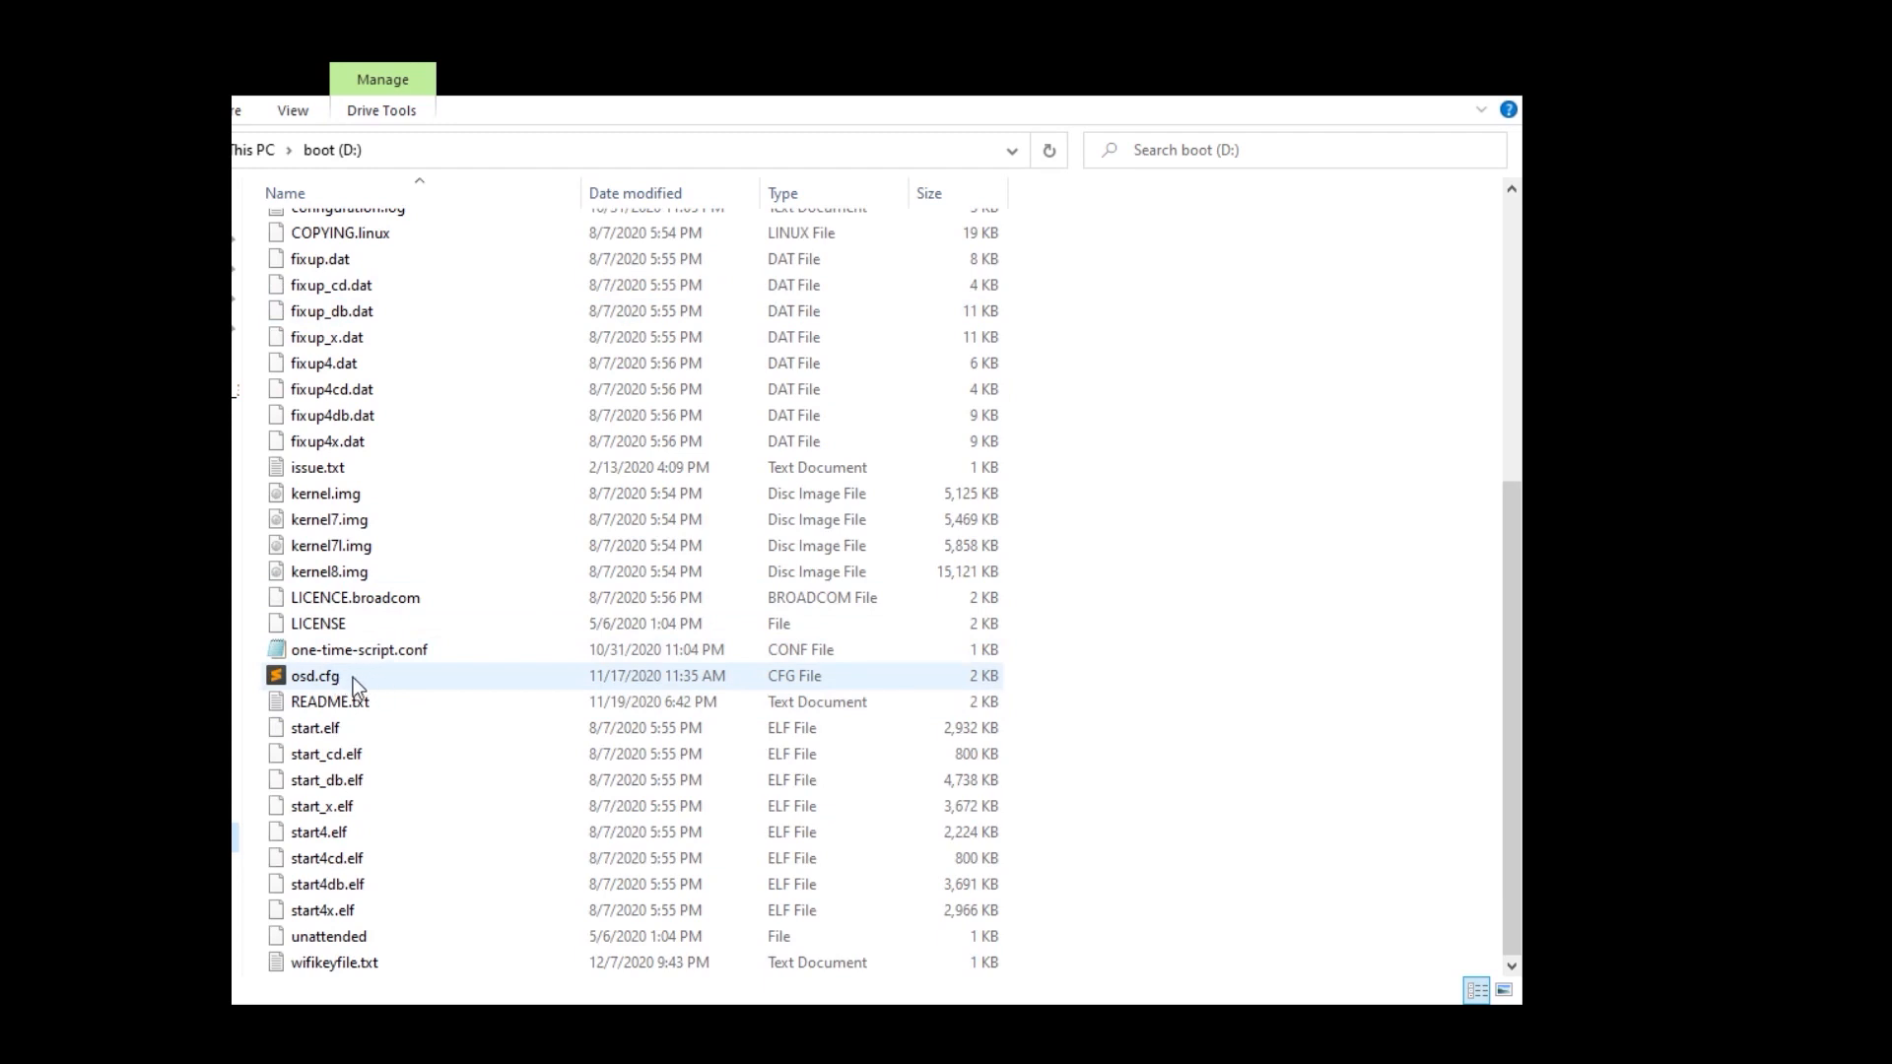
mouse_move(368, 686)
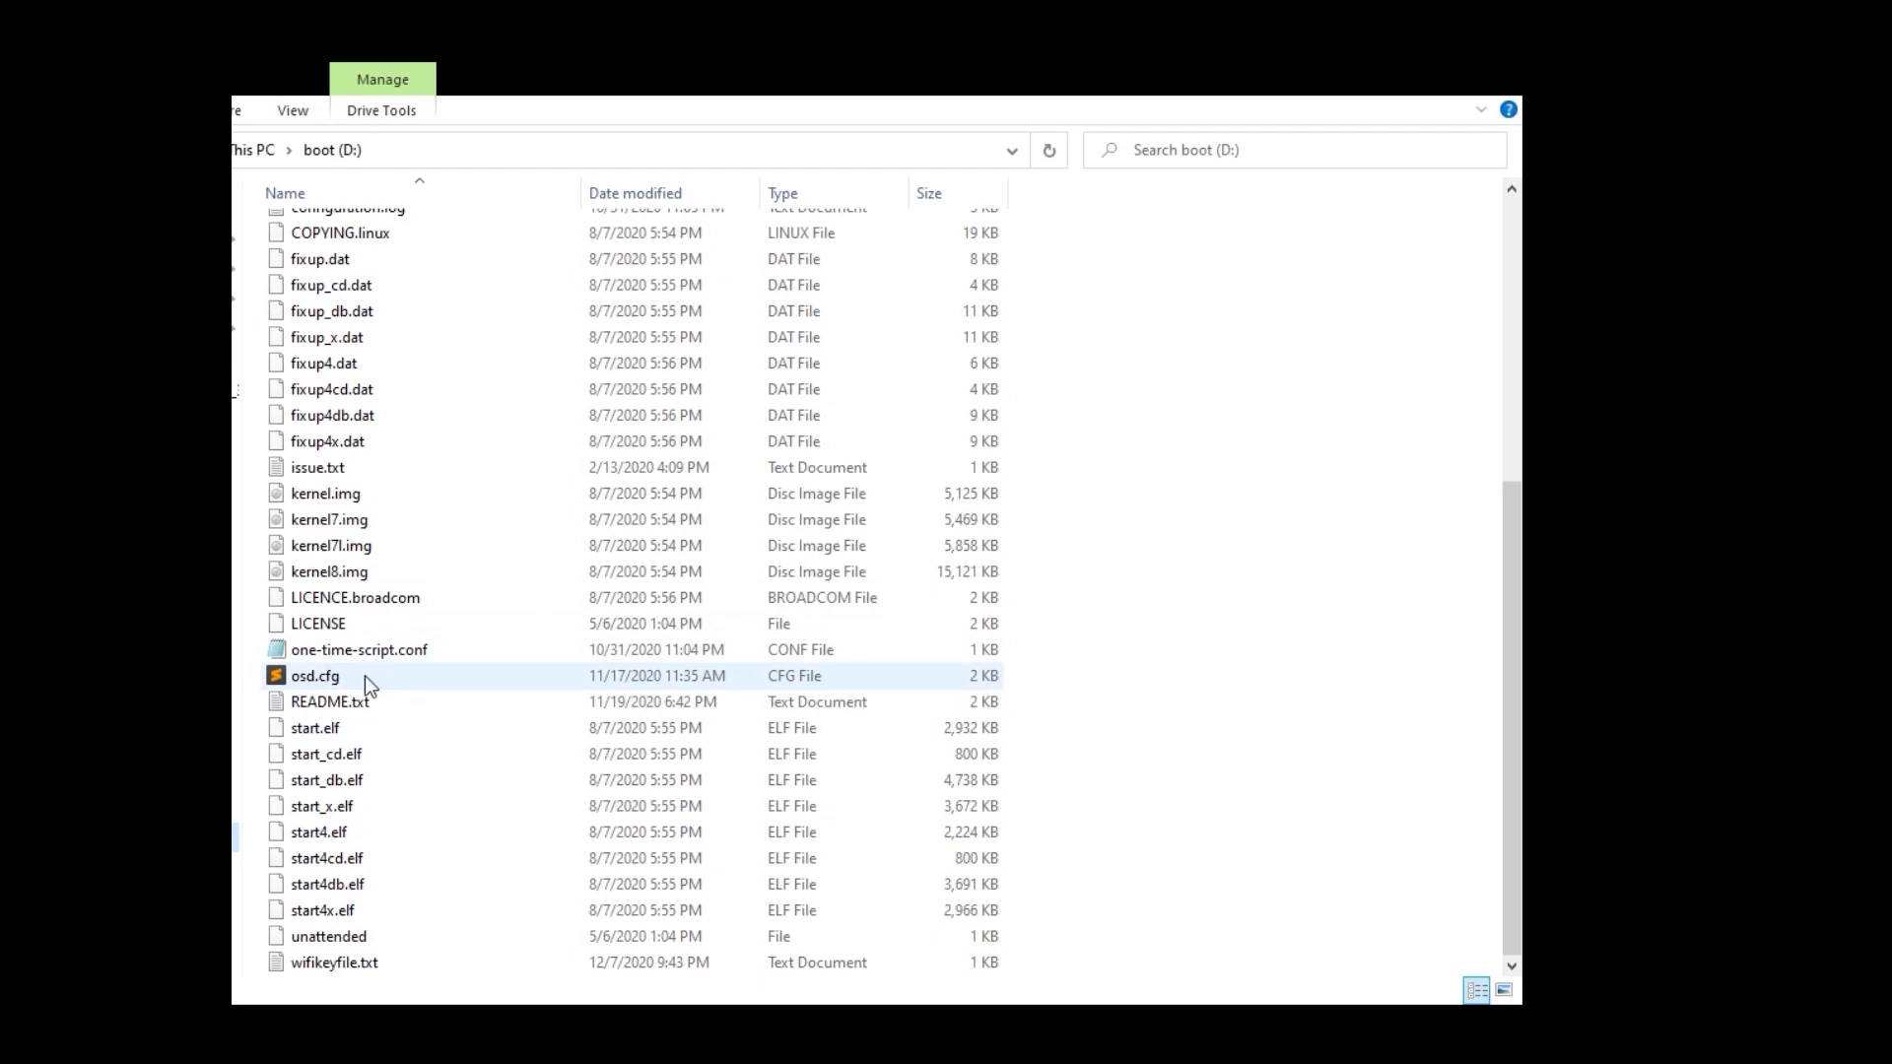
mouse_move(384, 686)
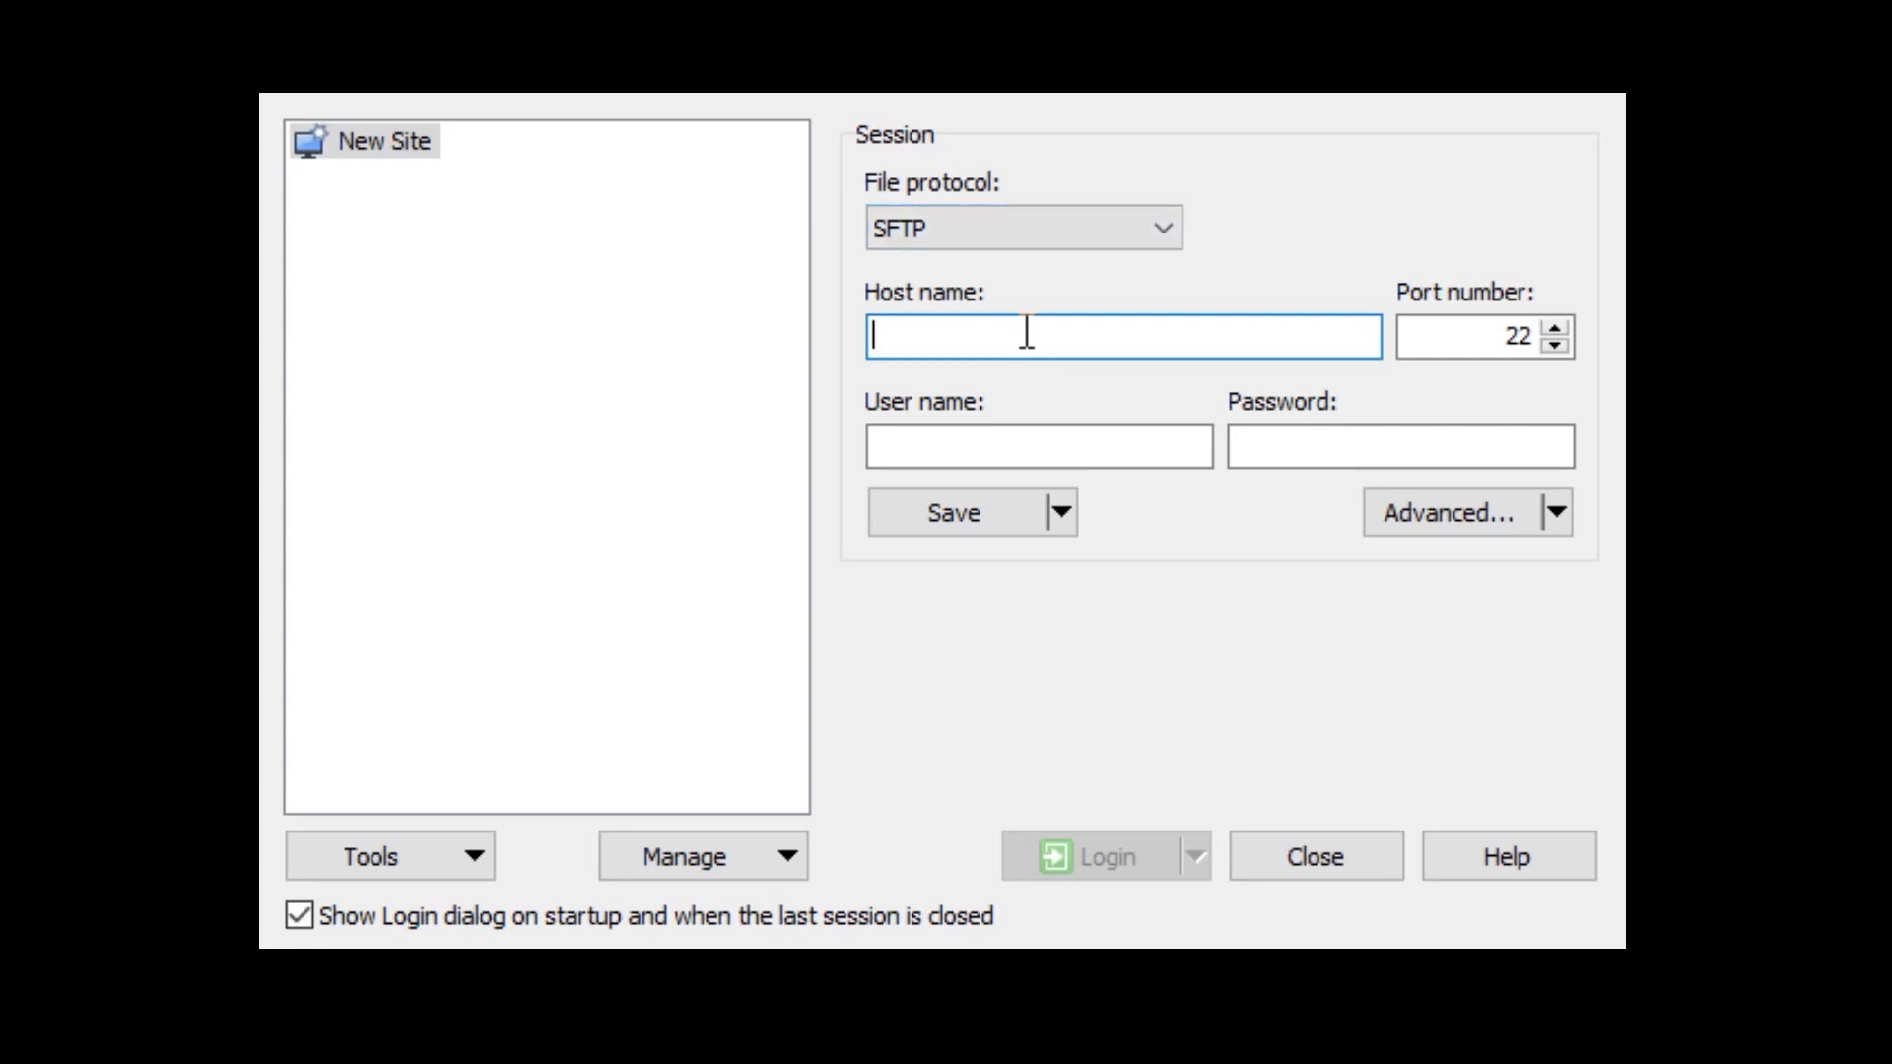
type("retro")
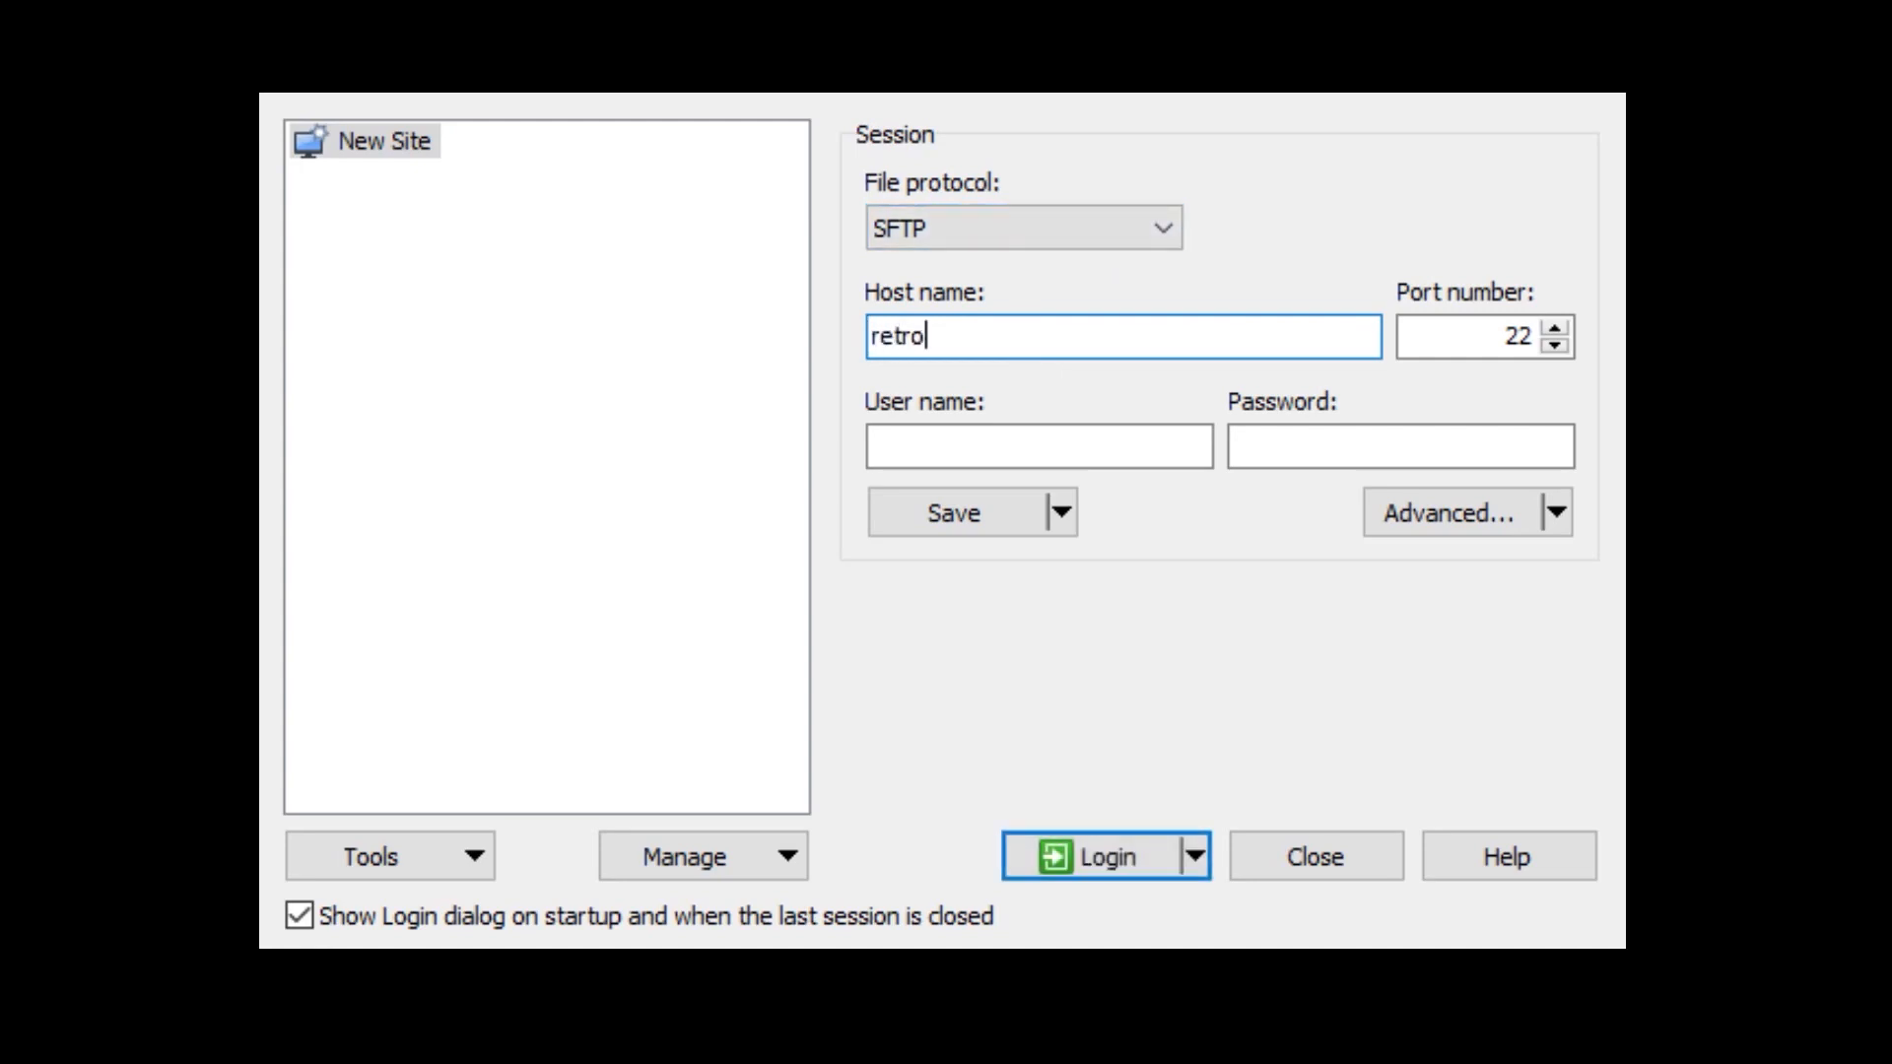
type("pie")
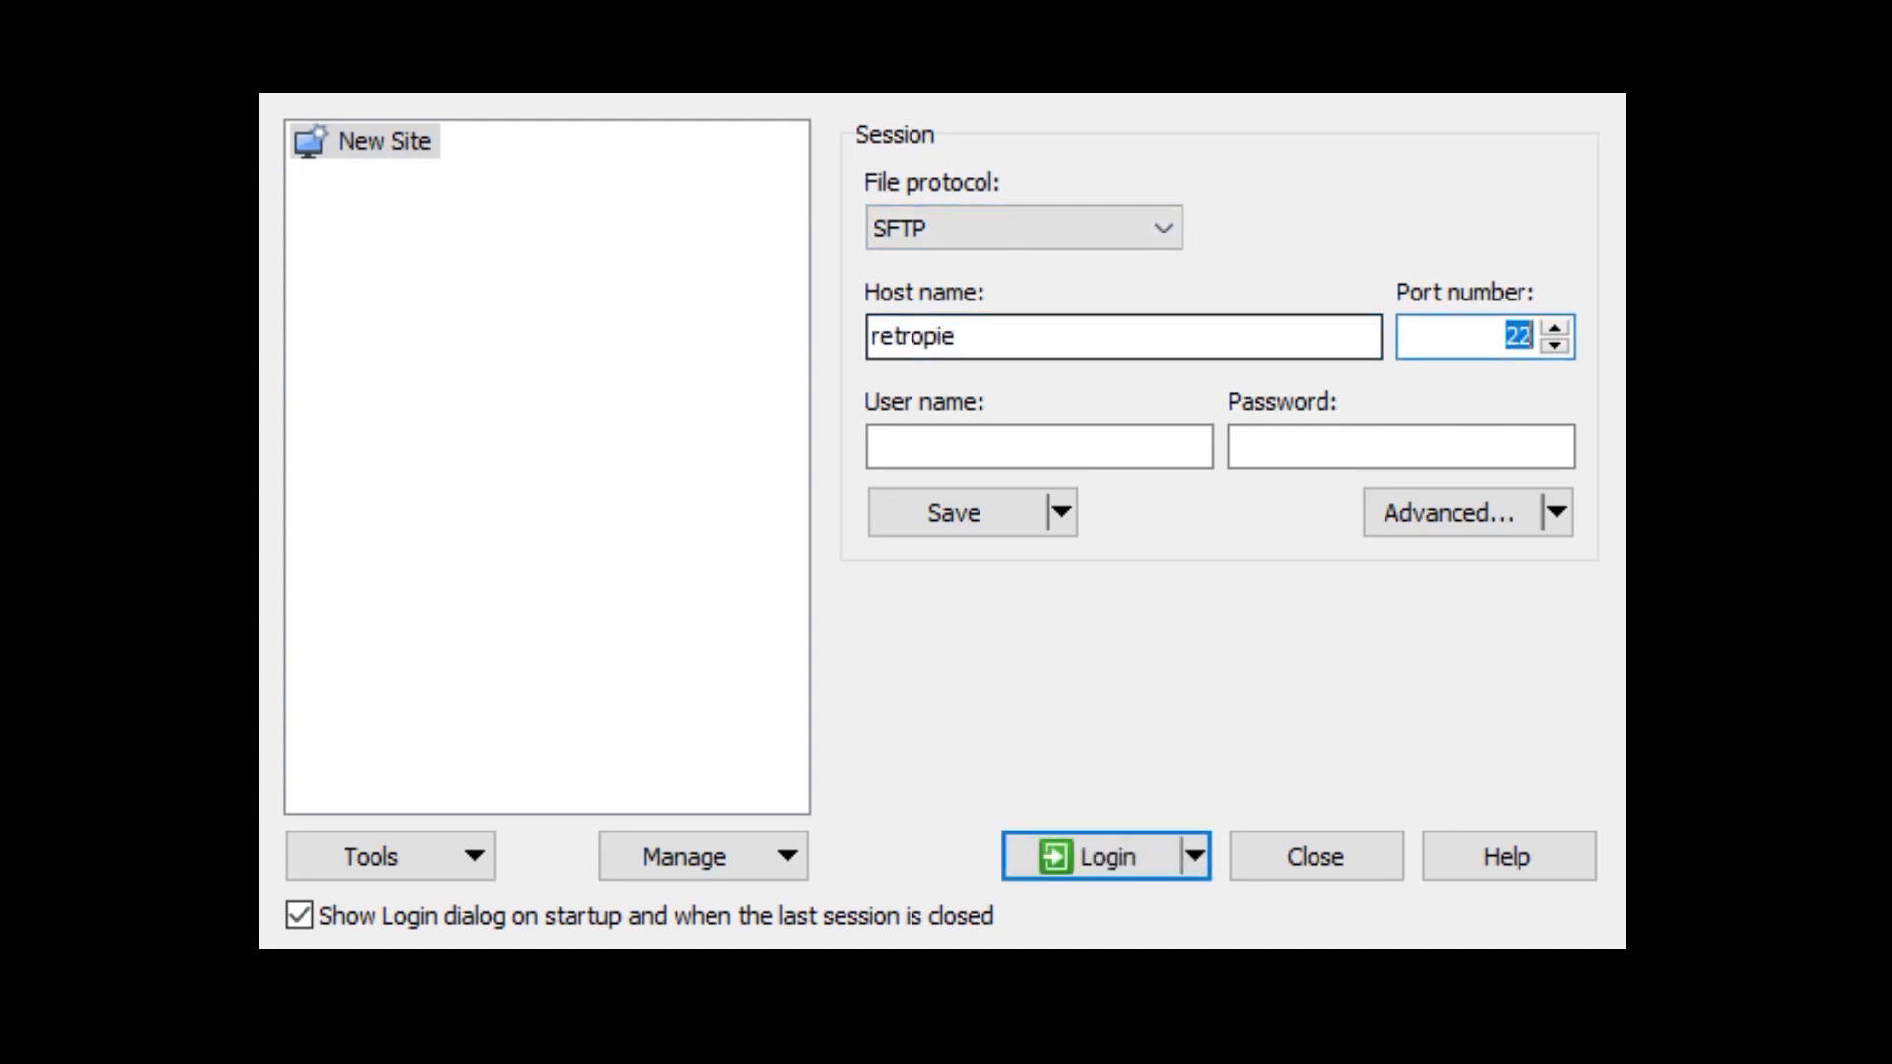
left_click(1036, 446)
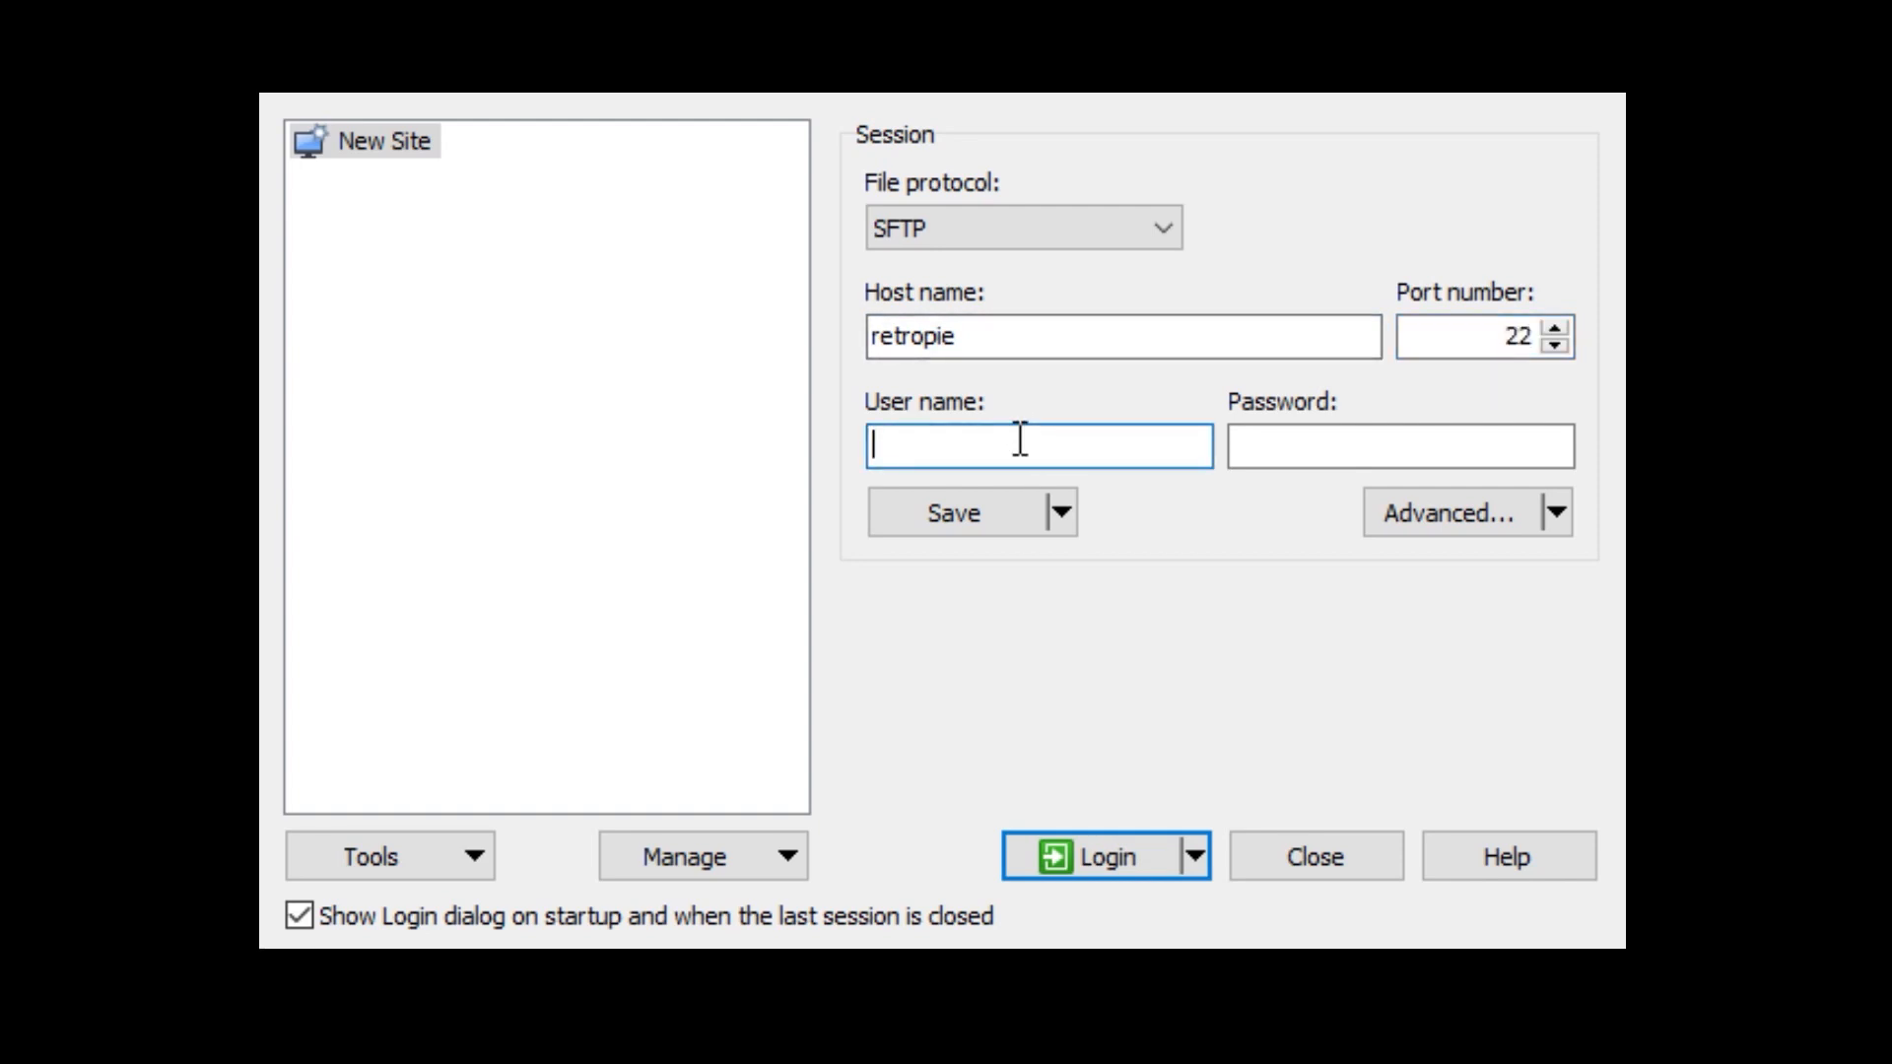
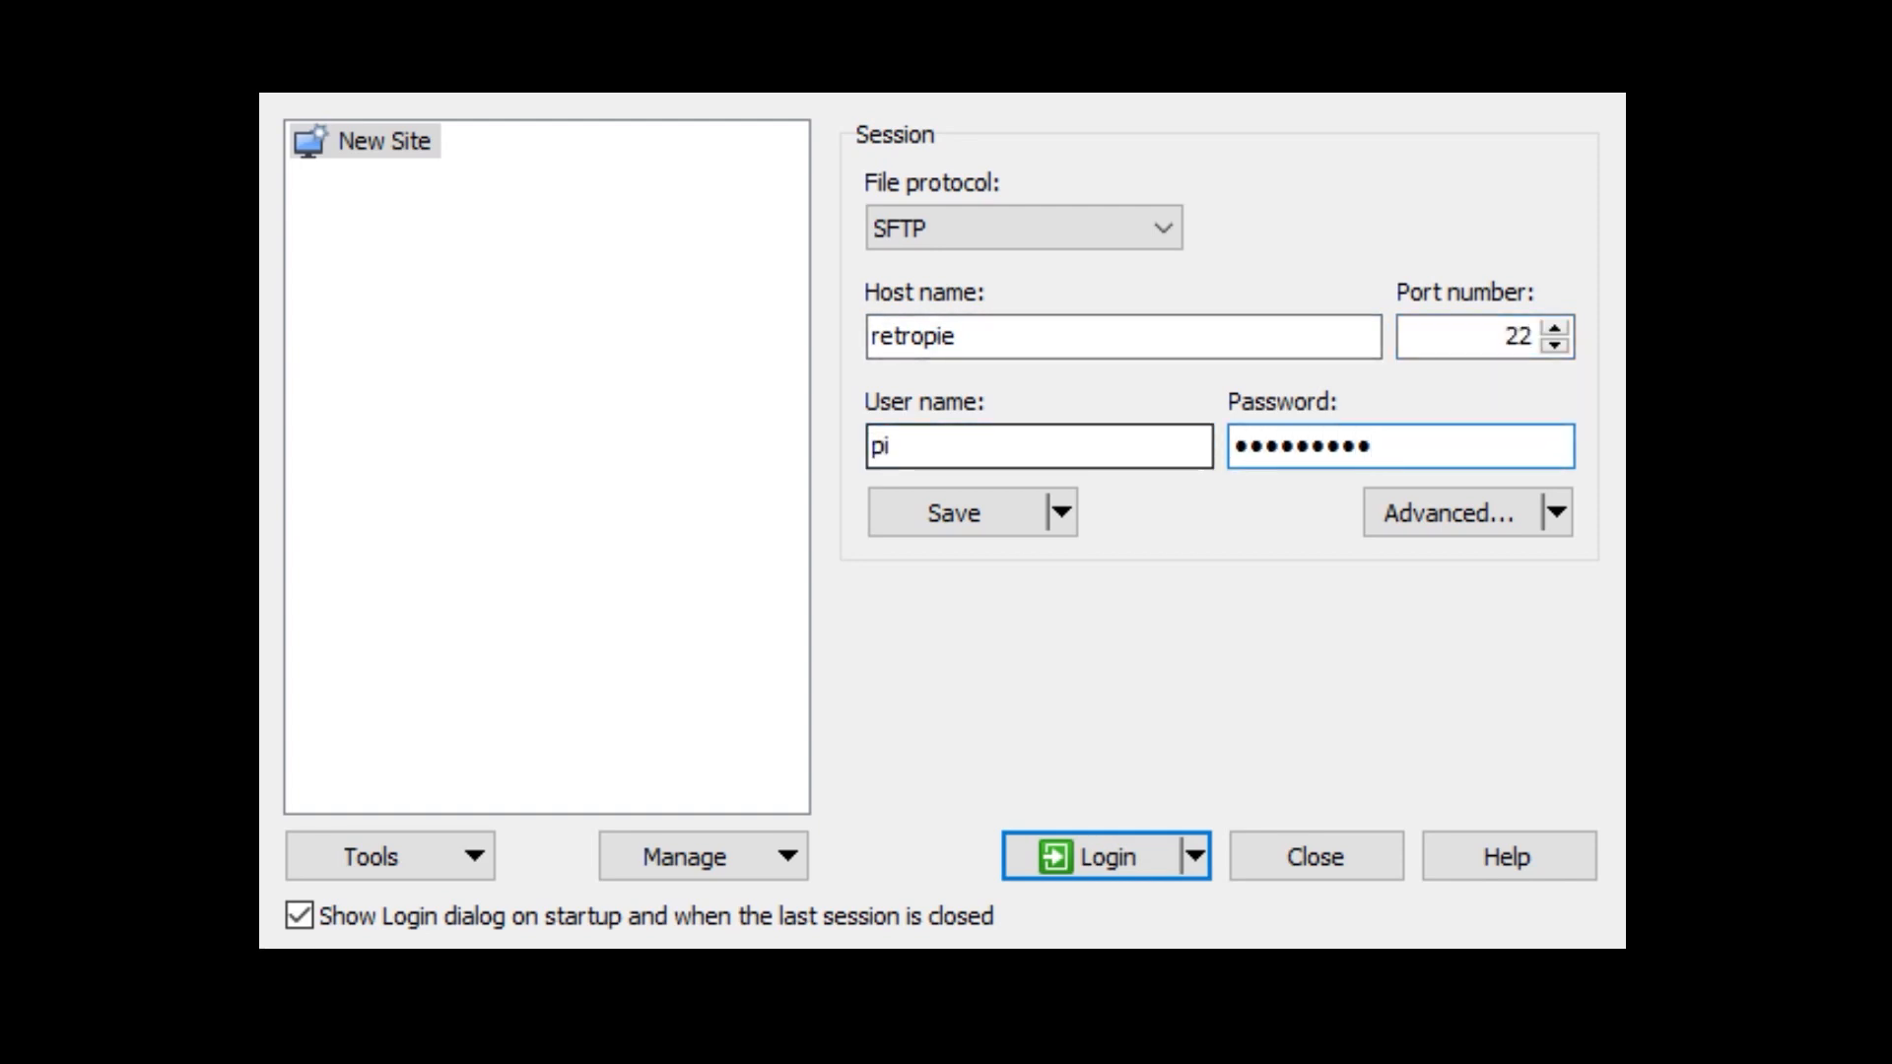
mouse_move(1104, 855)
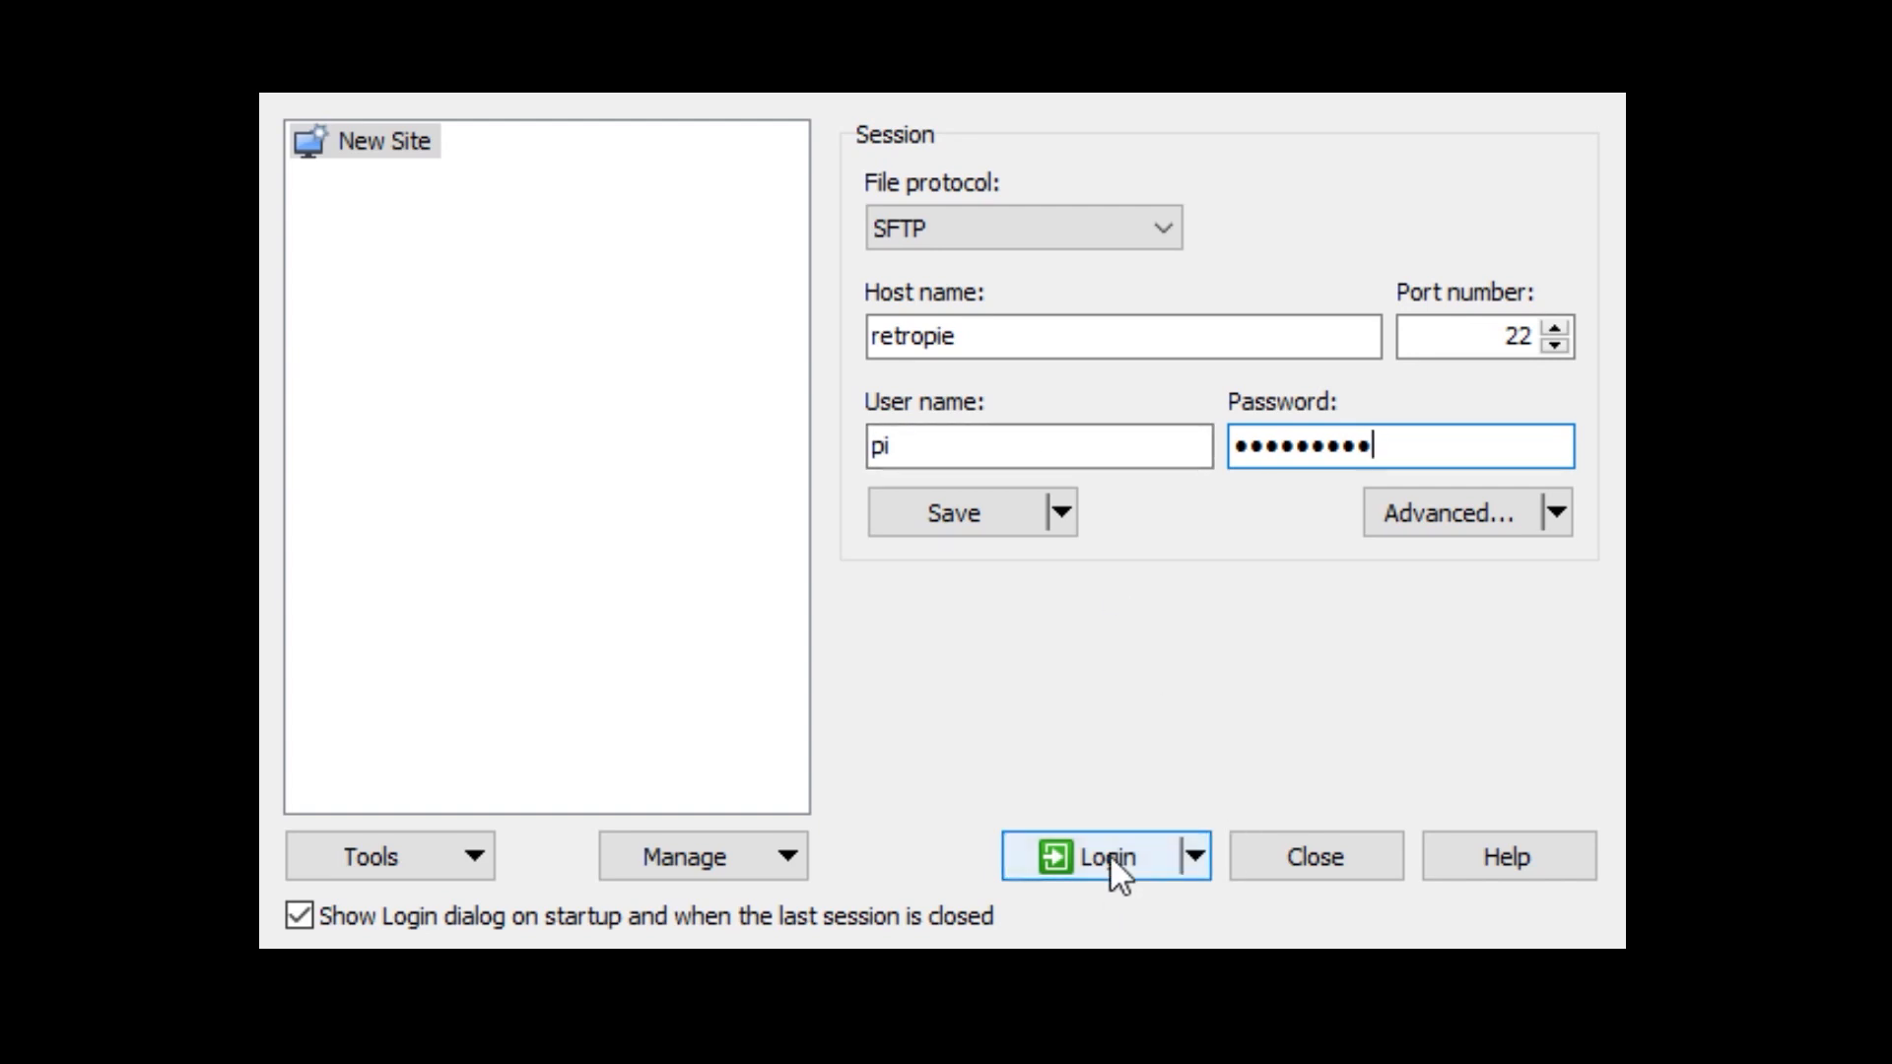
Log in to the Pi and open /home/pi/osd/osd.cfg in the text editor.
left_click(1096, 857)
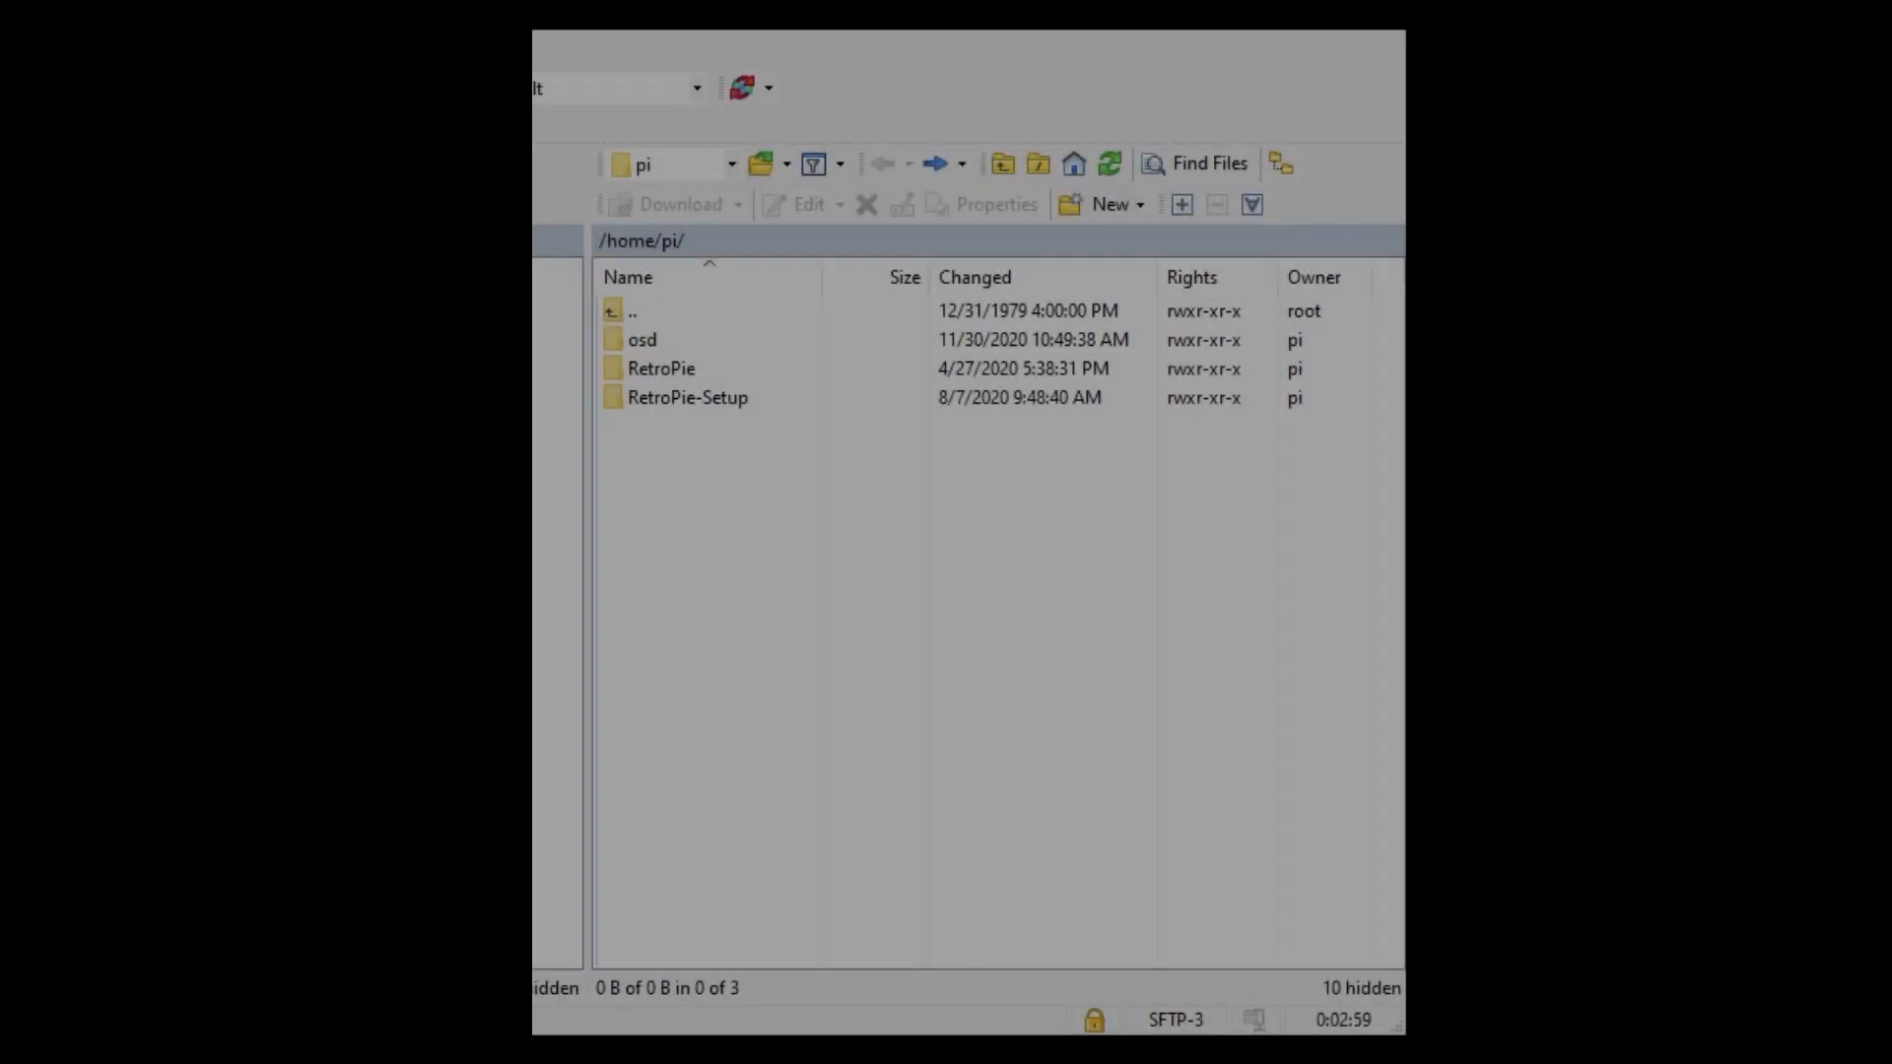
left_click(642, 339)
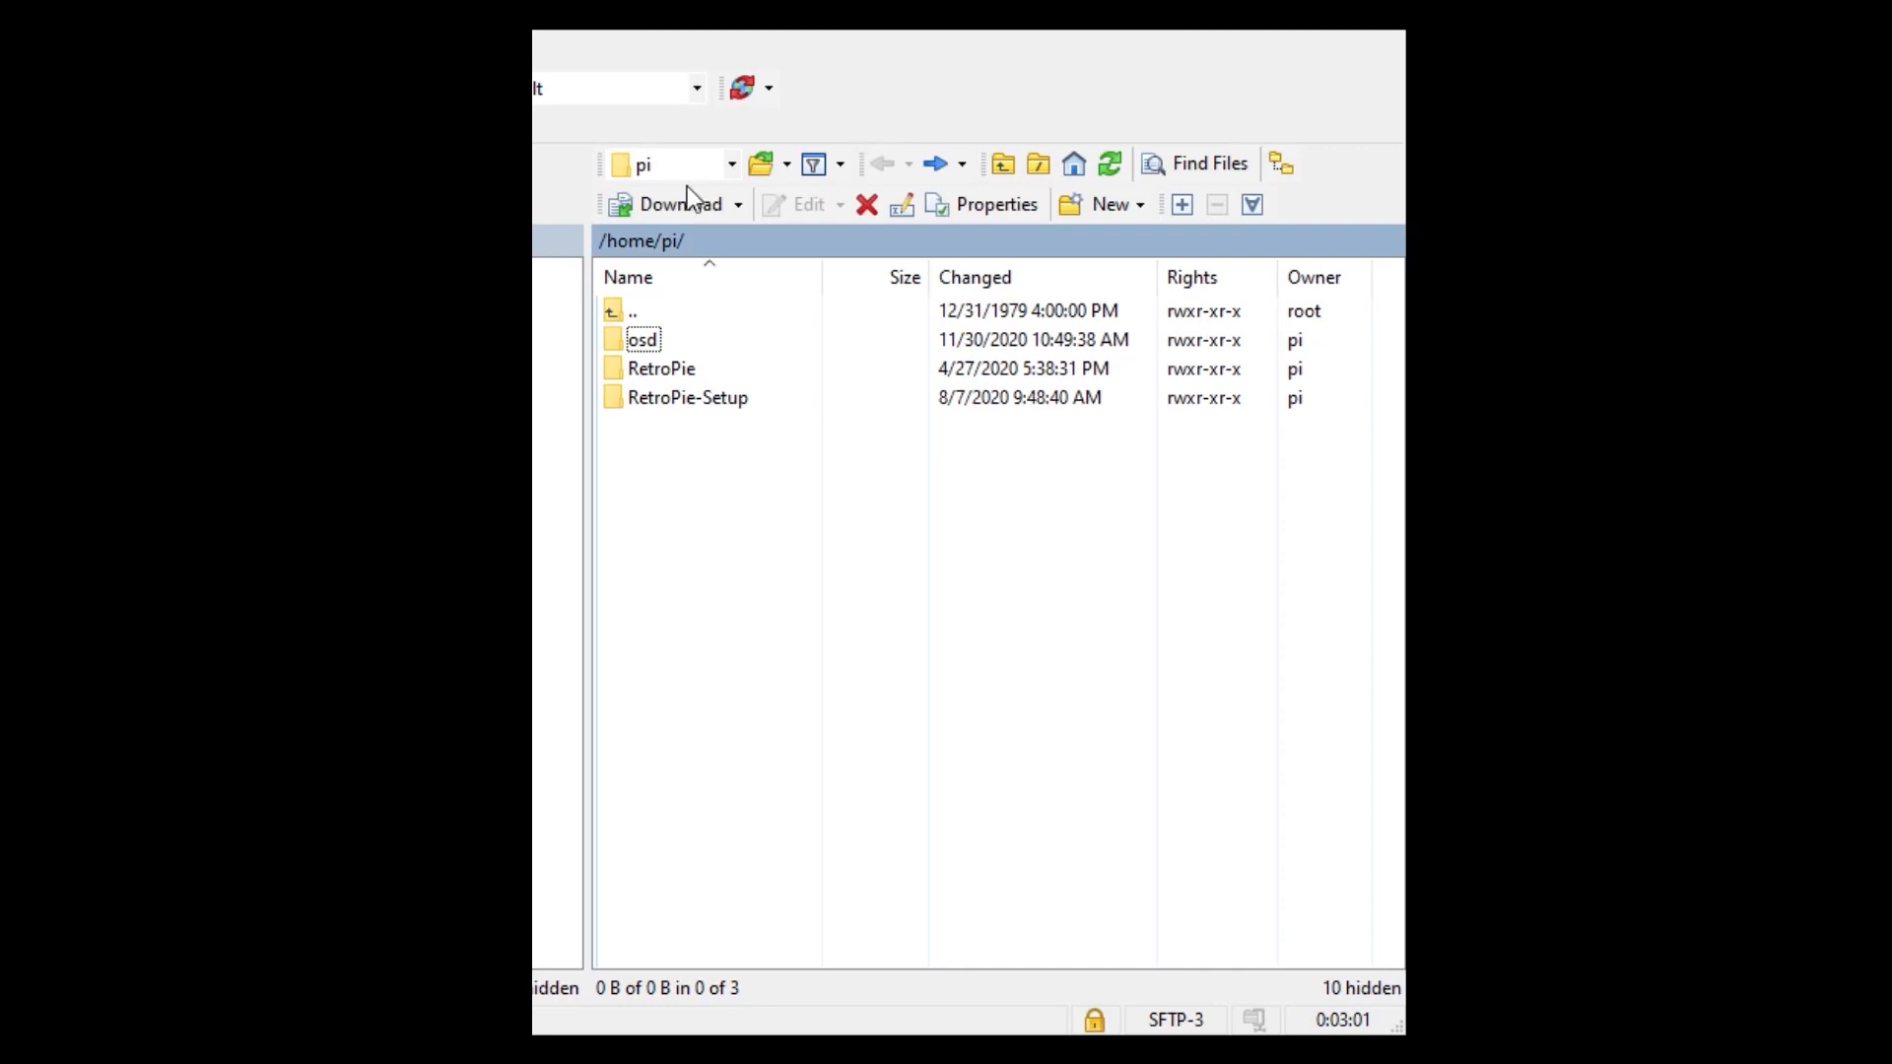
left_click(640, 339)
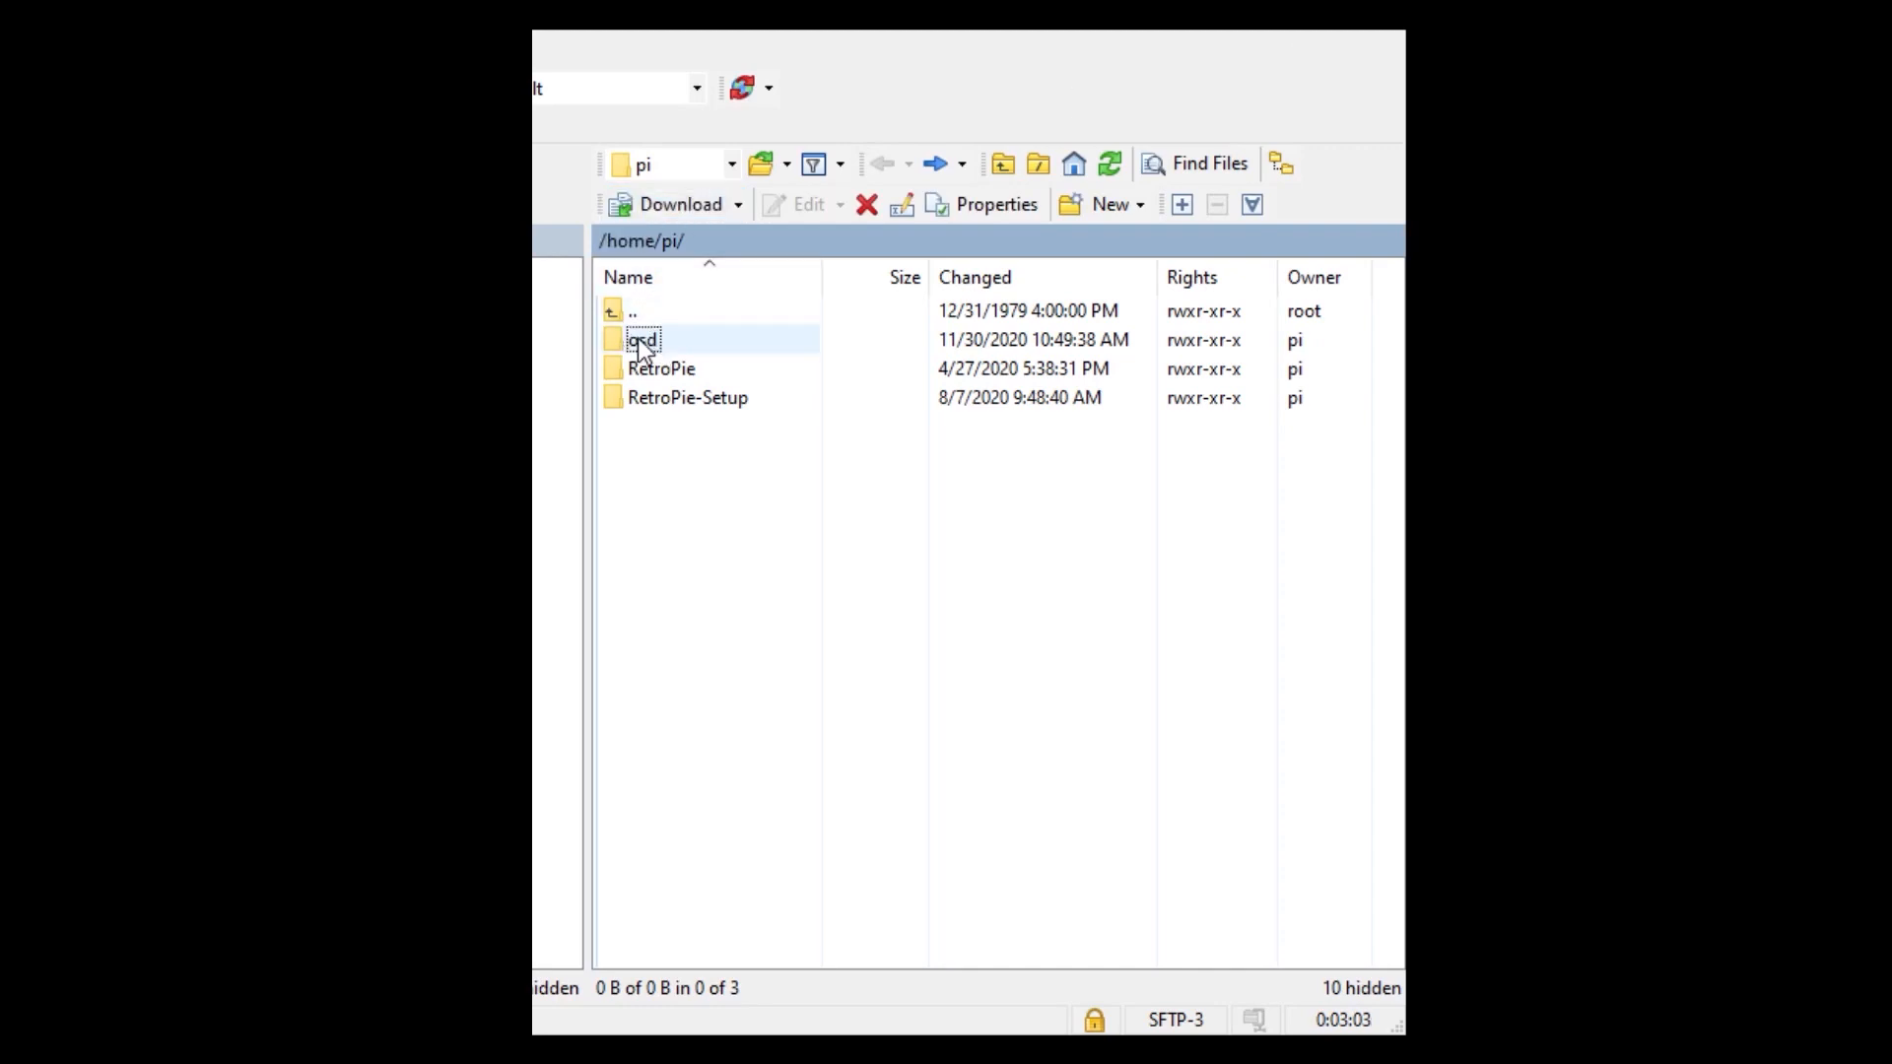
double_click(641, 339)
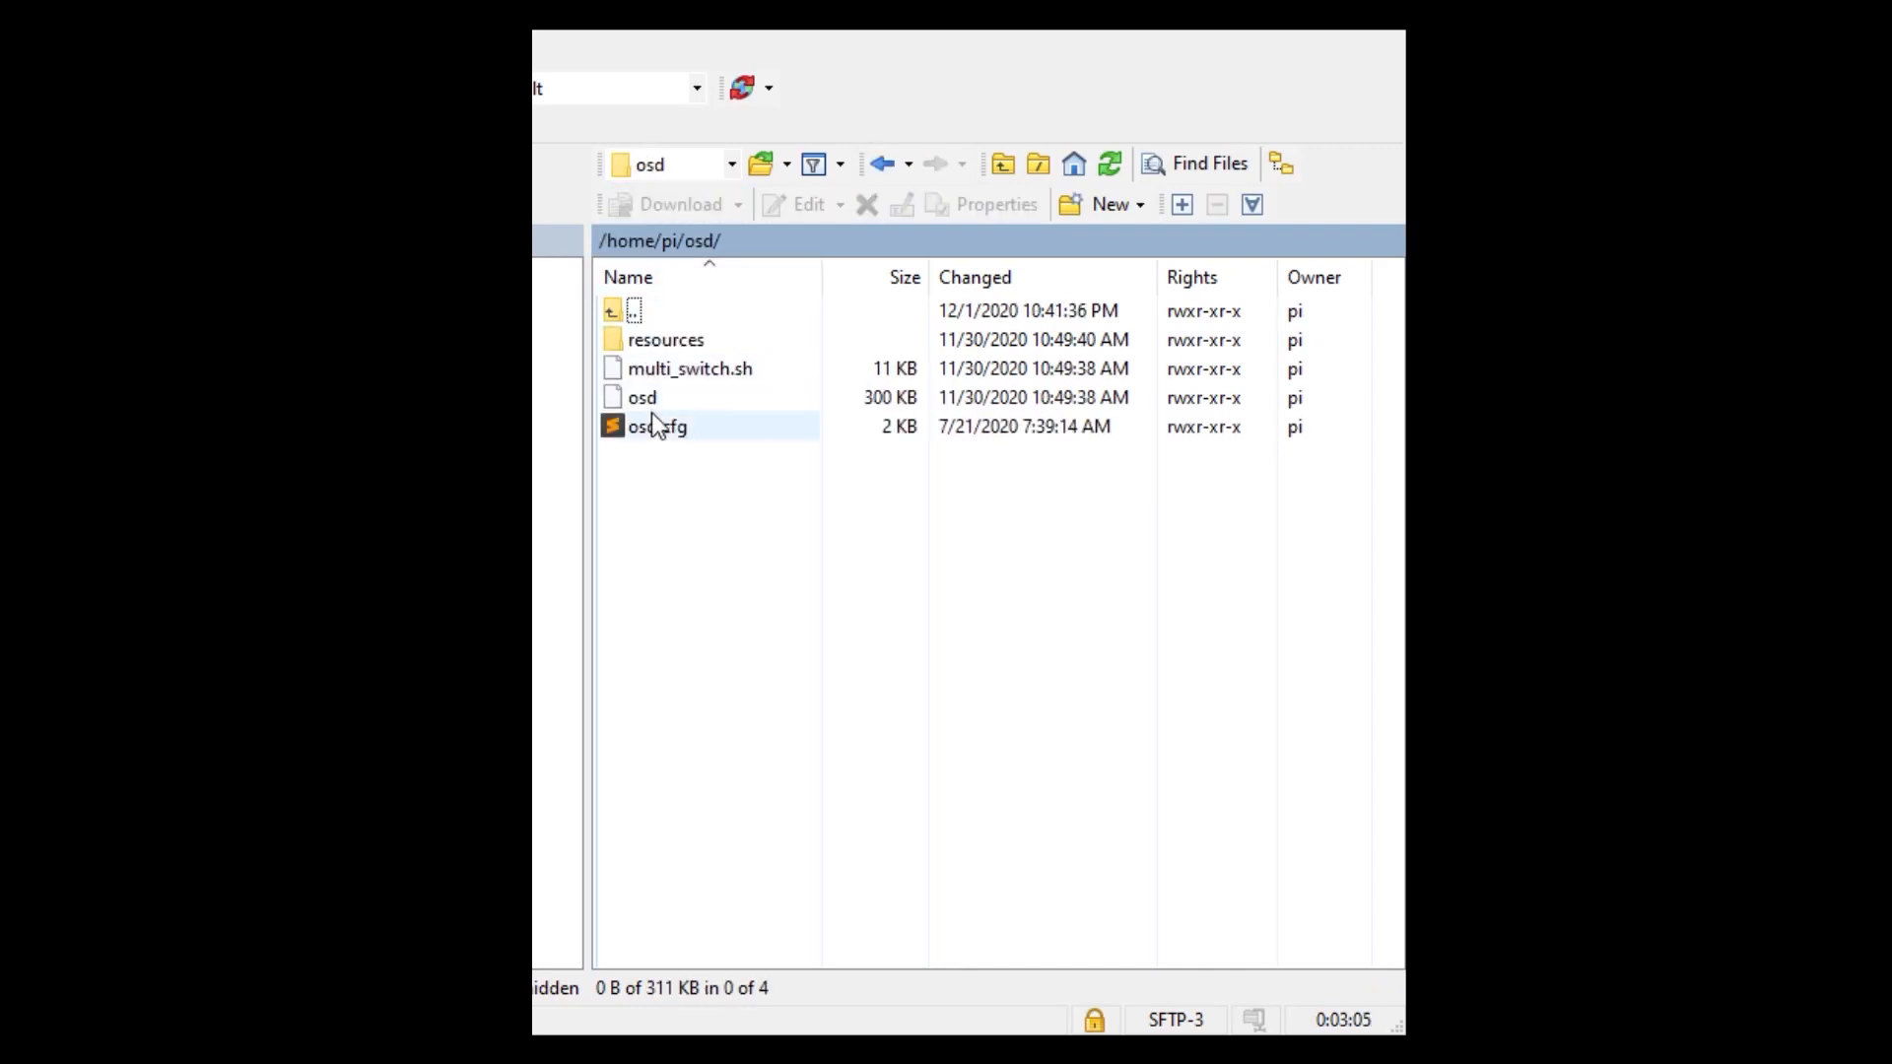
left_click(657, 426)
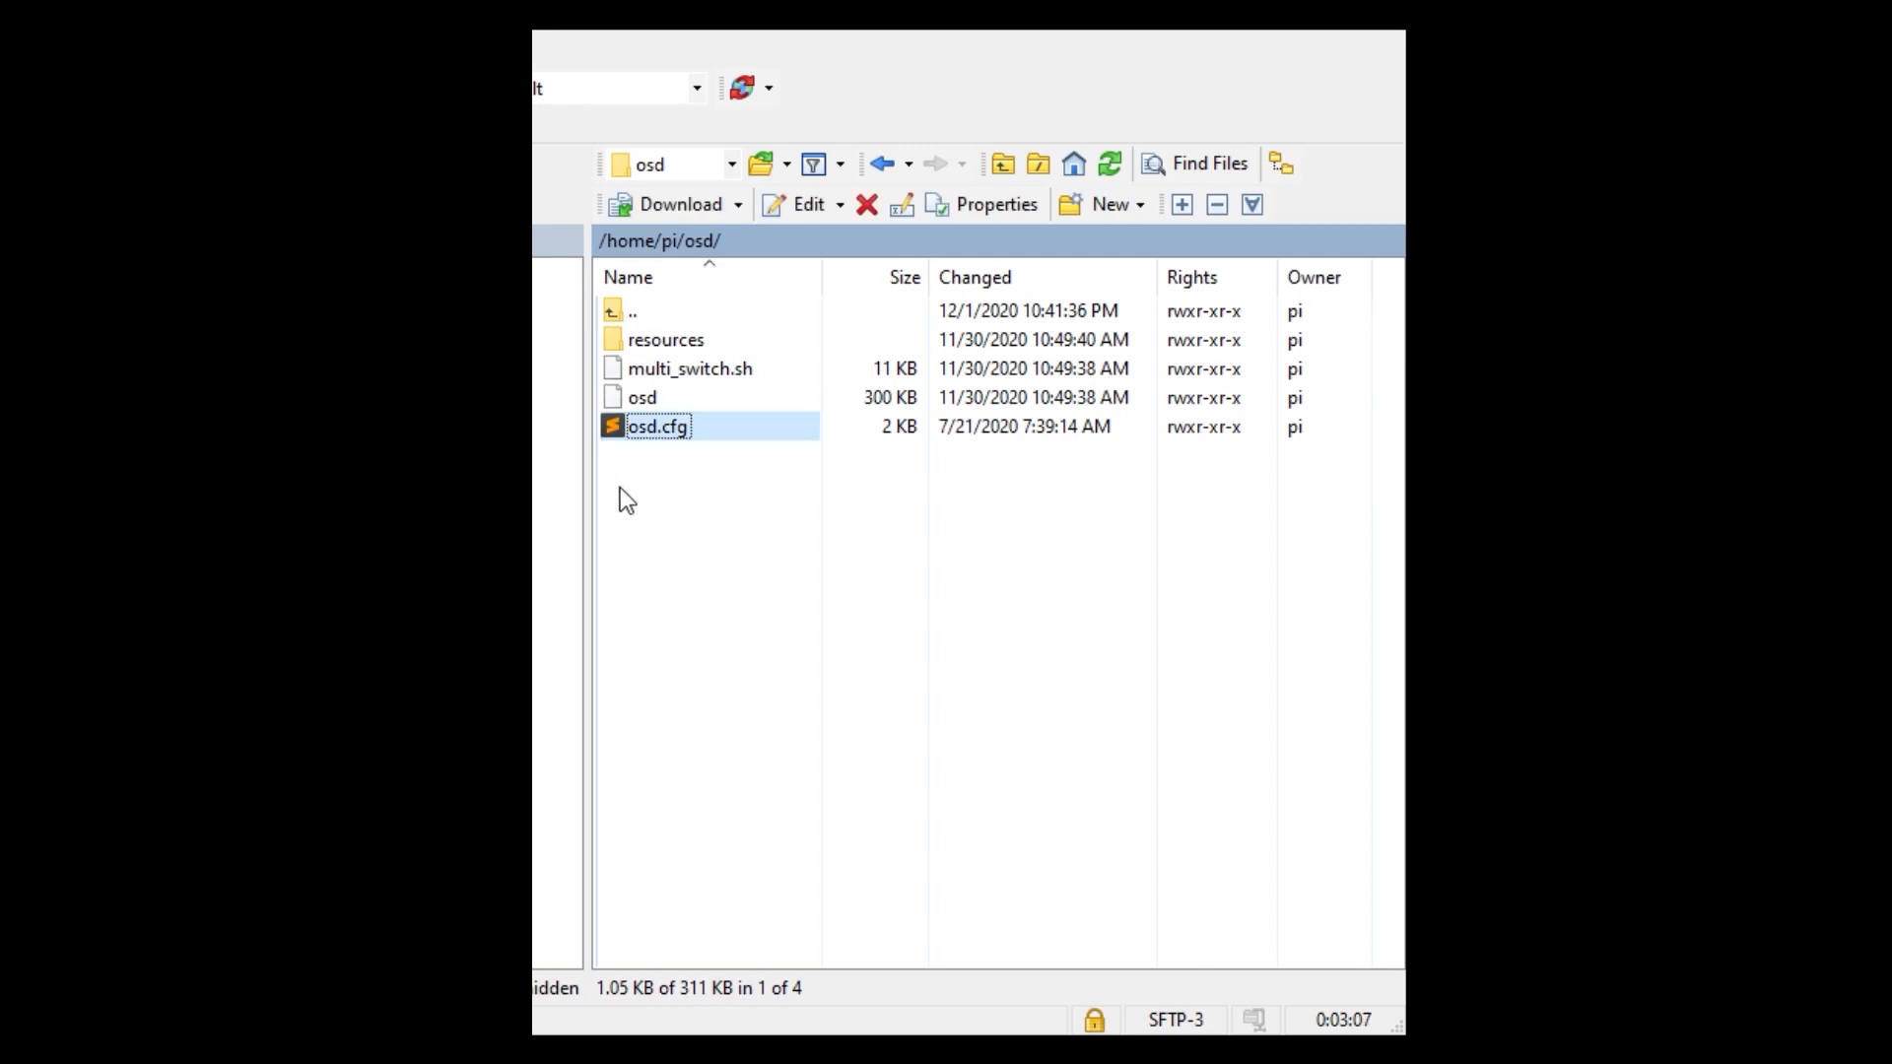
mouse_move(692, 486)
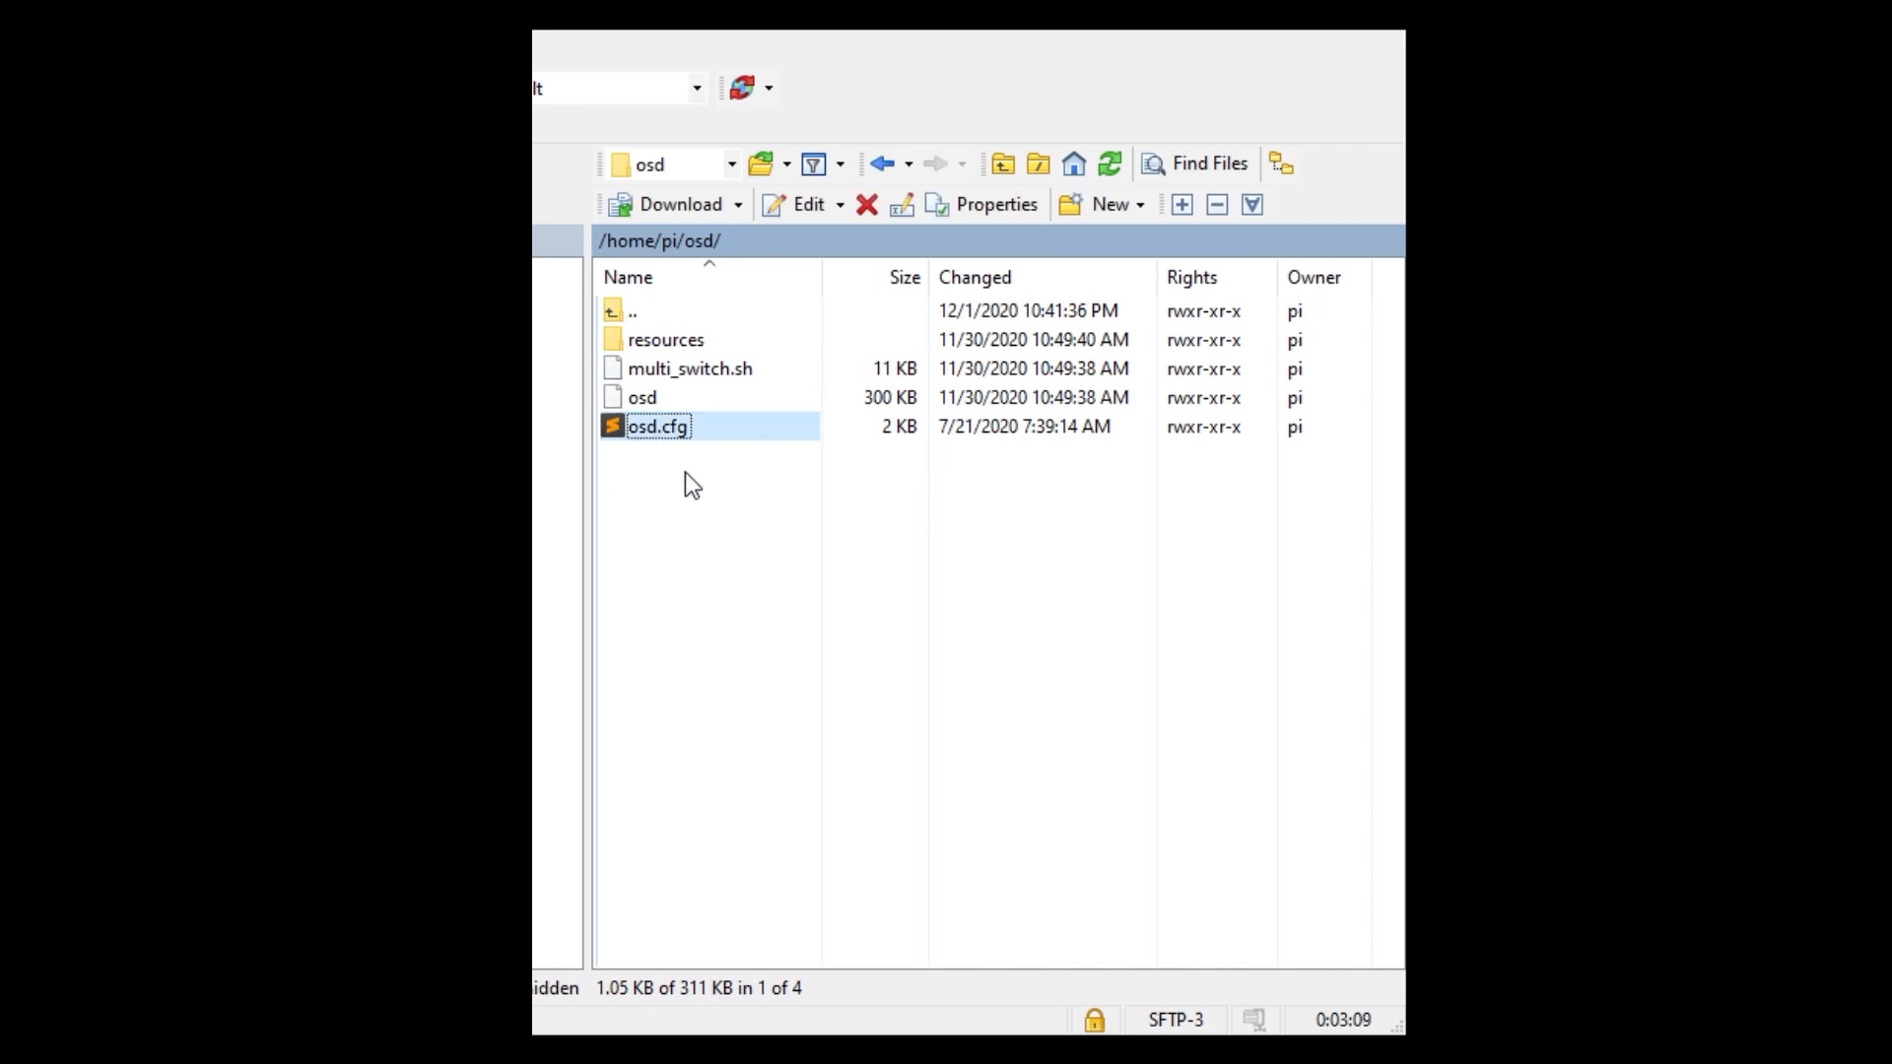
mouse_move(654, 489)
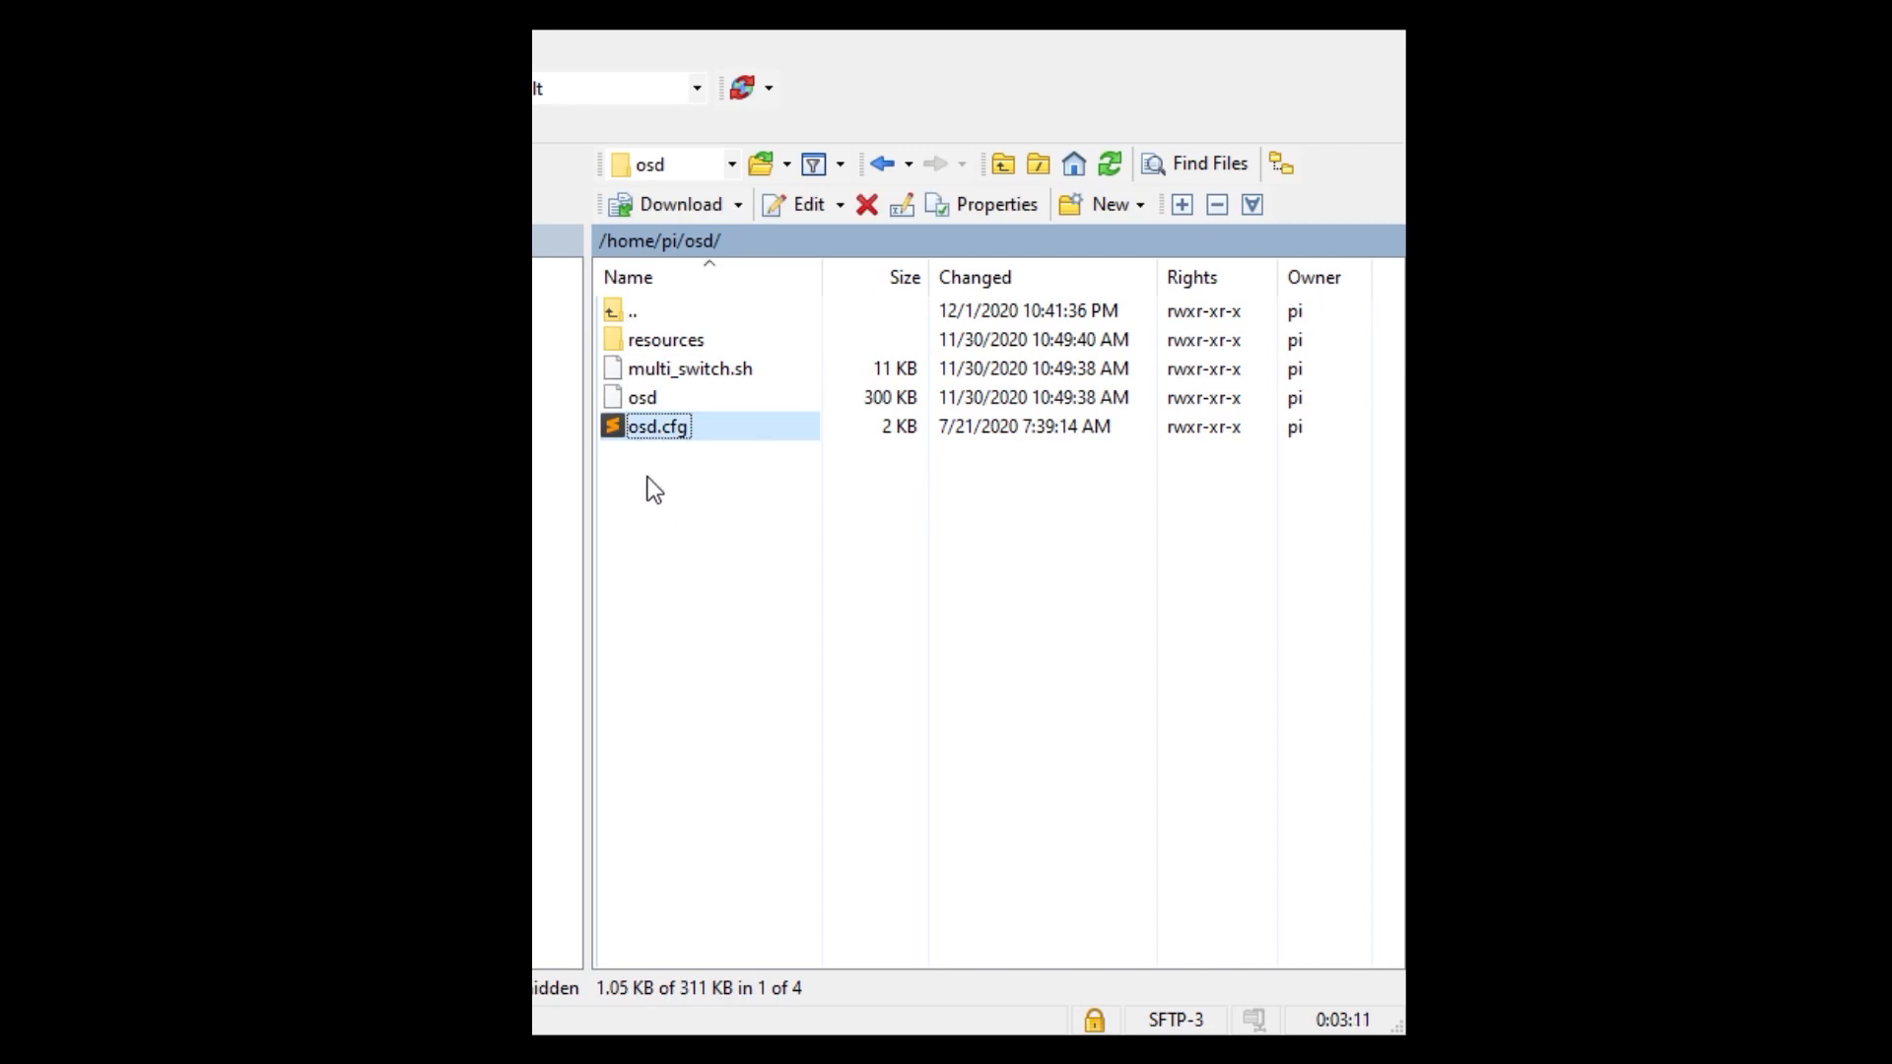
double_click(661, 426)
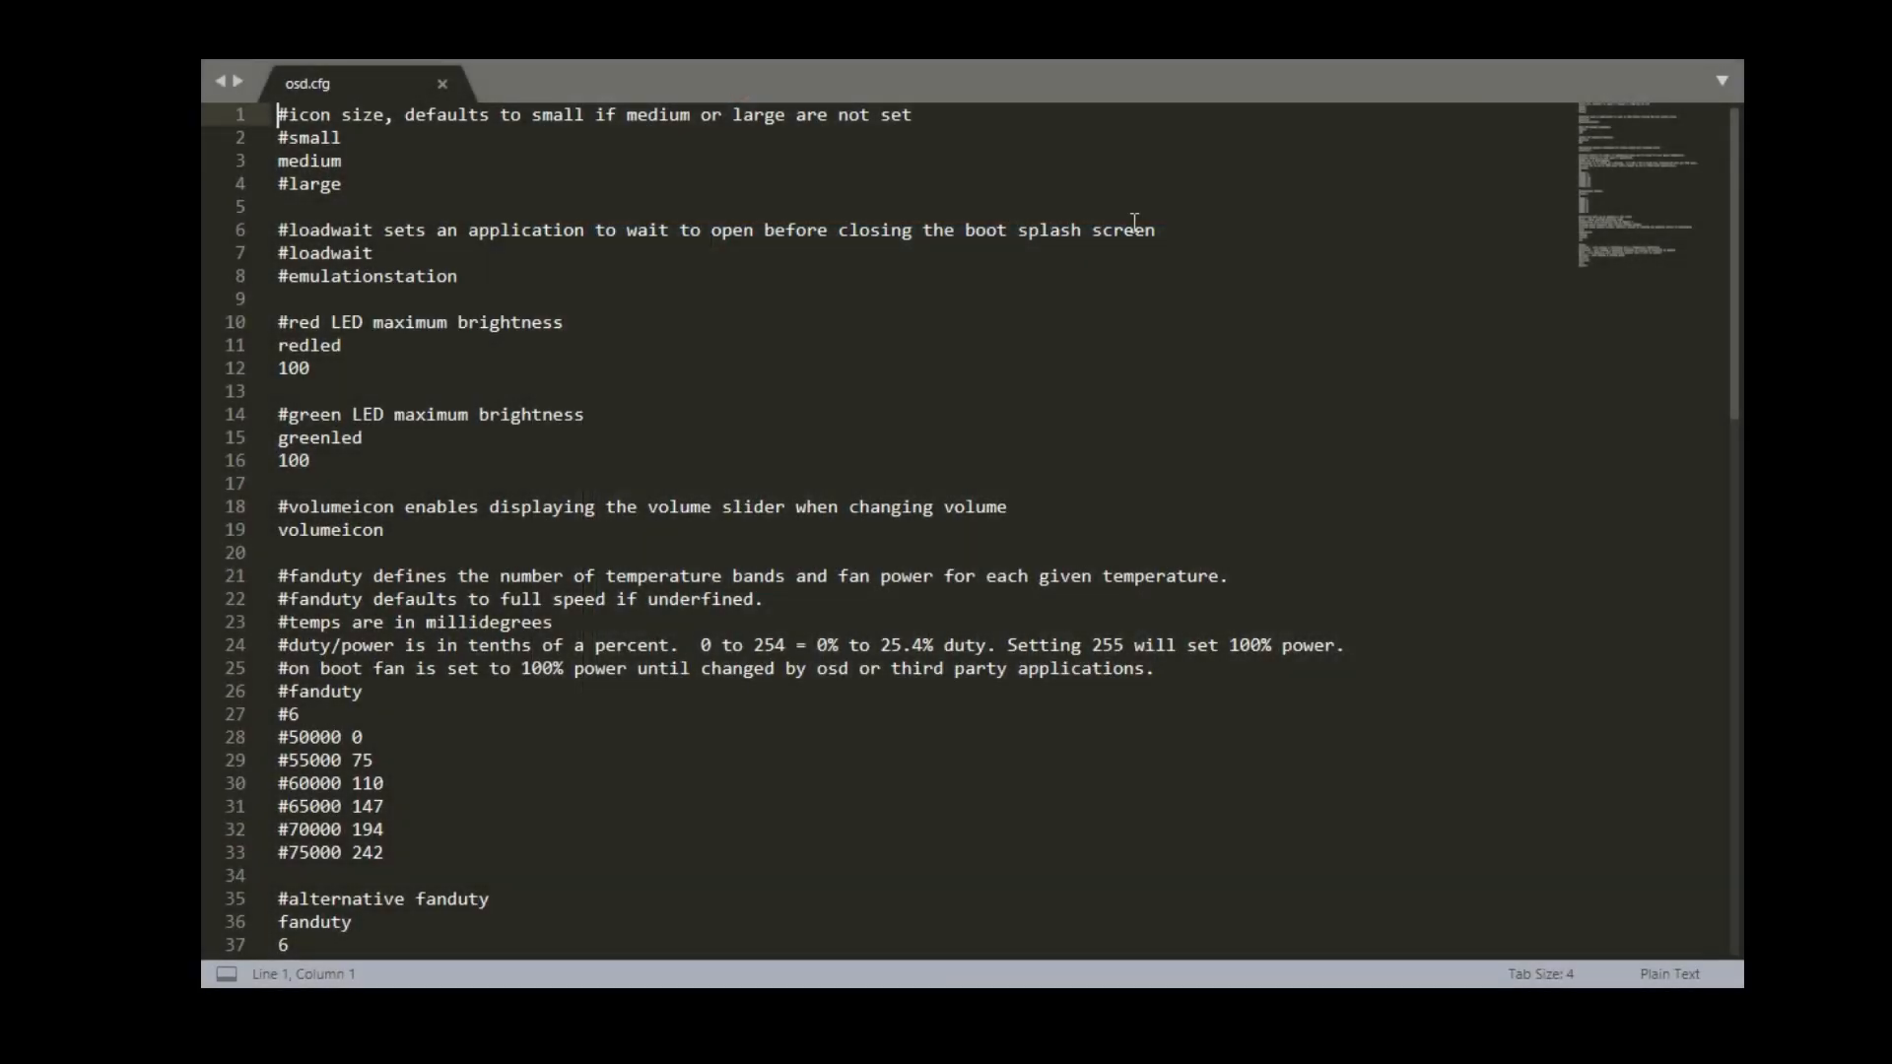
scroll("down", 3)
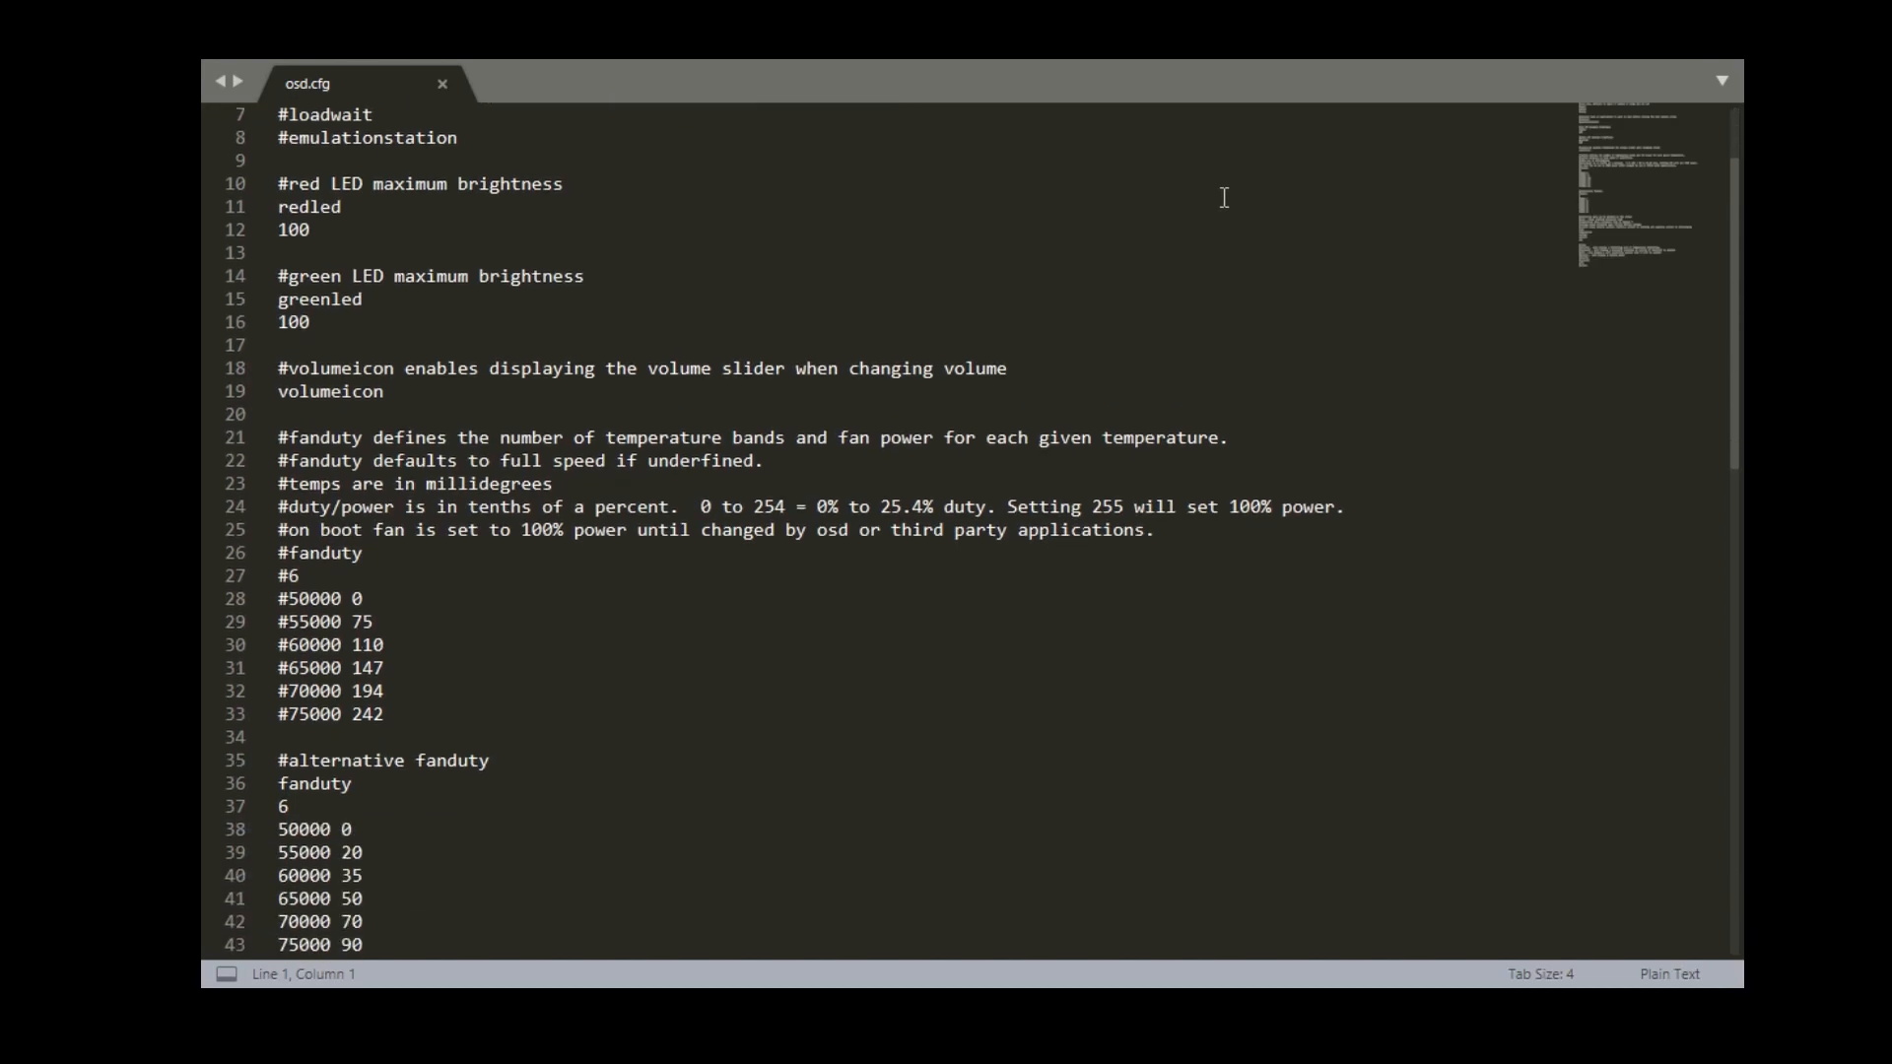
scroll("down", 3)
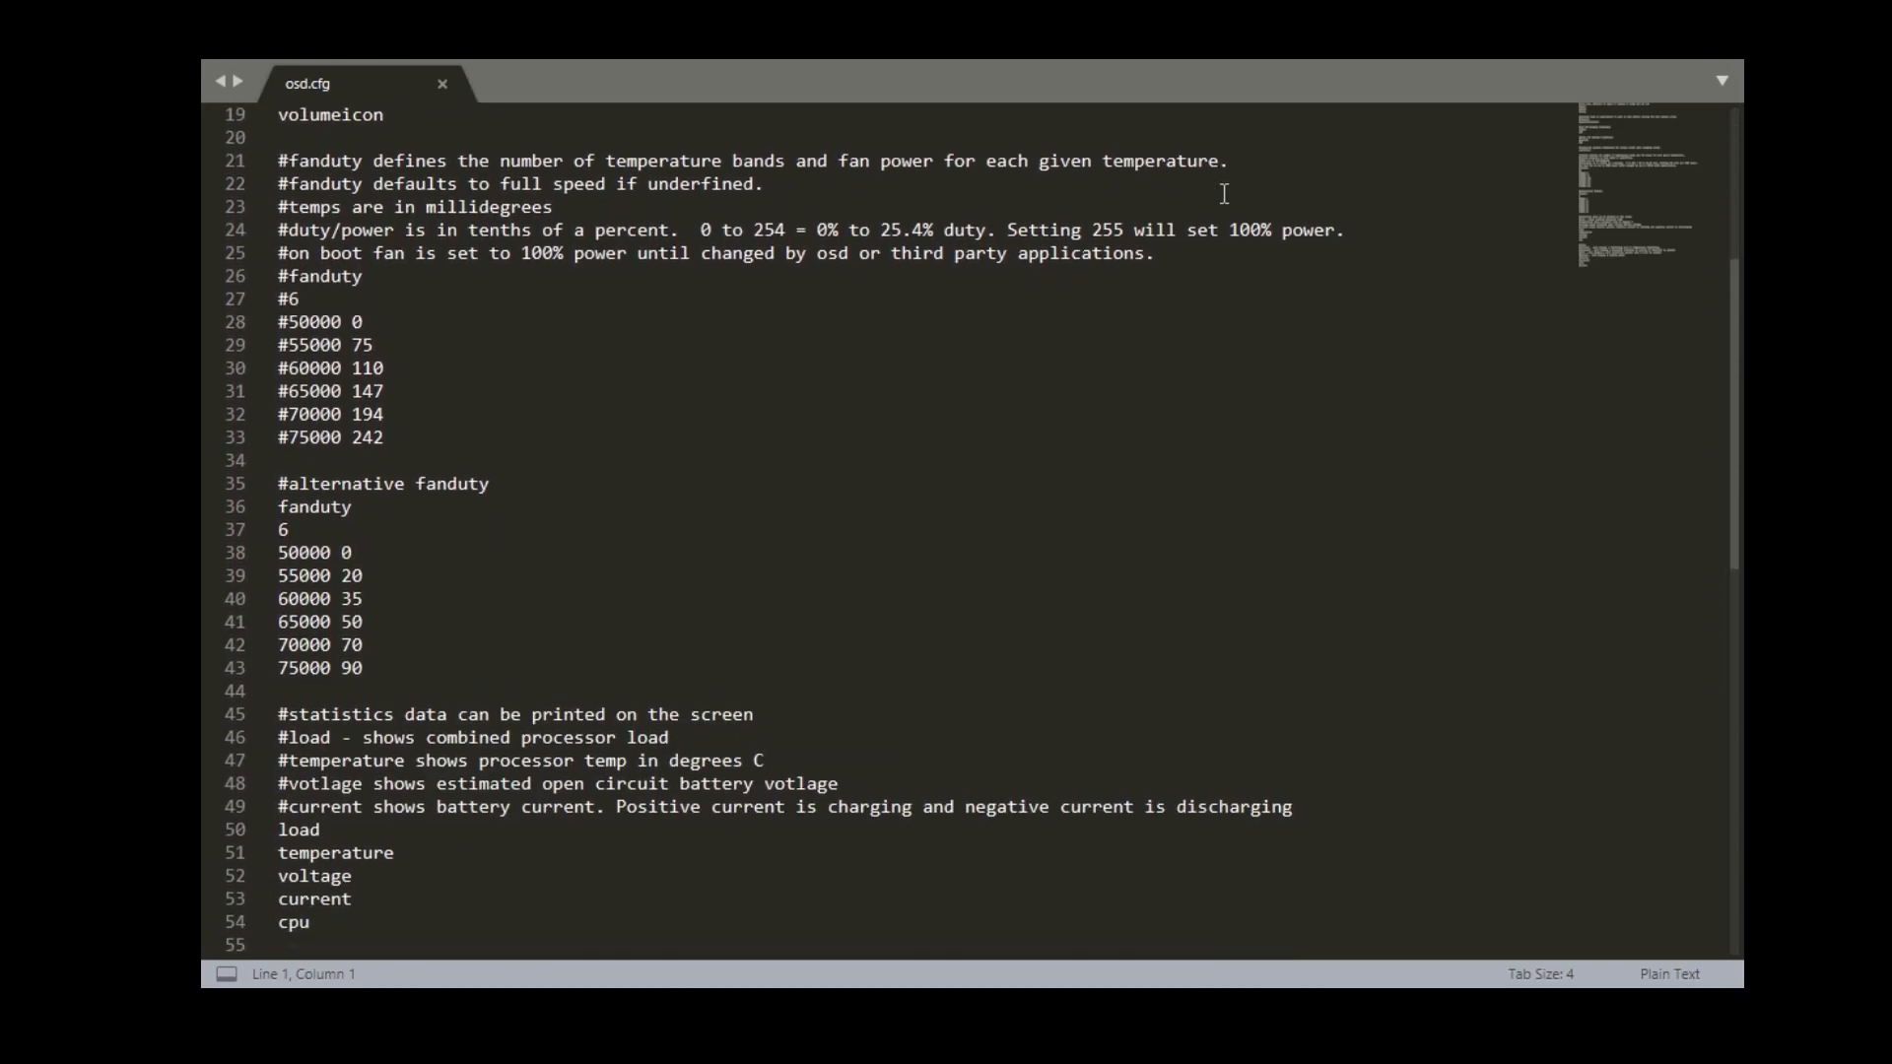
mouse_move(316, 275)
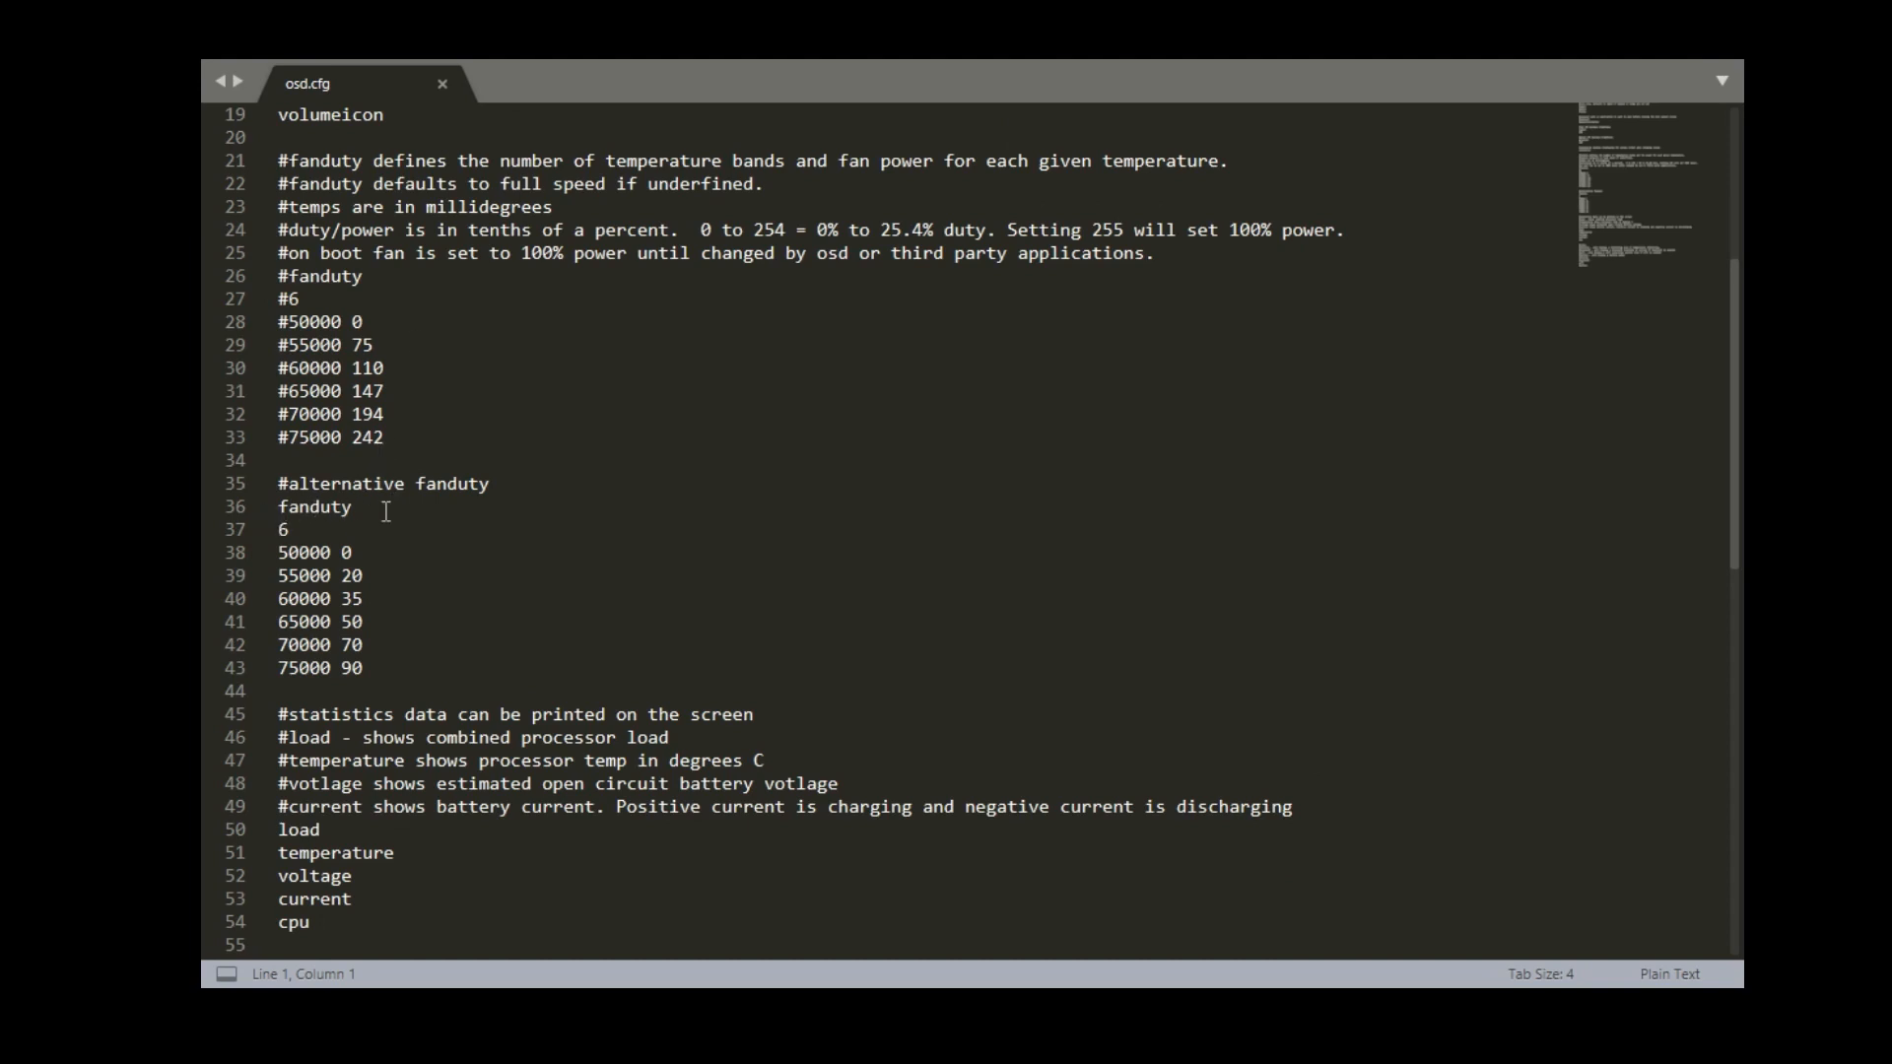
mouse_move(614, 378)
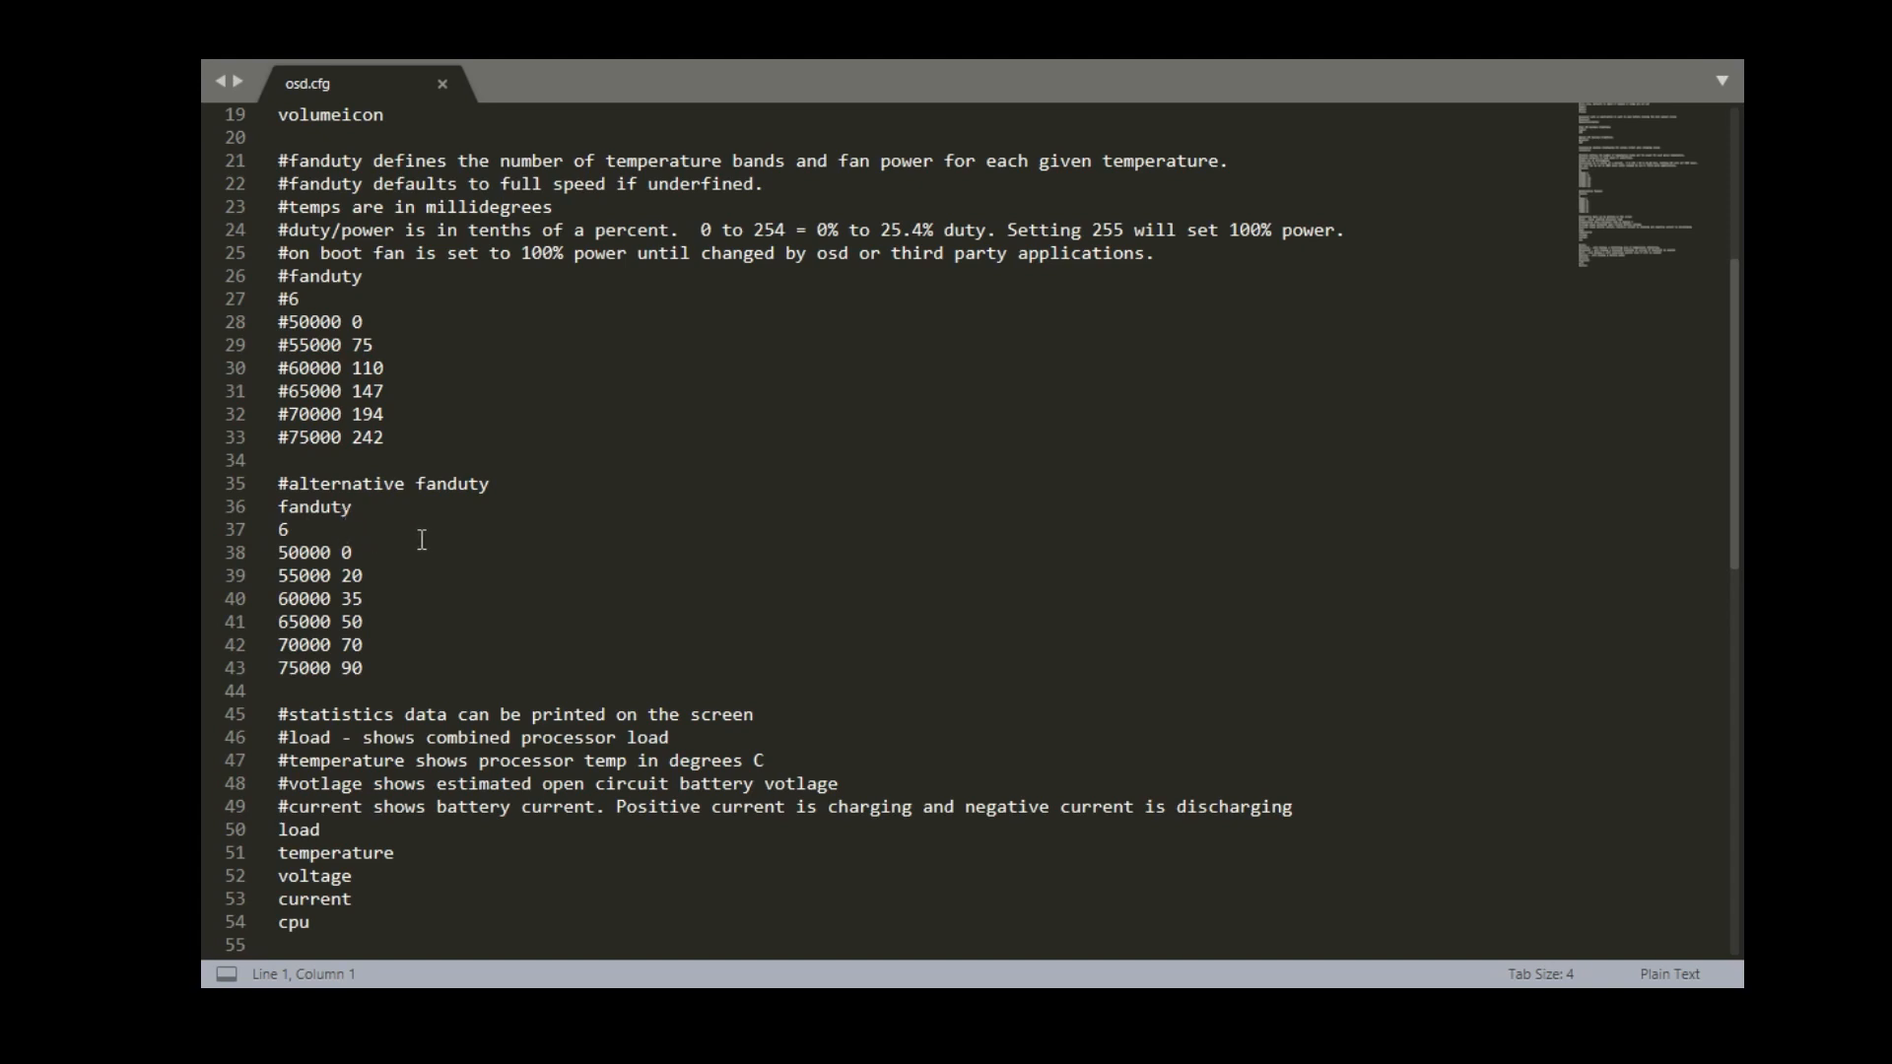
mouse_move(575, 514)
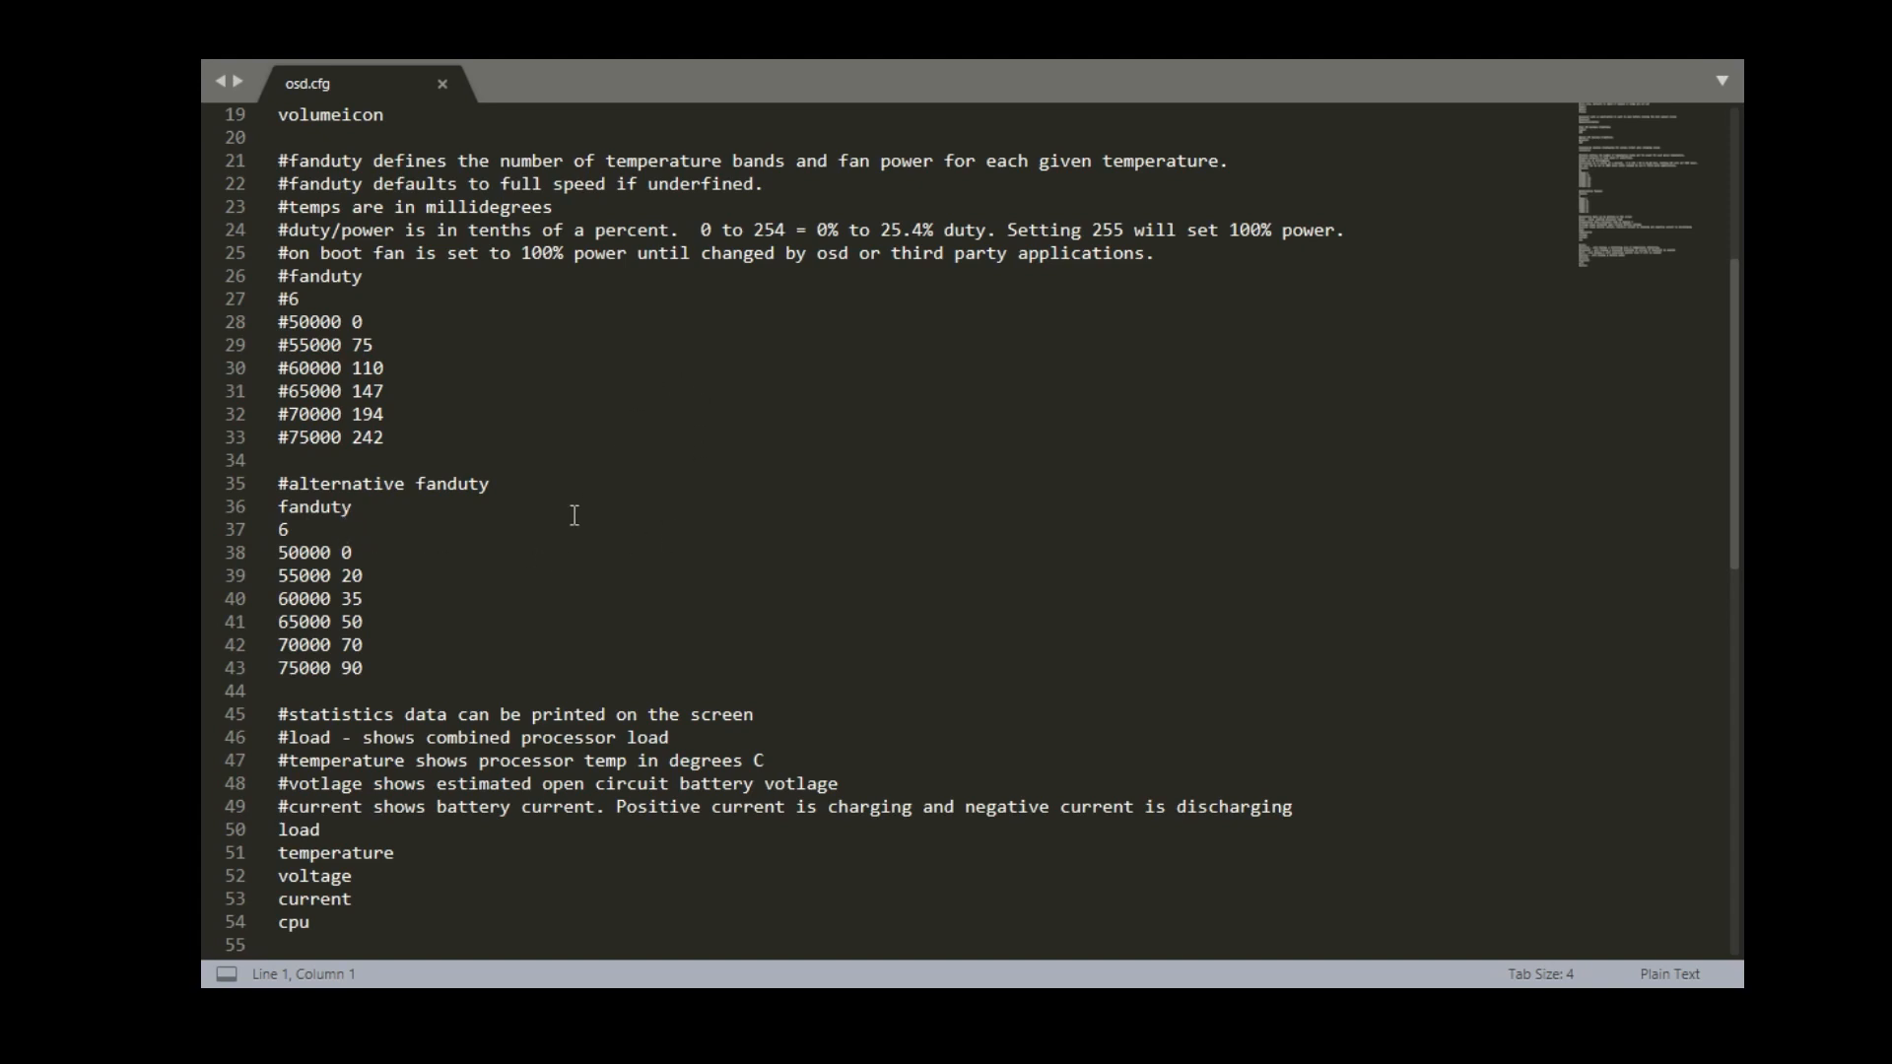
Make the alternative curve 7 bands, adding 45000 10 and setting 50000 to 15, then save.
left_click(290, 528)
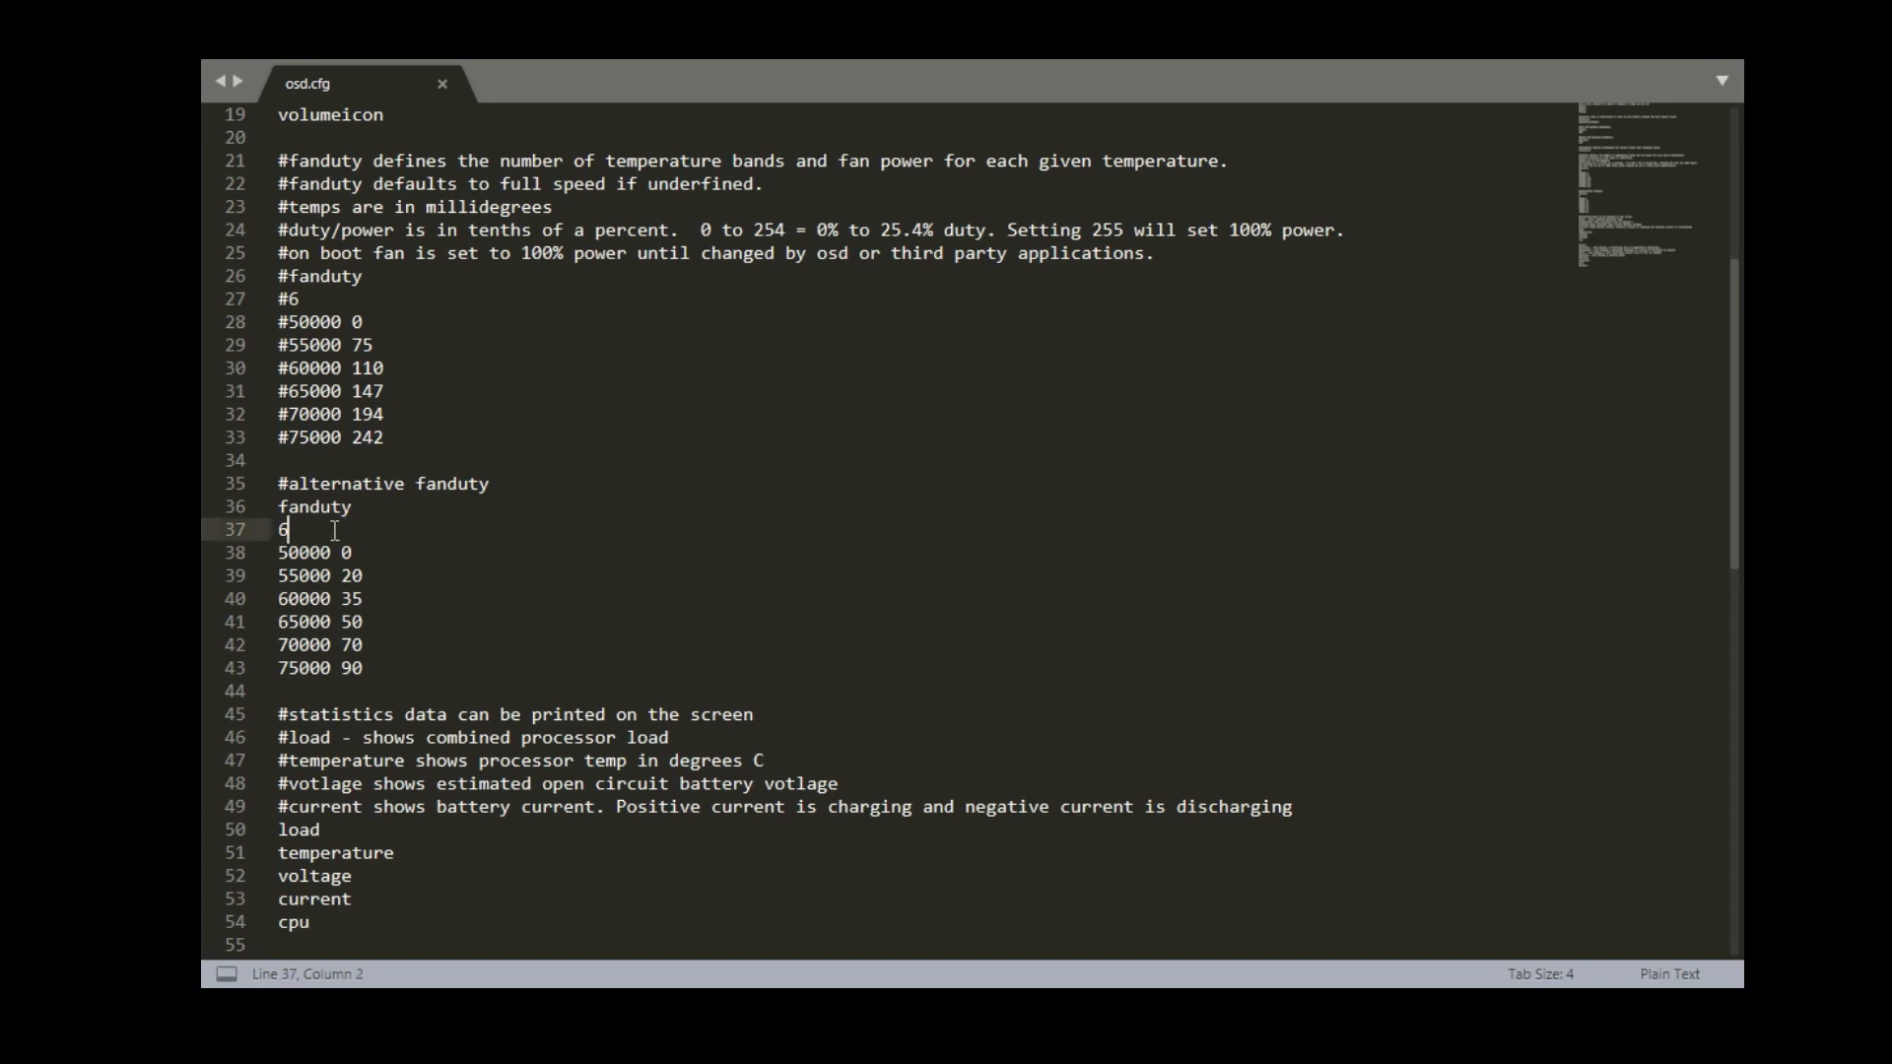
type("7")
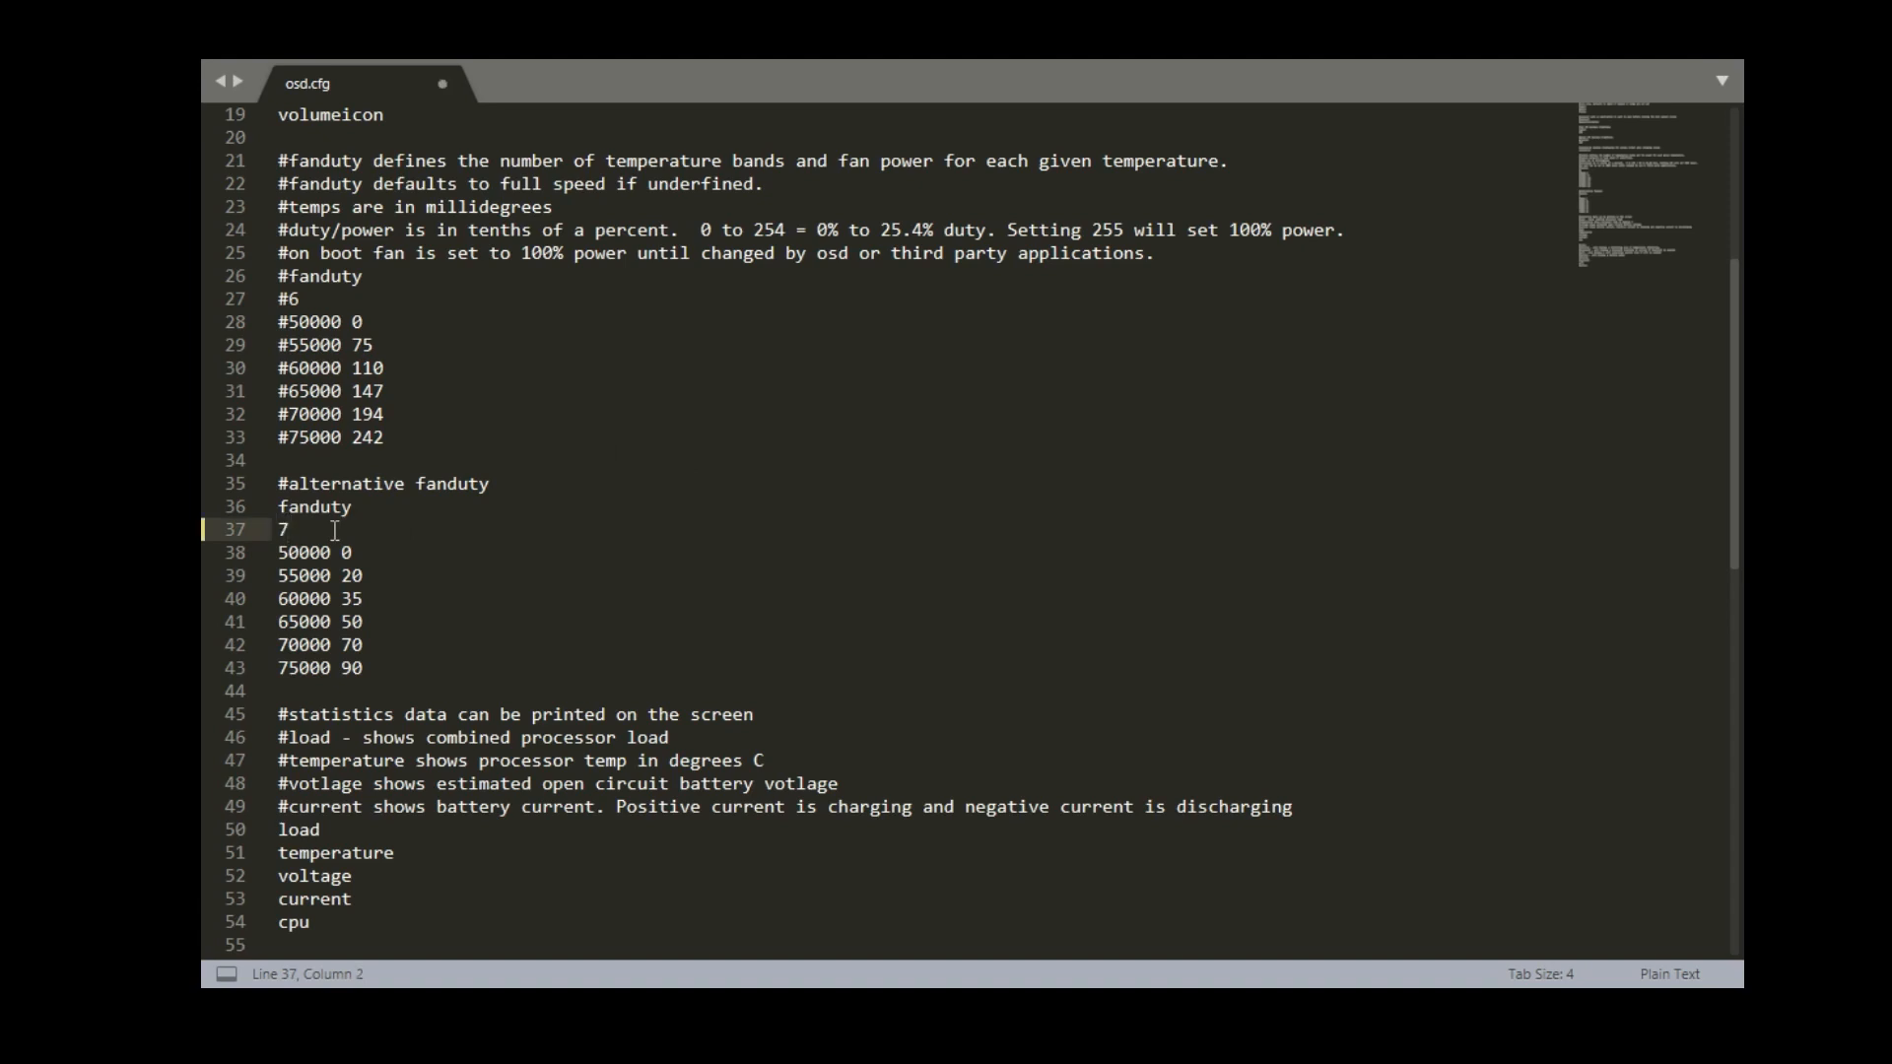
key("enter")
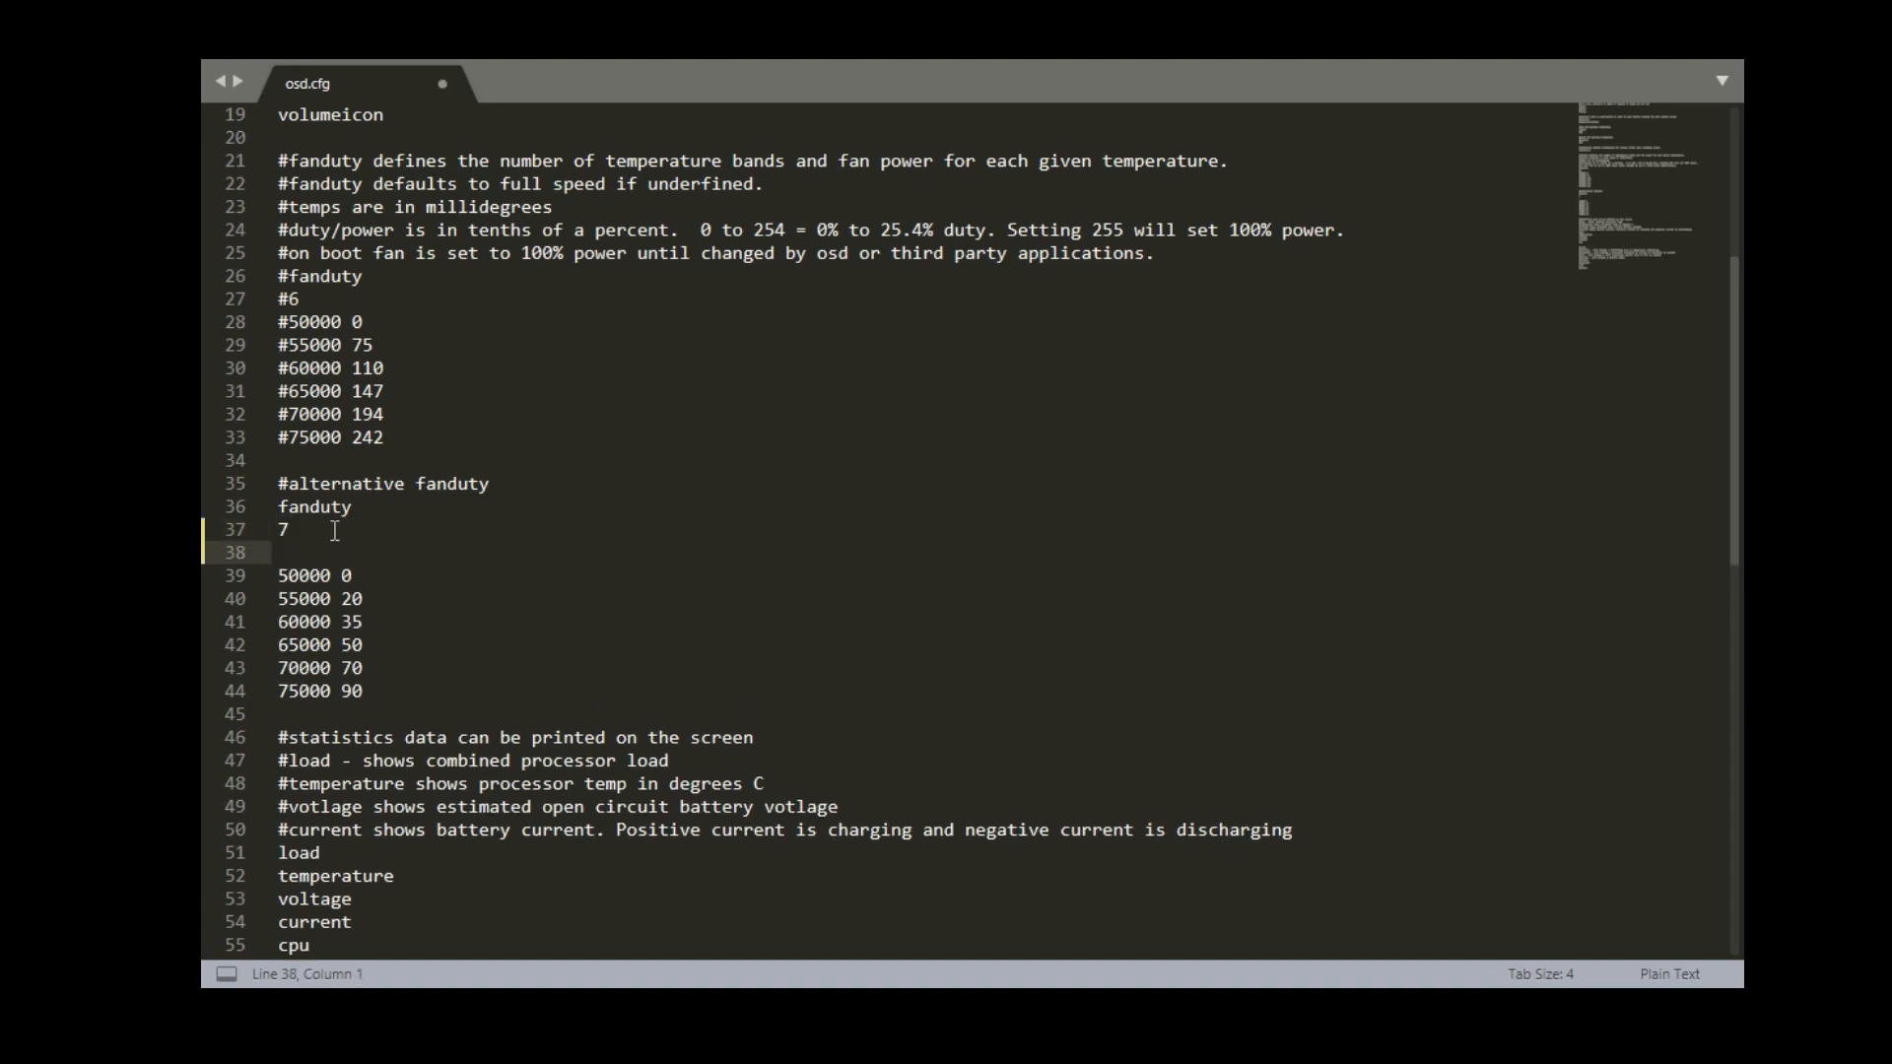
type("45")
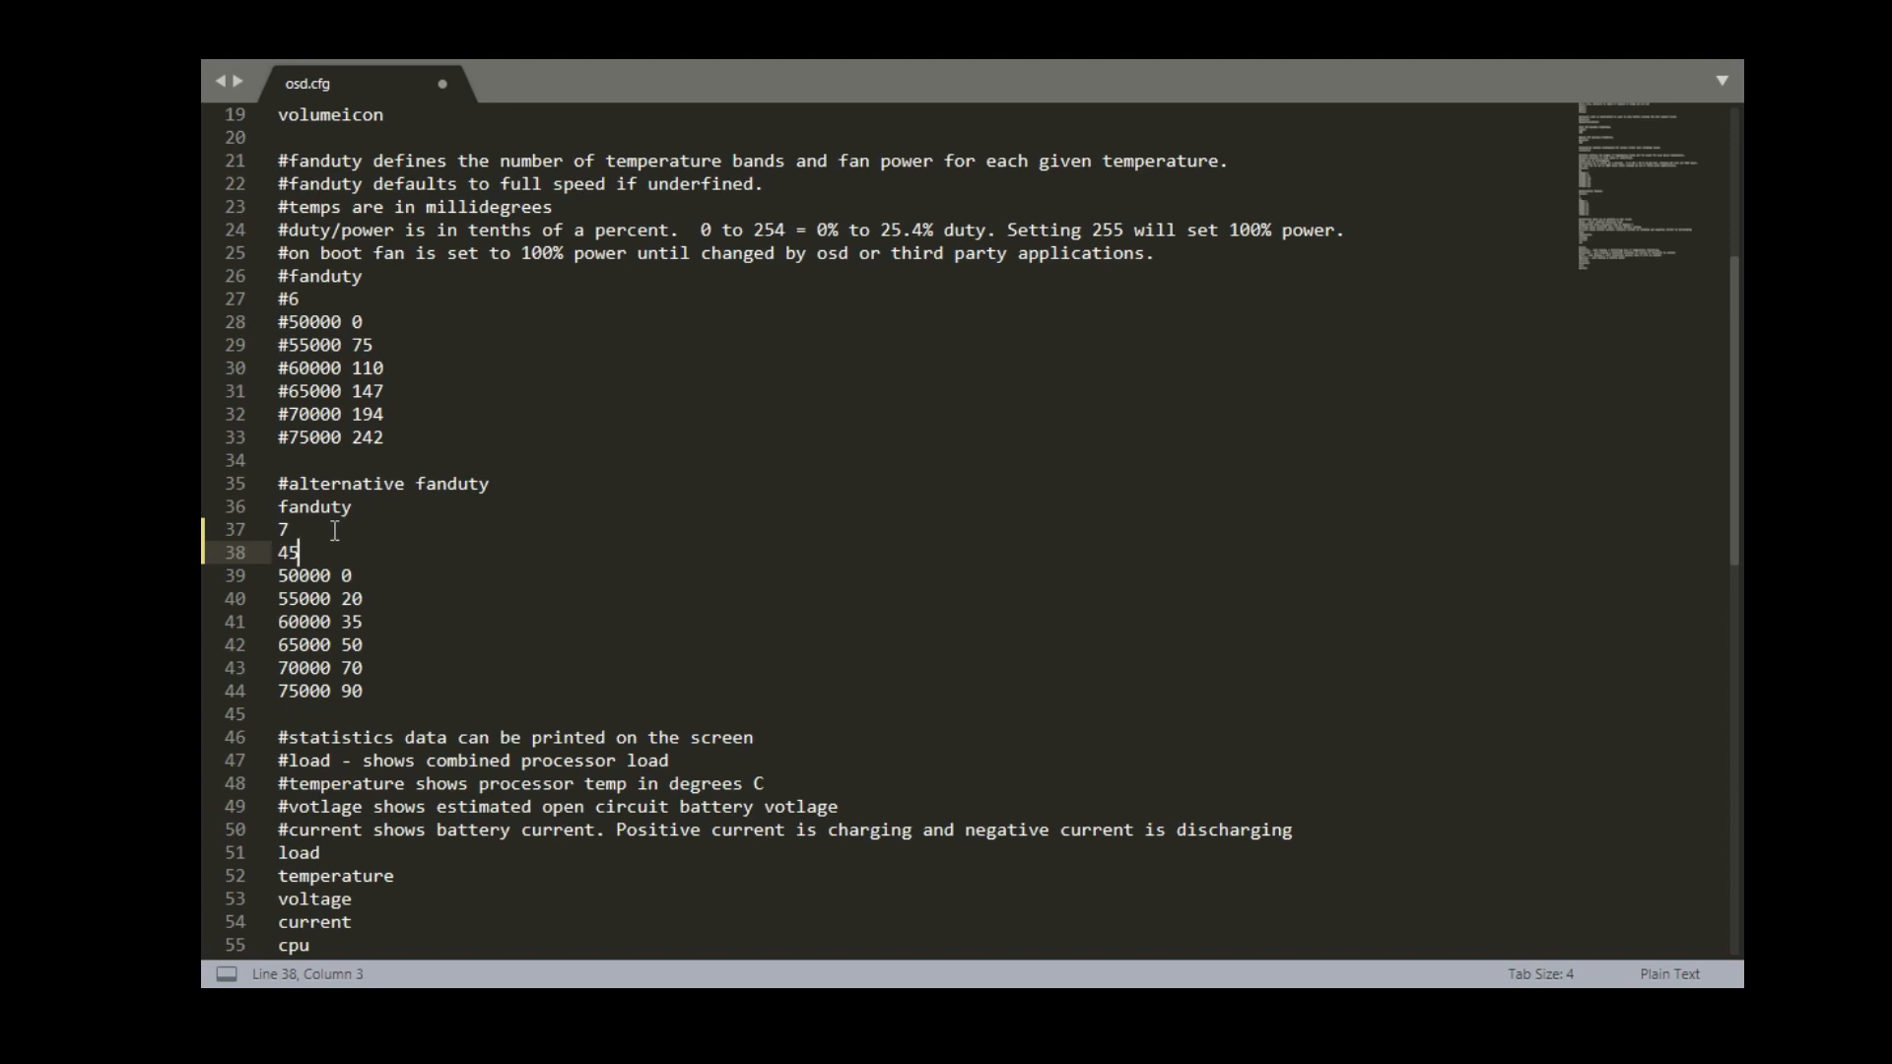
type("000")
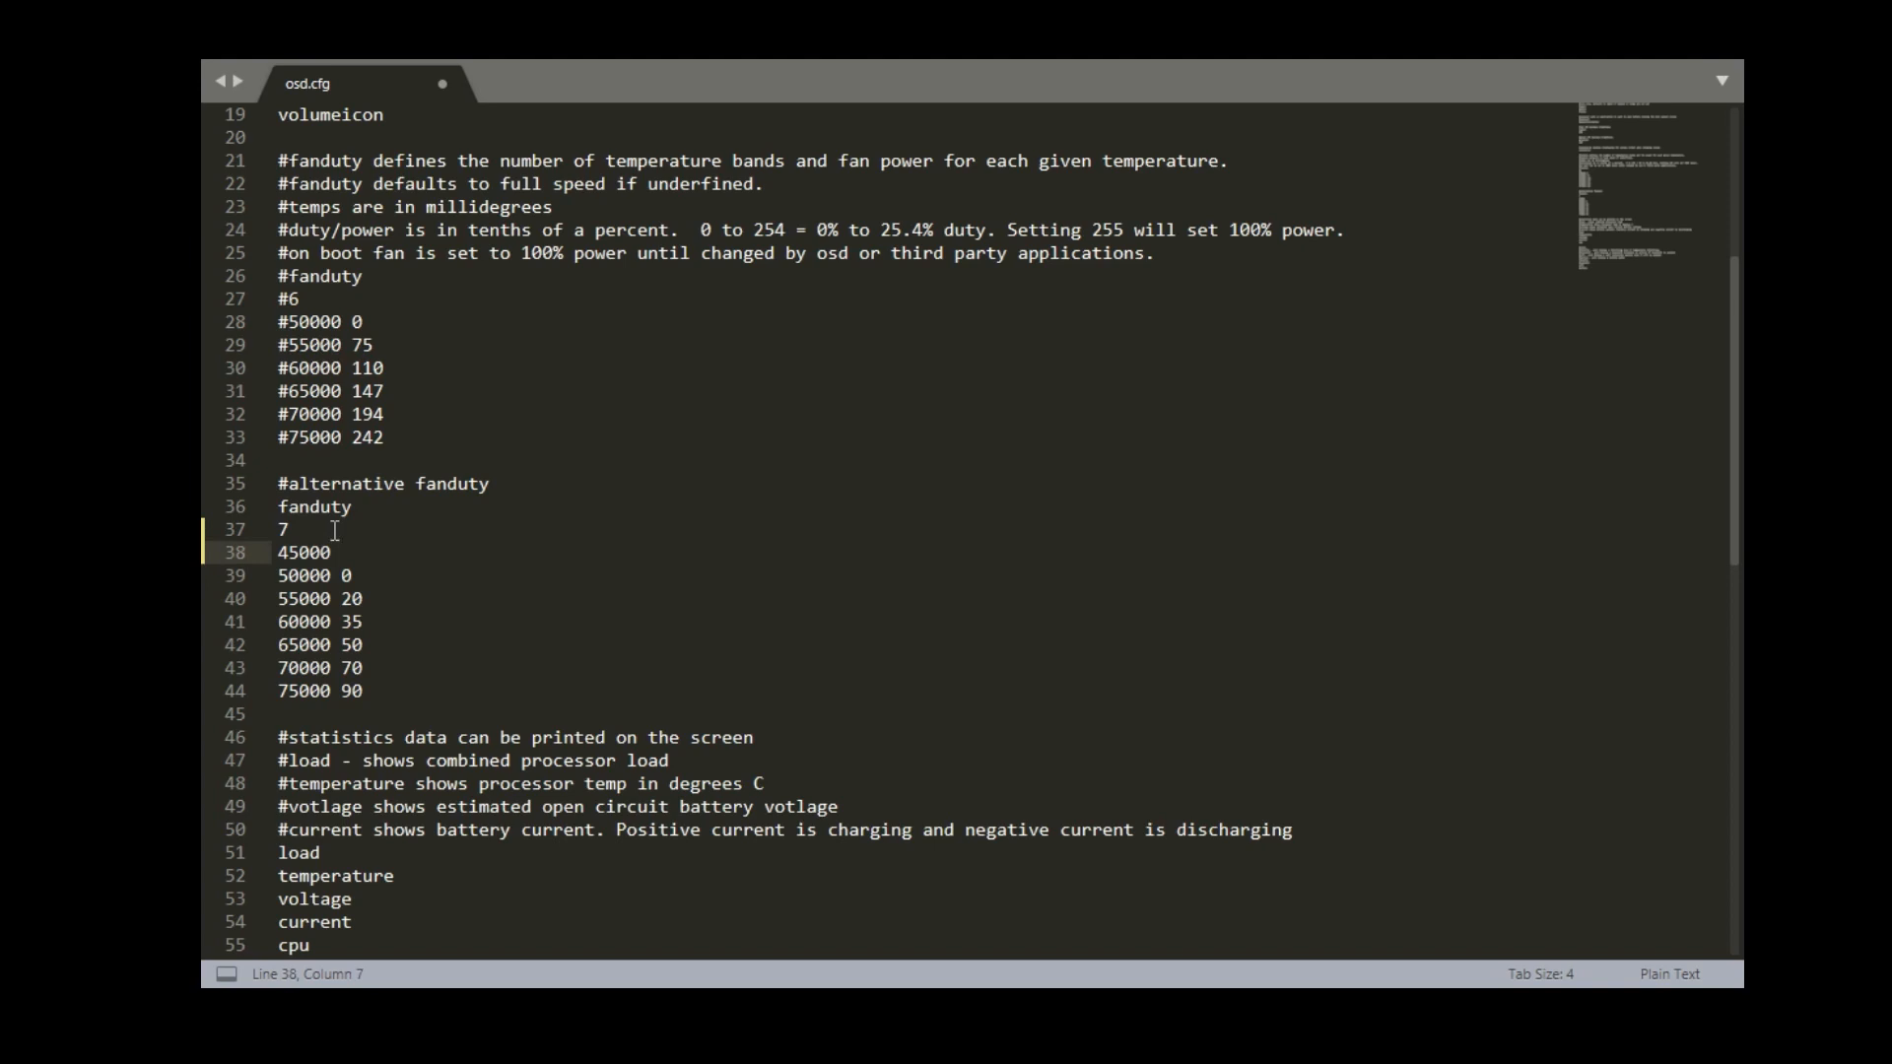
type("10")
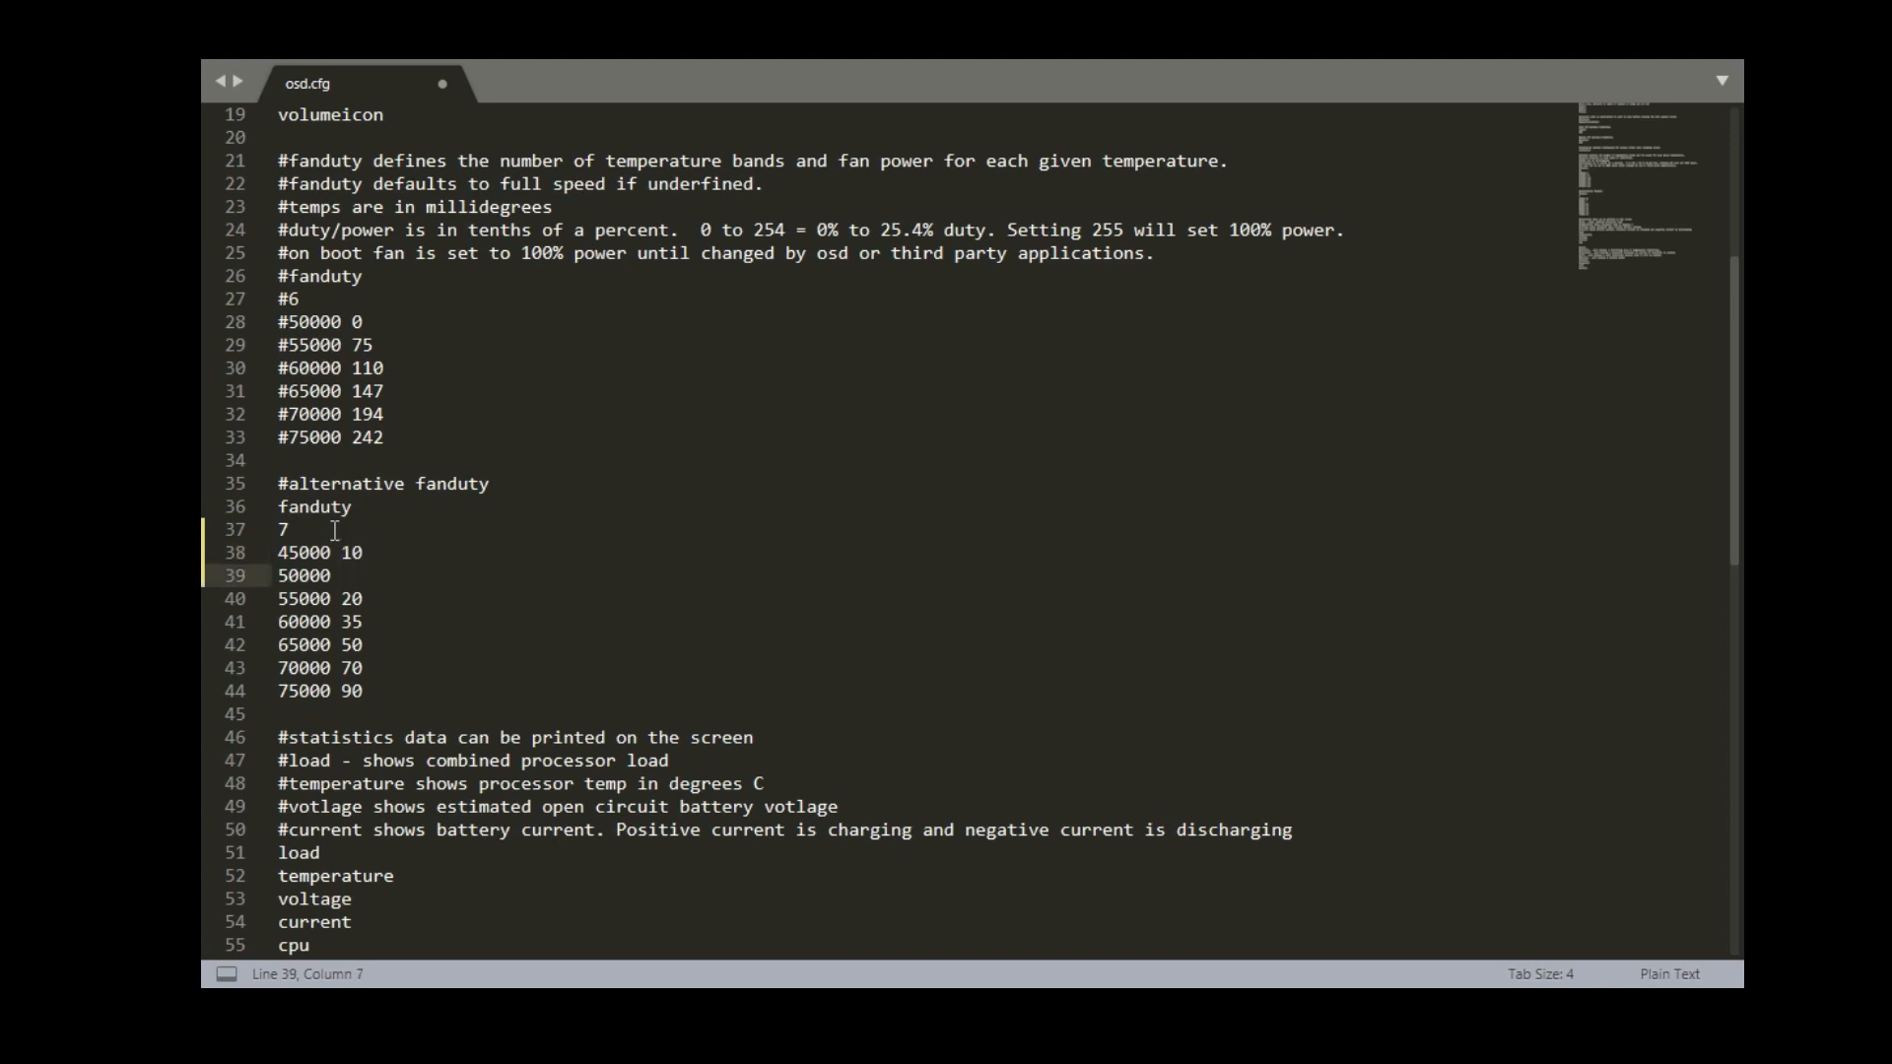
type("15")
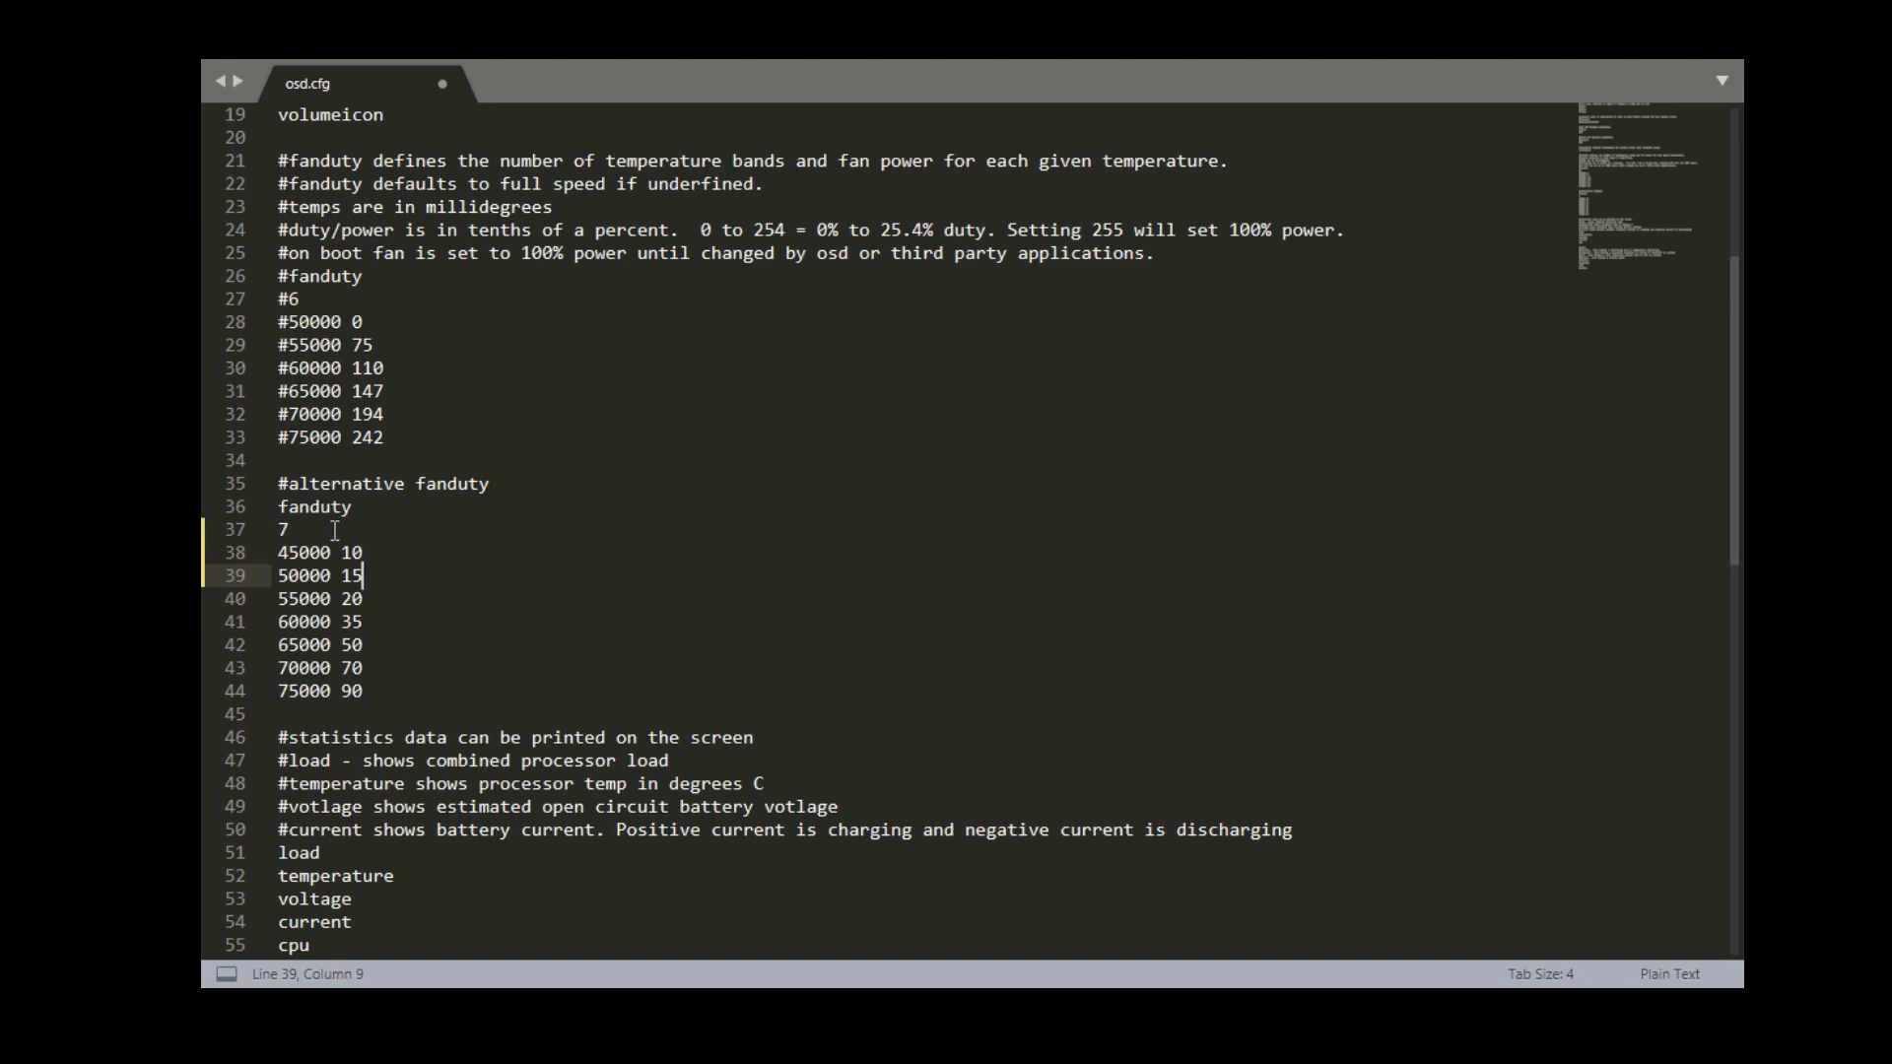
mouse_move(337, 509)
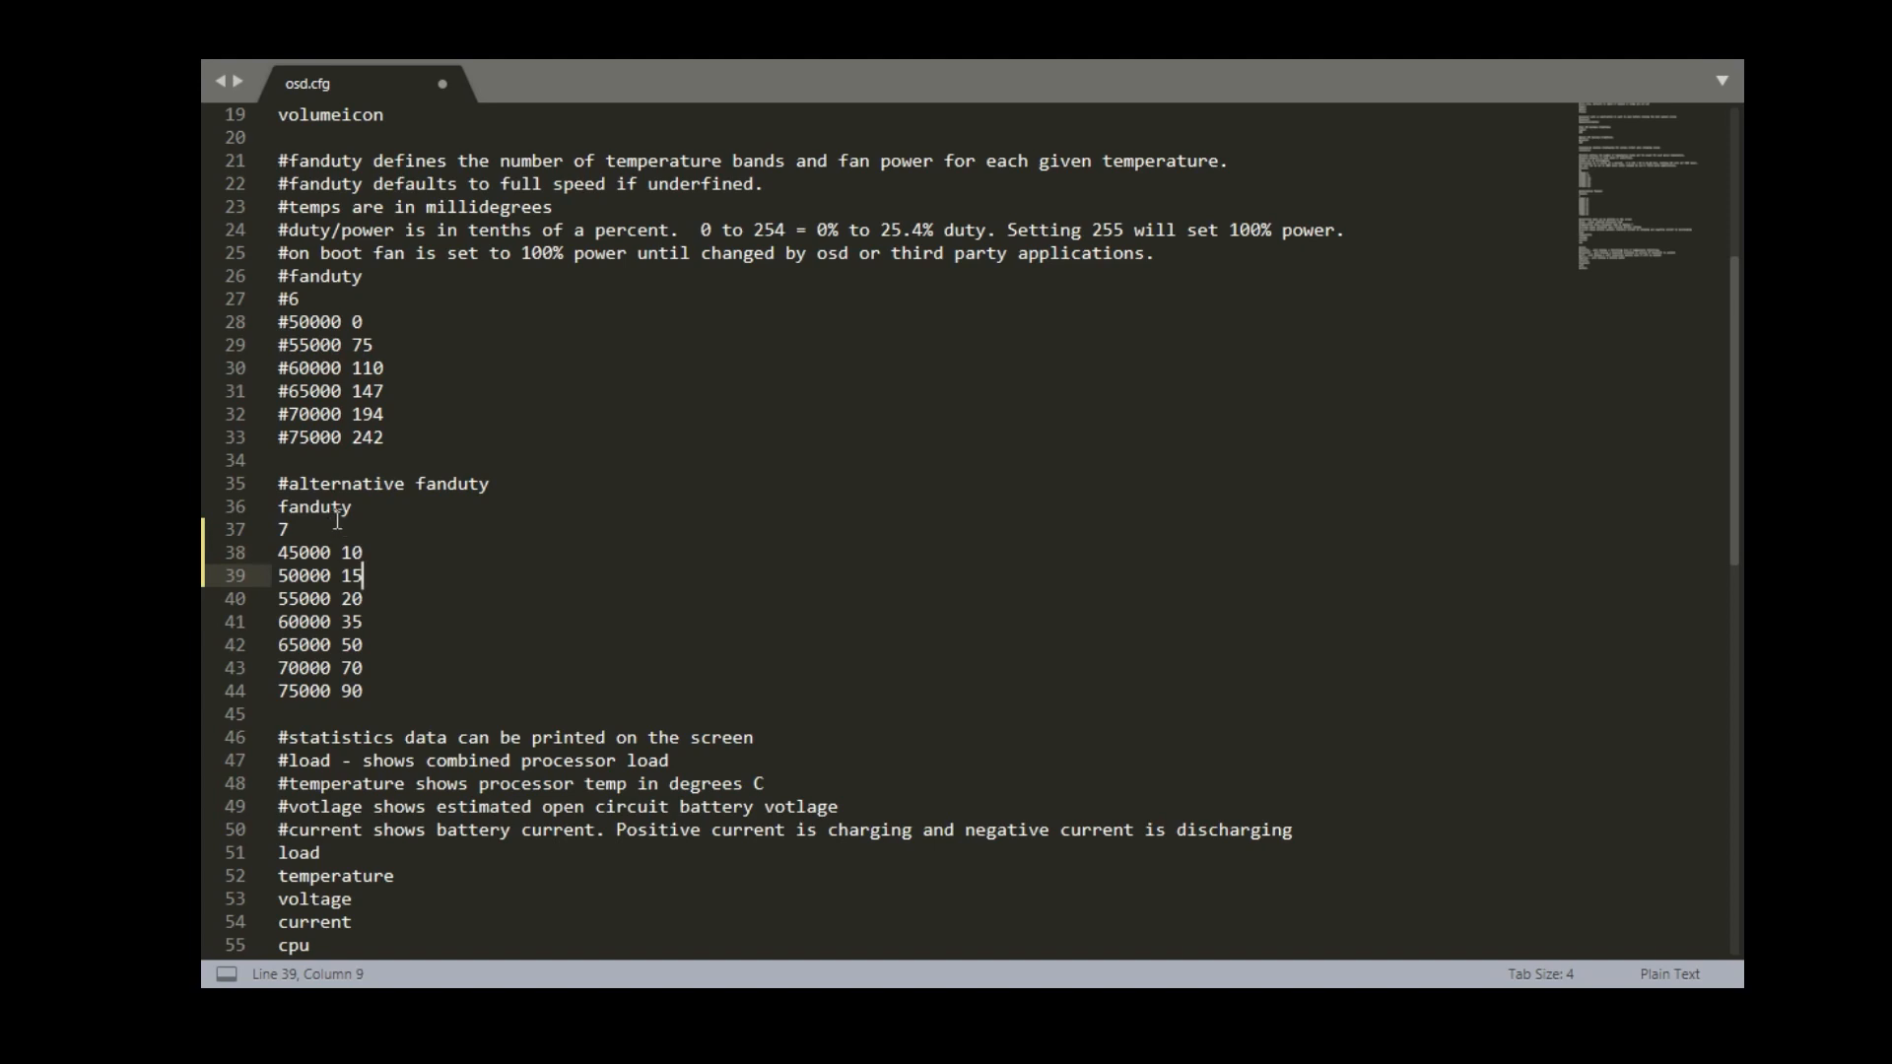
mouse_move(299, 437)
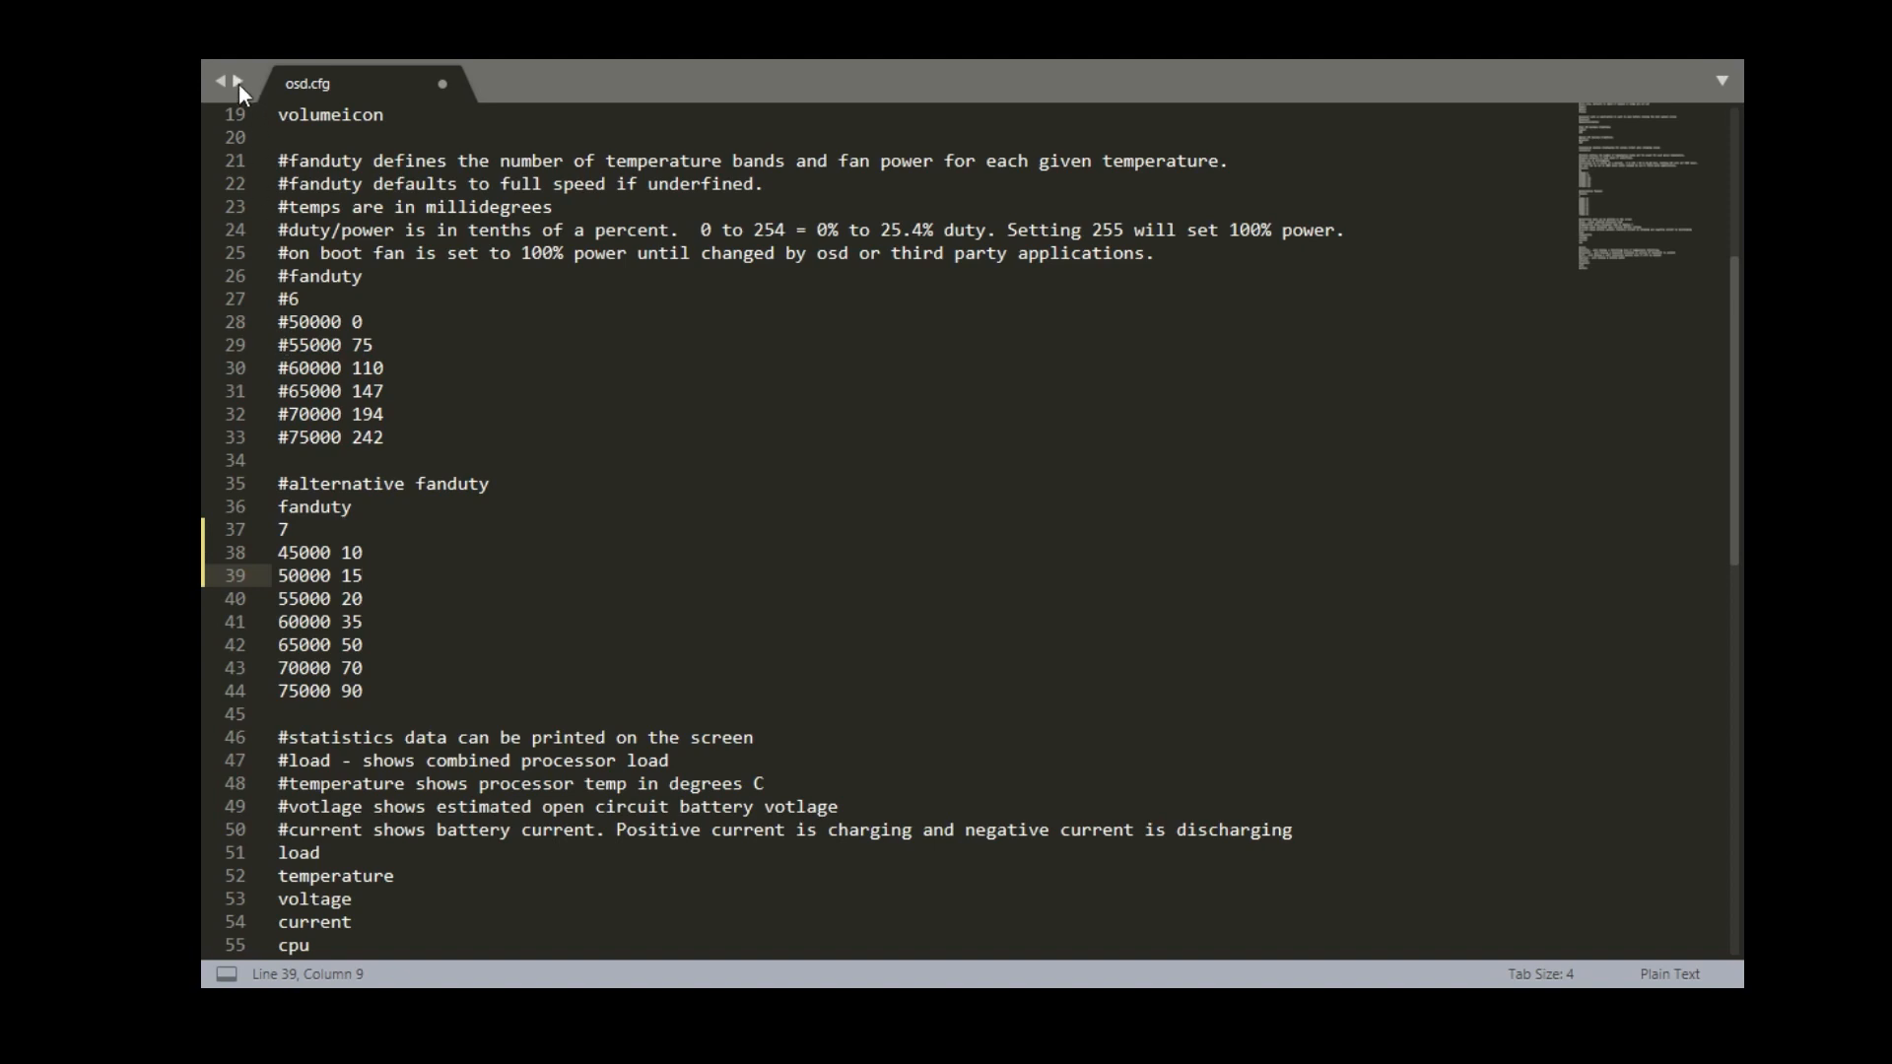
mouse_move(254, 233)
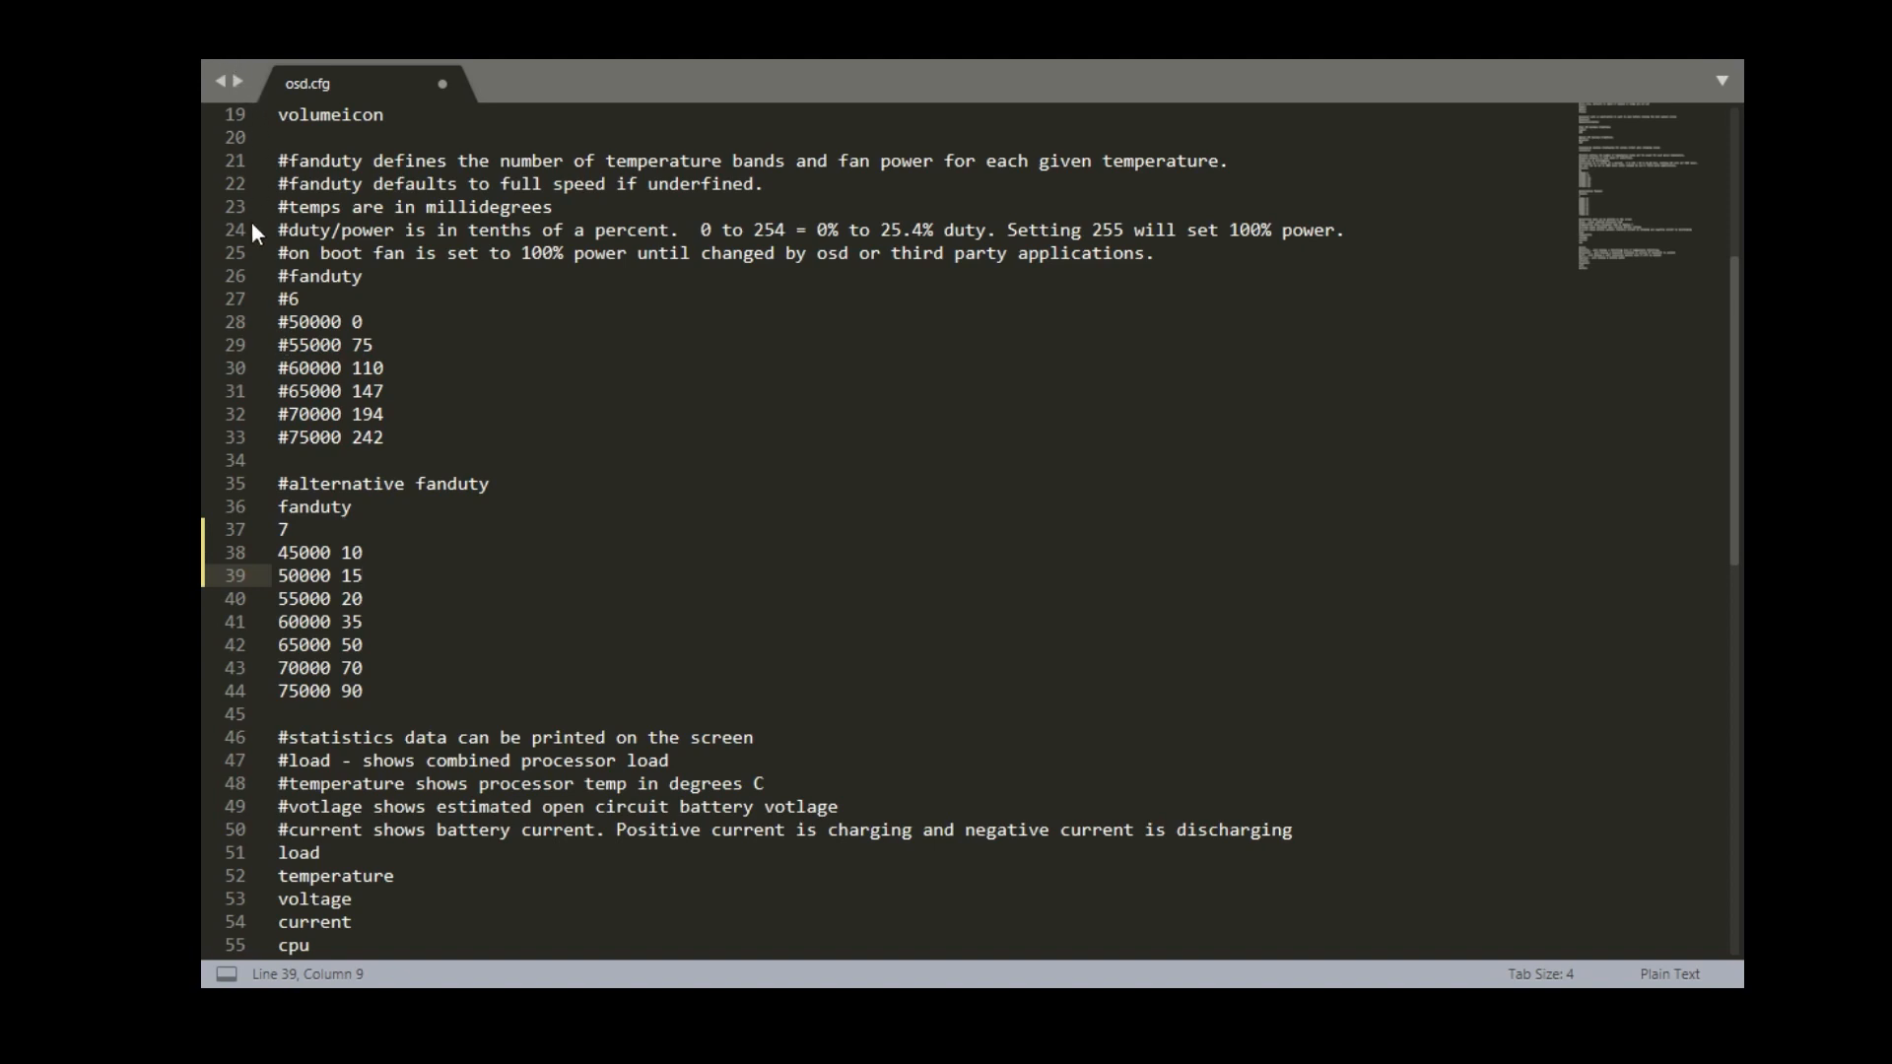
key("ctrl+s")
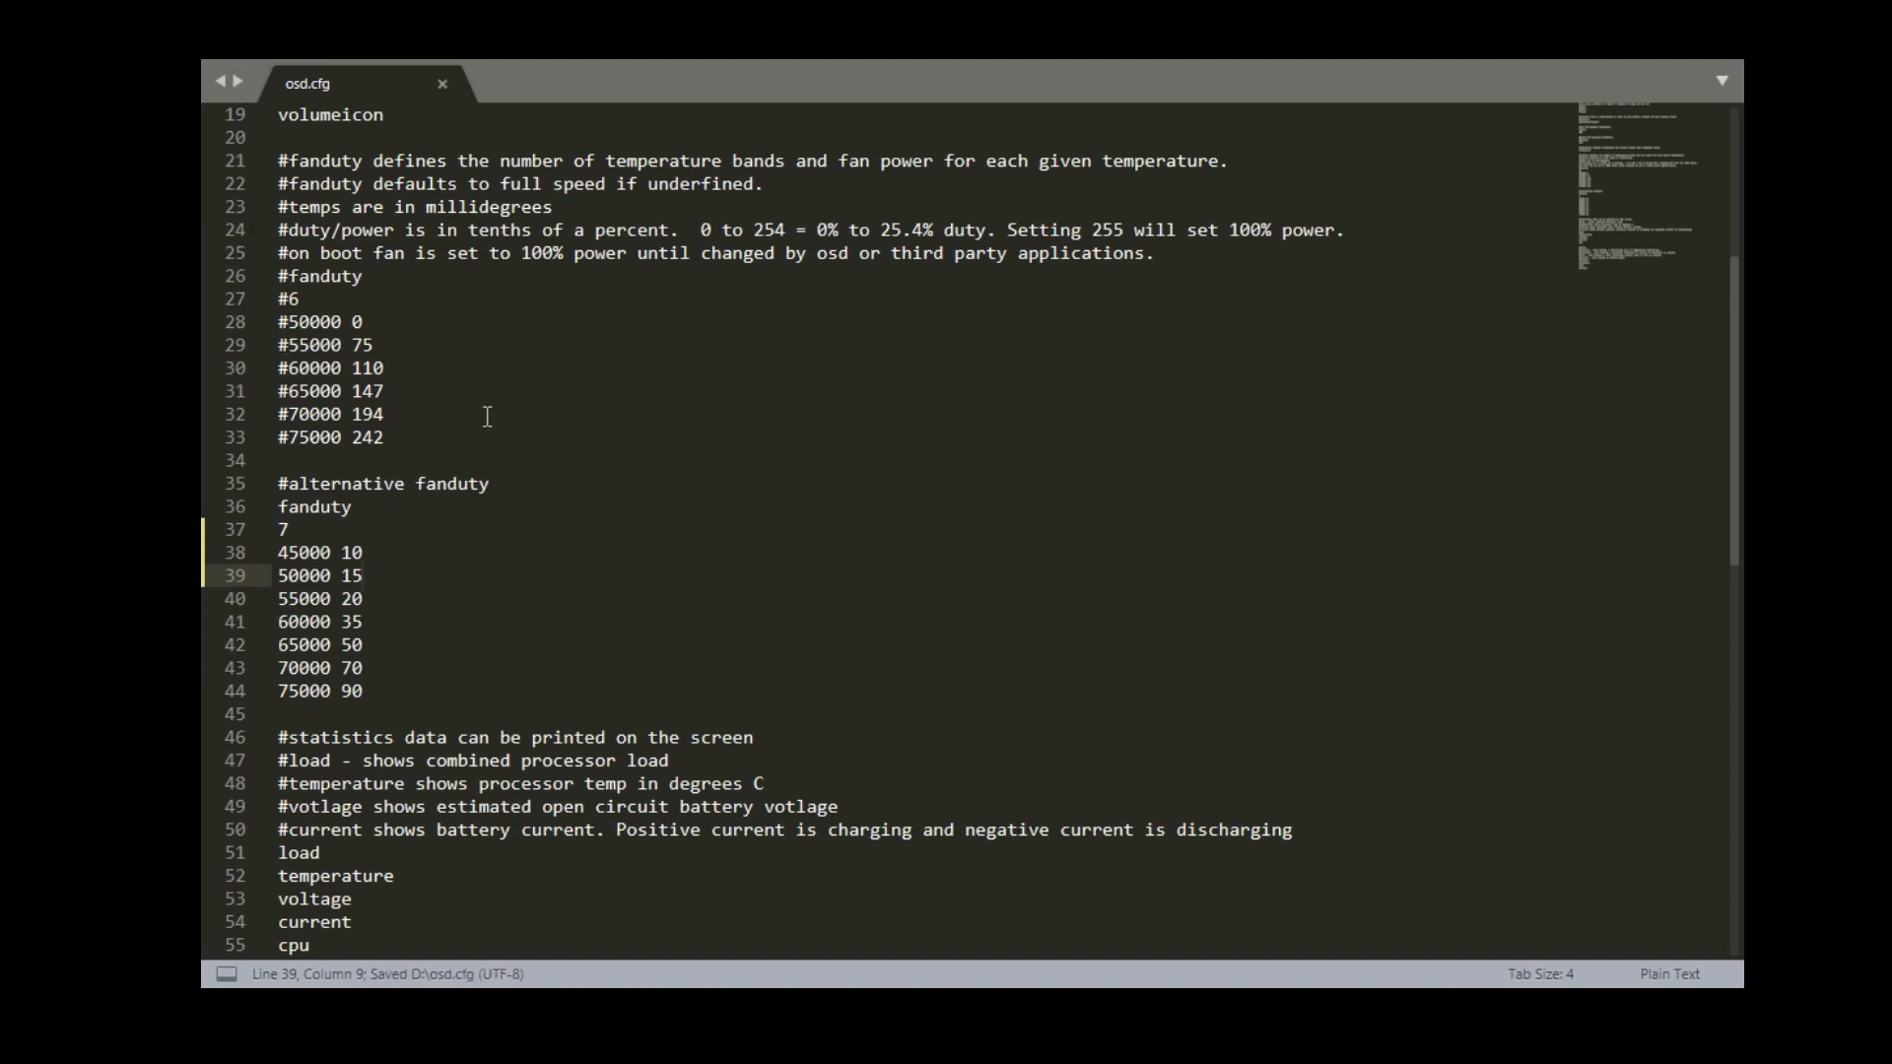
left_click(365, 575)
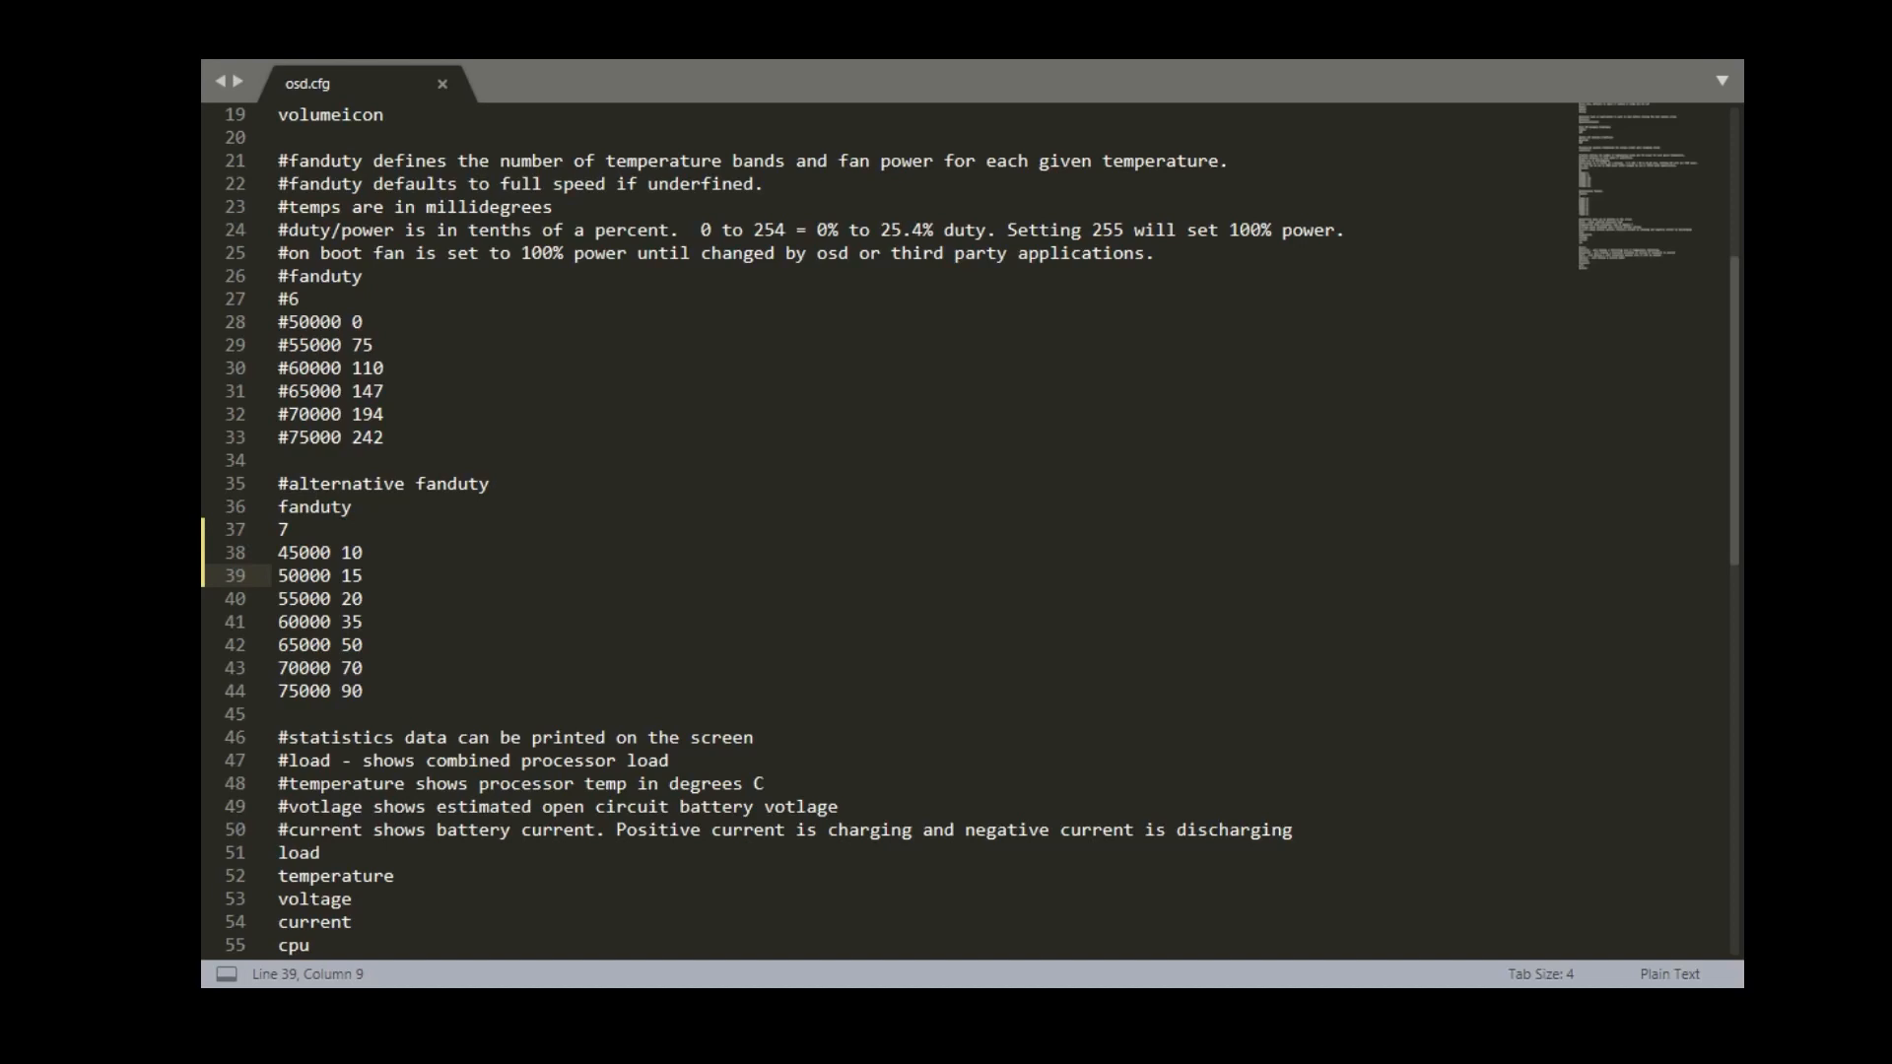
left_click(301, 300)
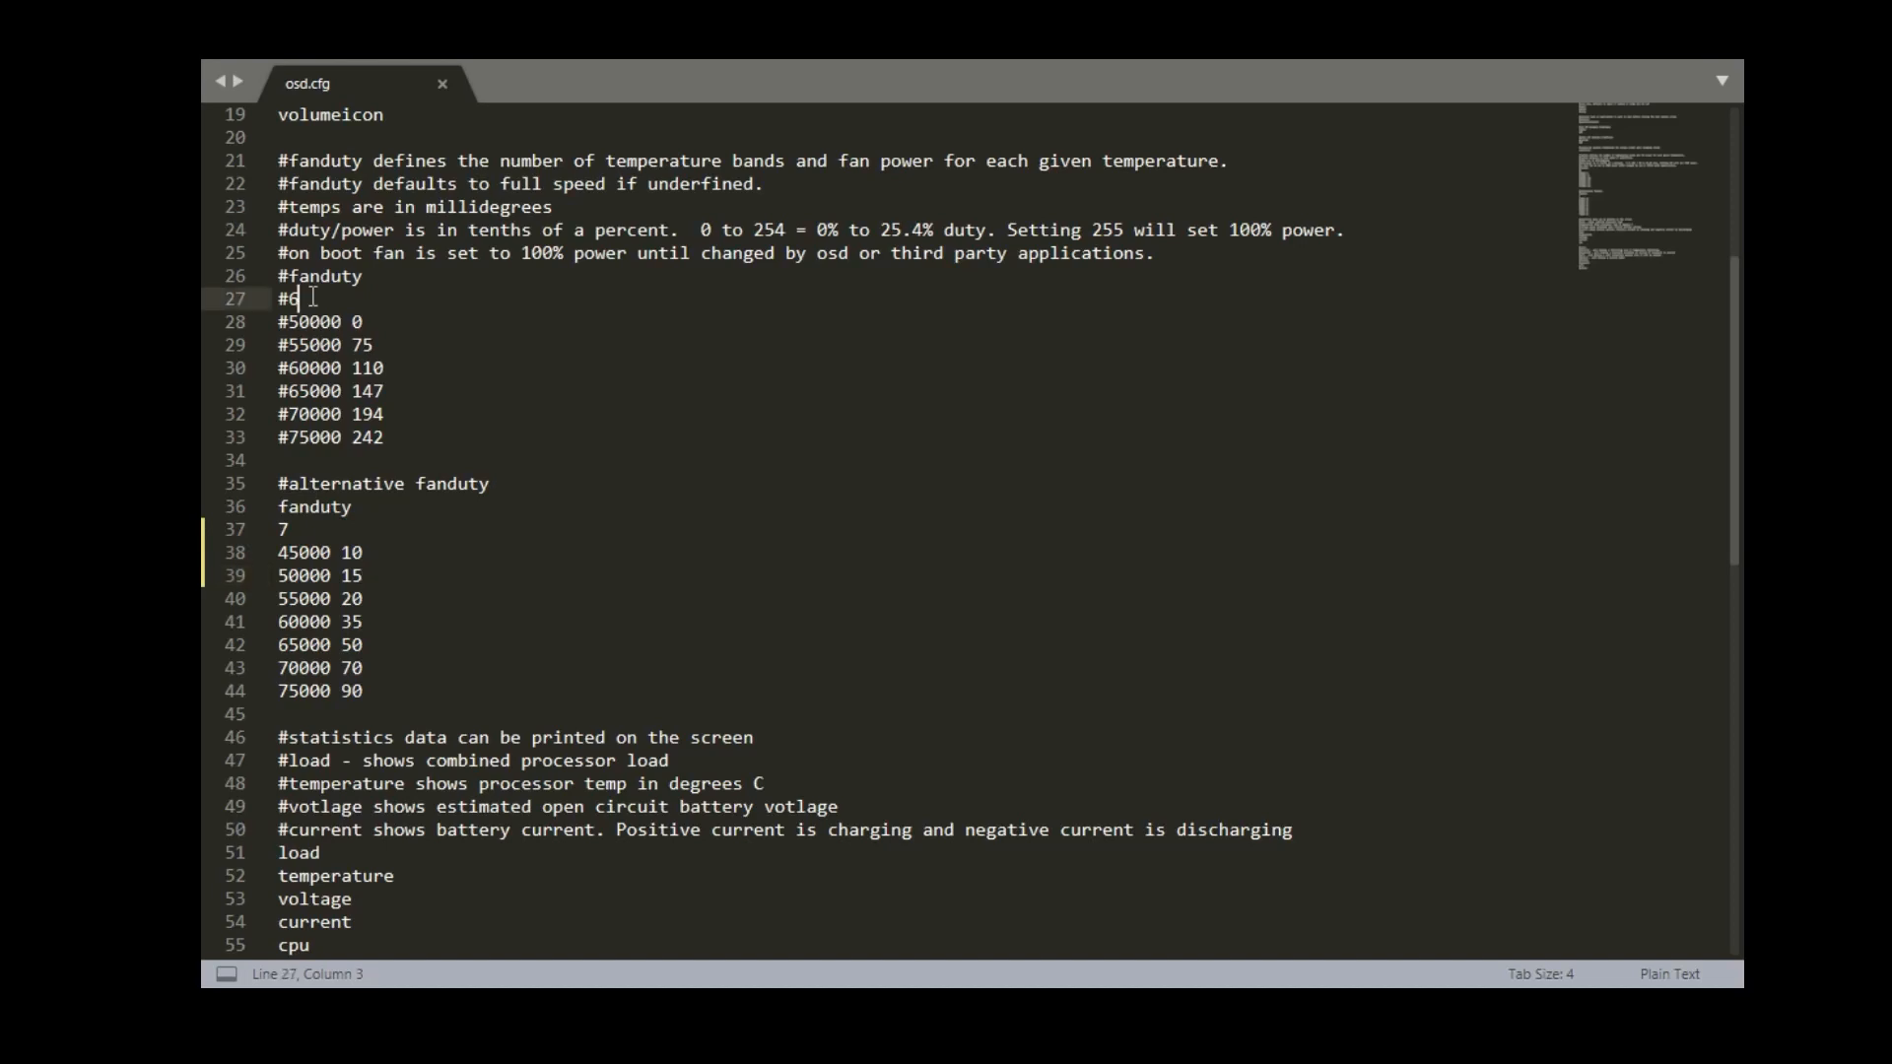
Change the commented count to #7, add #45000 15, set #50000 to 20, and save.
type("7")
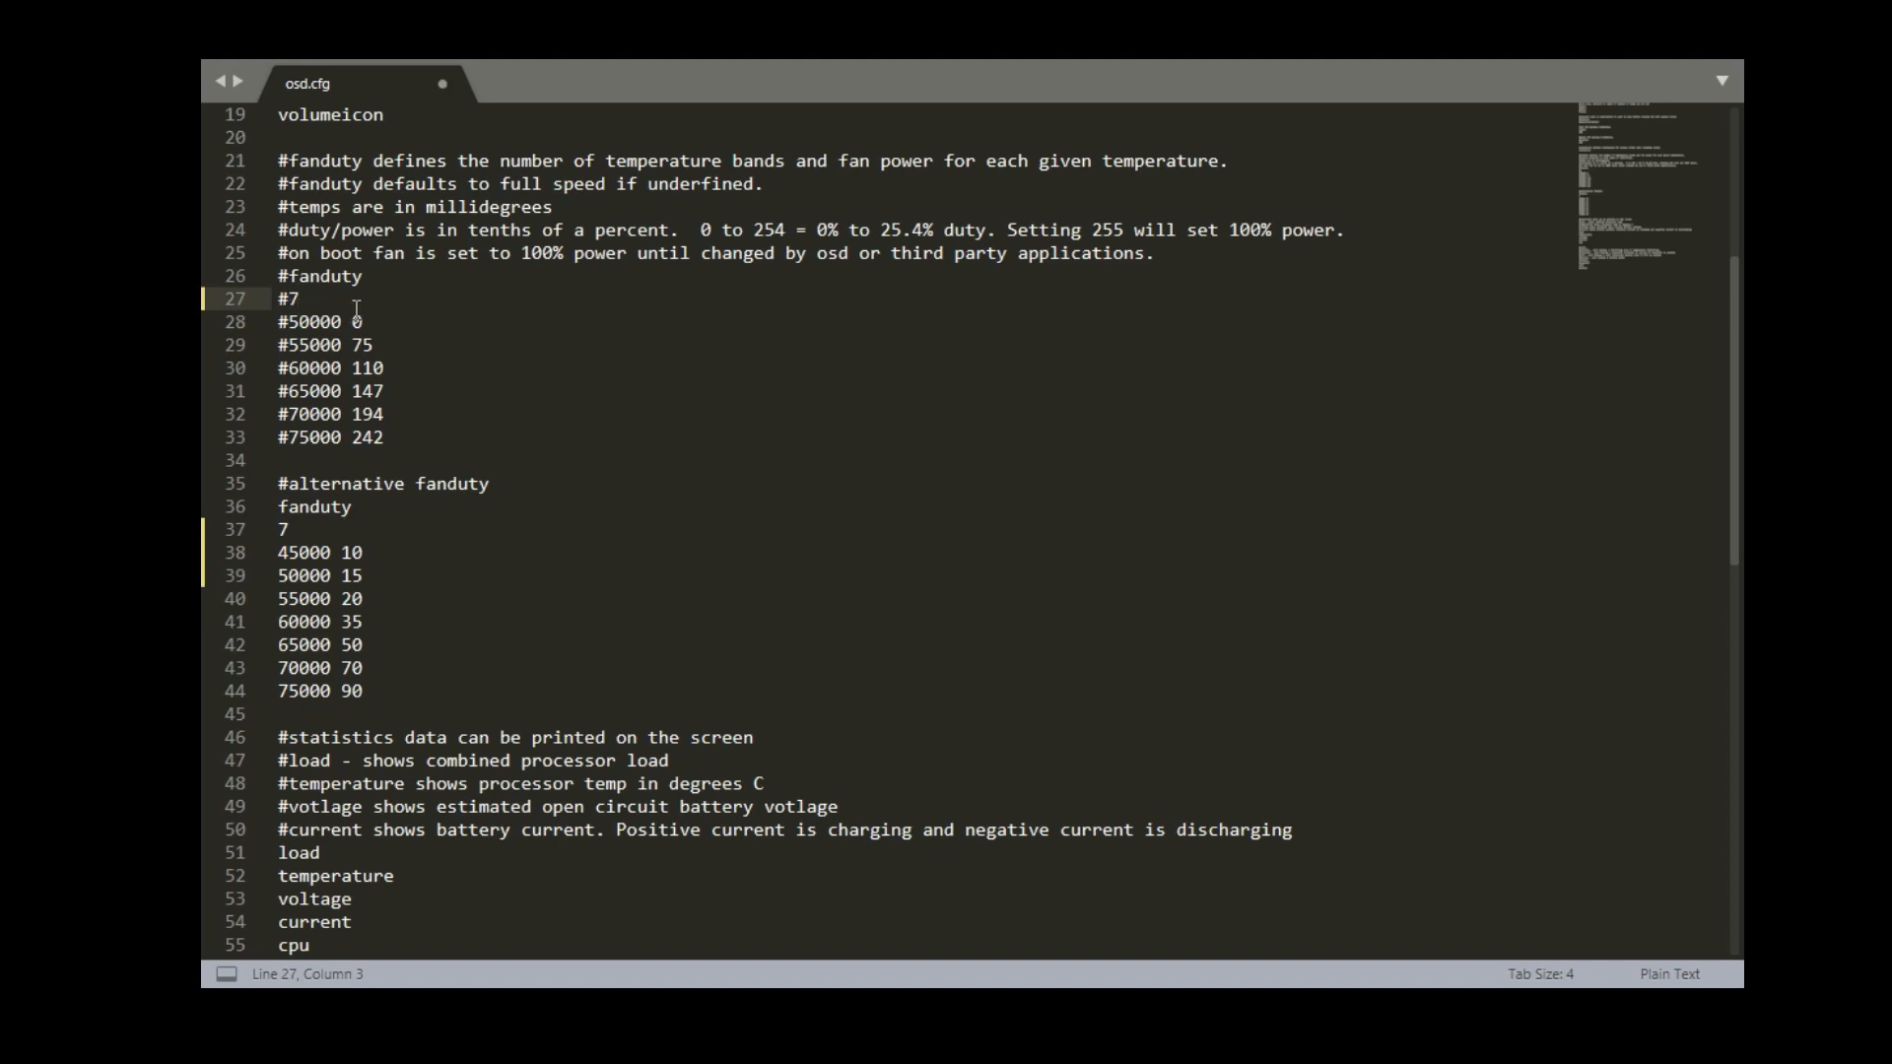
key("Return")
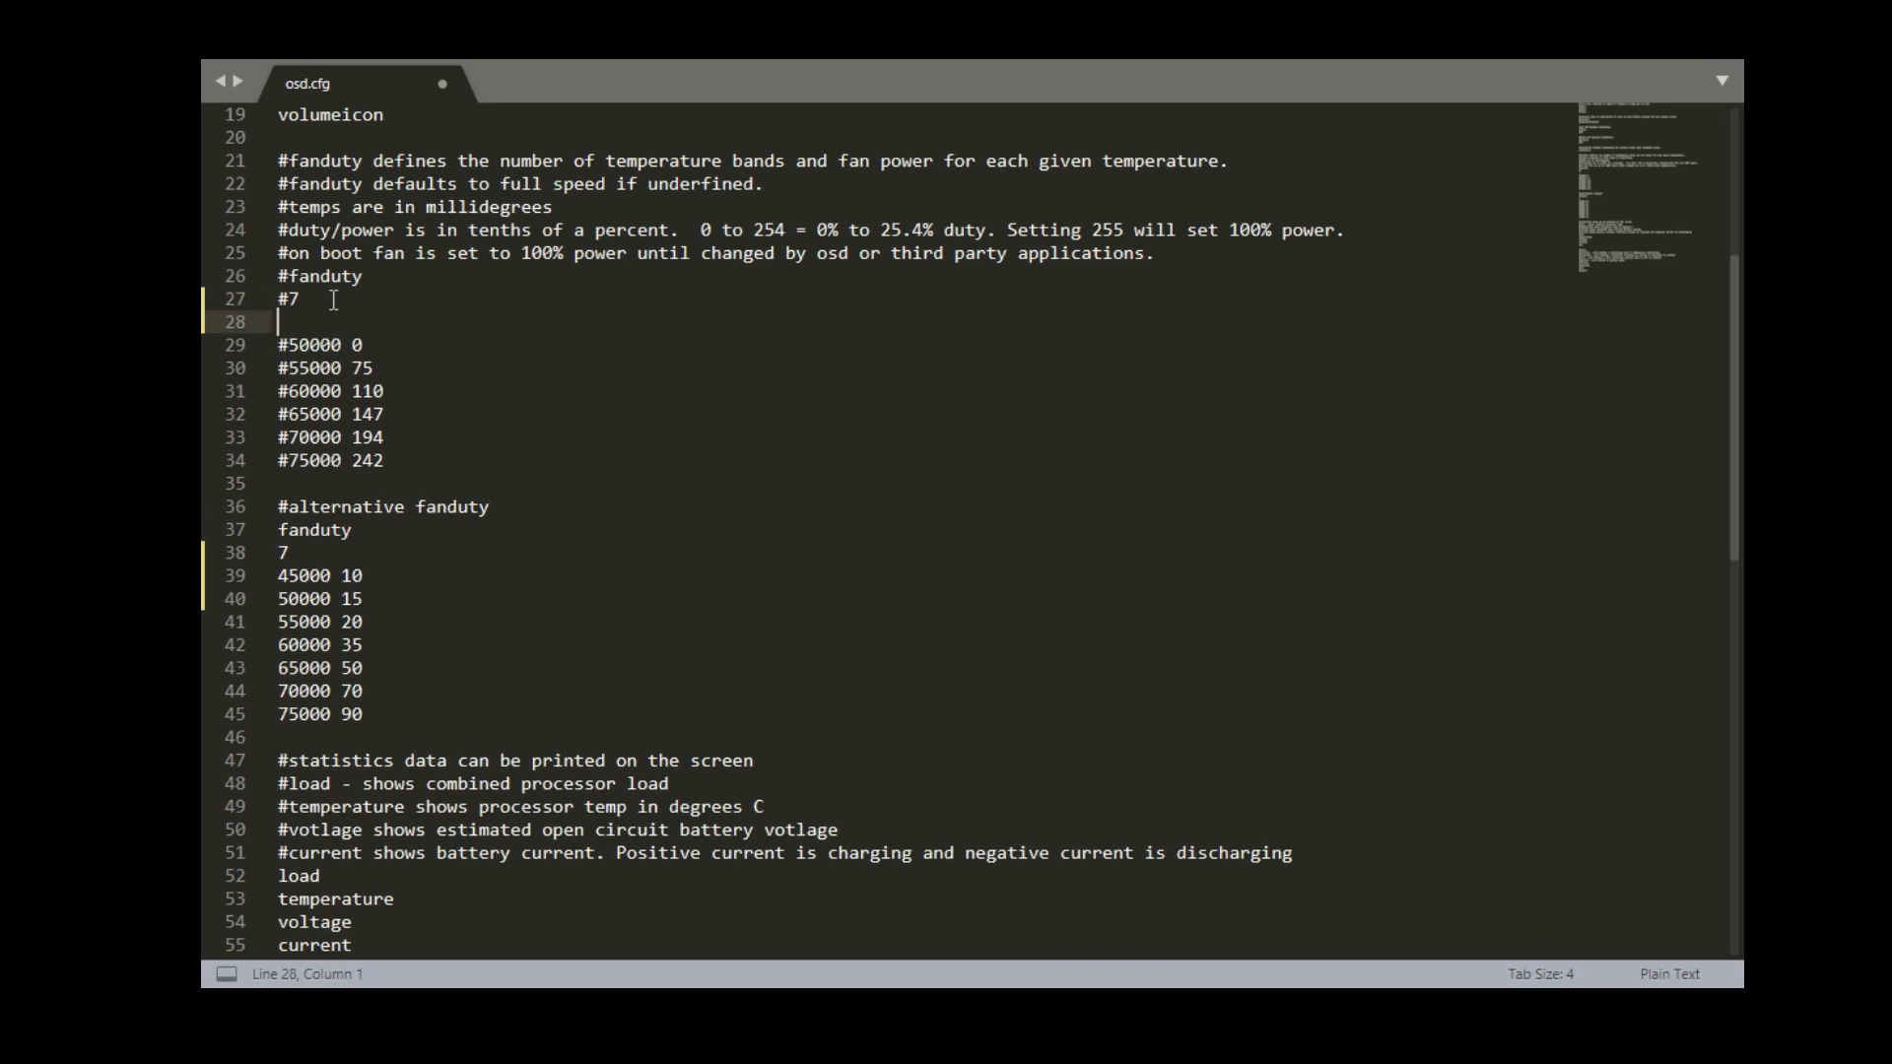
type("#45")
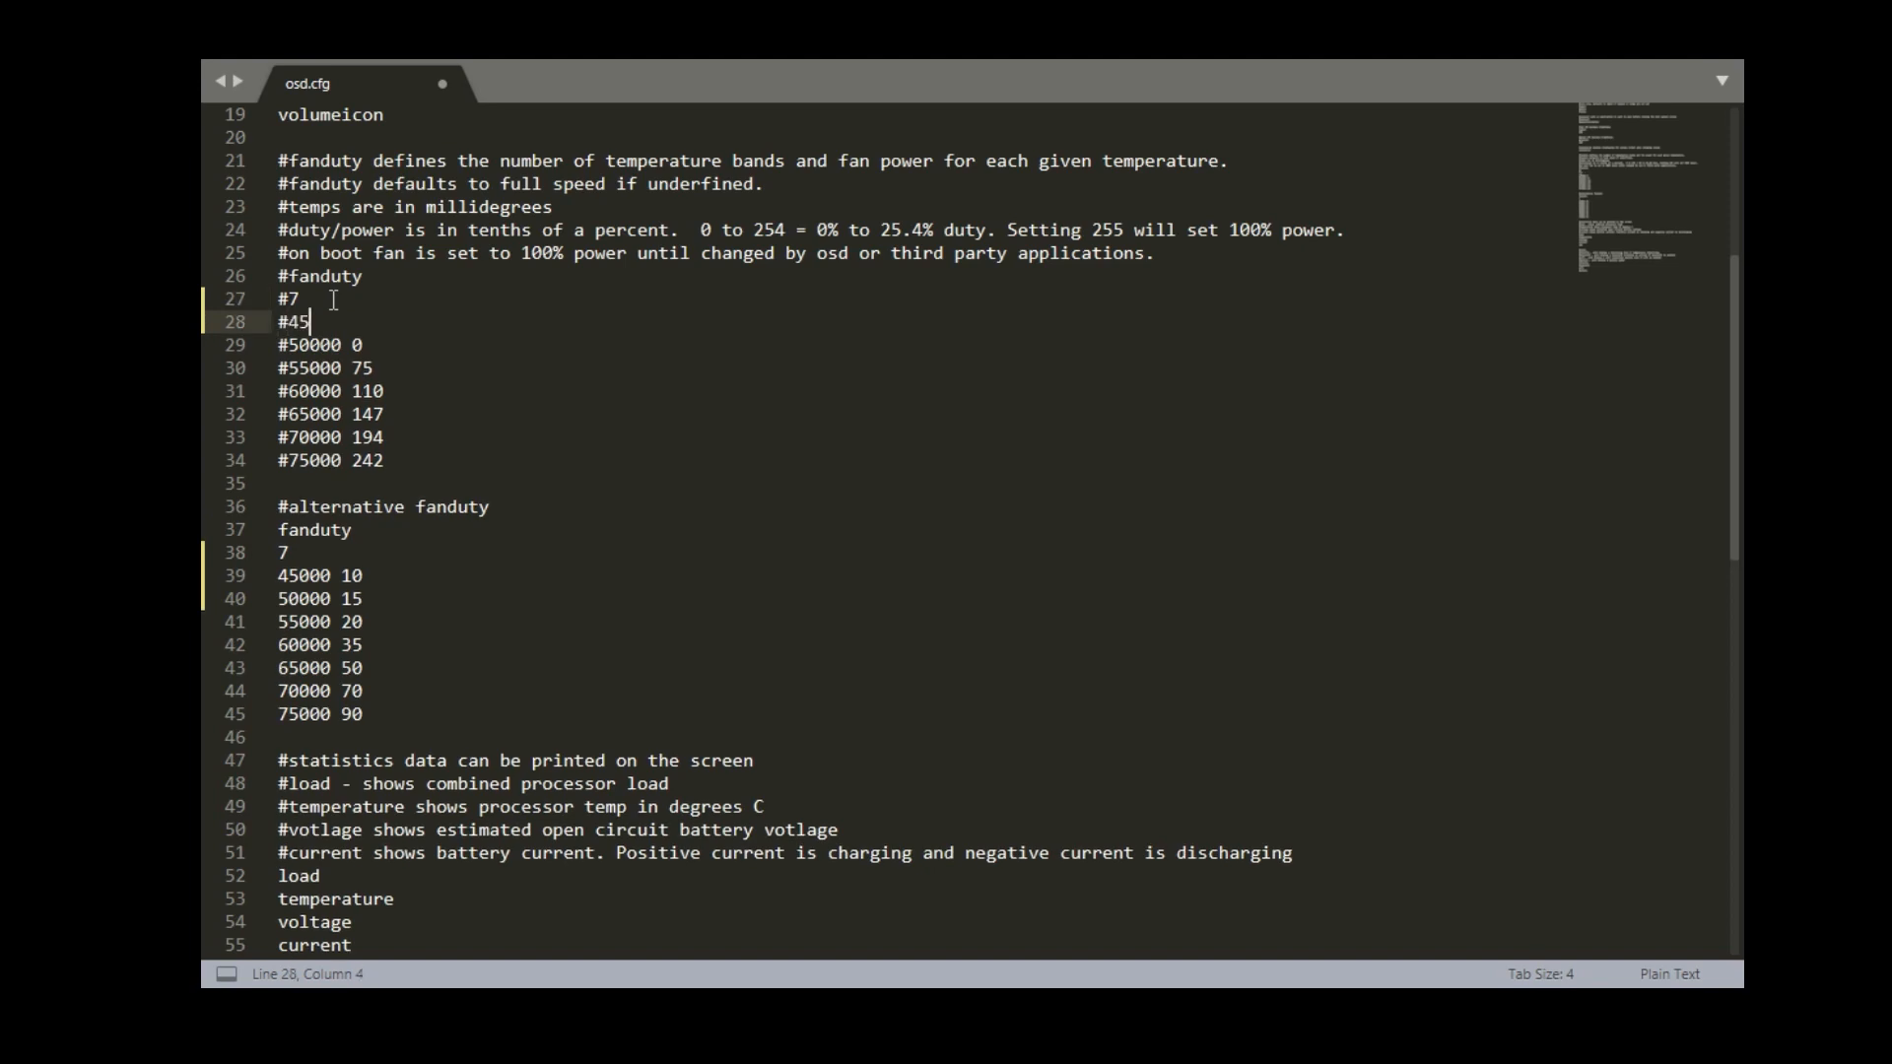
type("000")
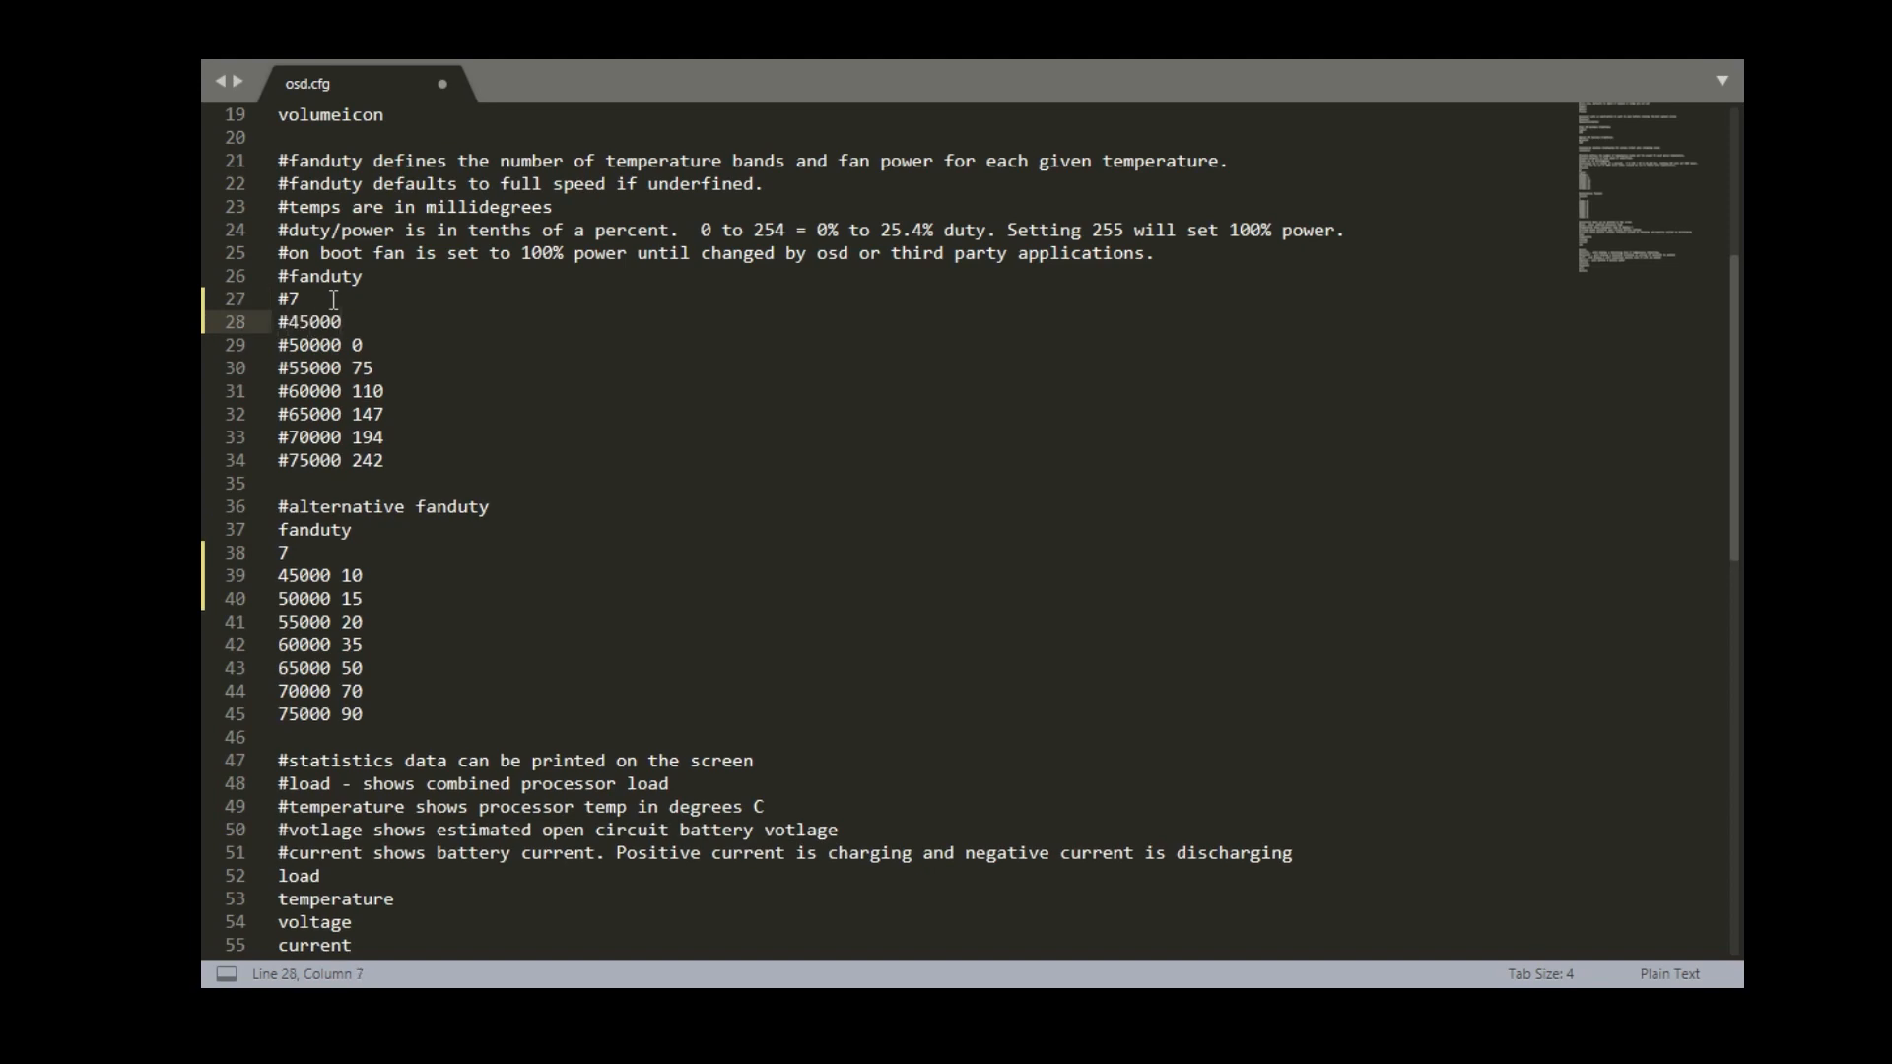
type("15")
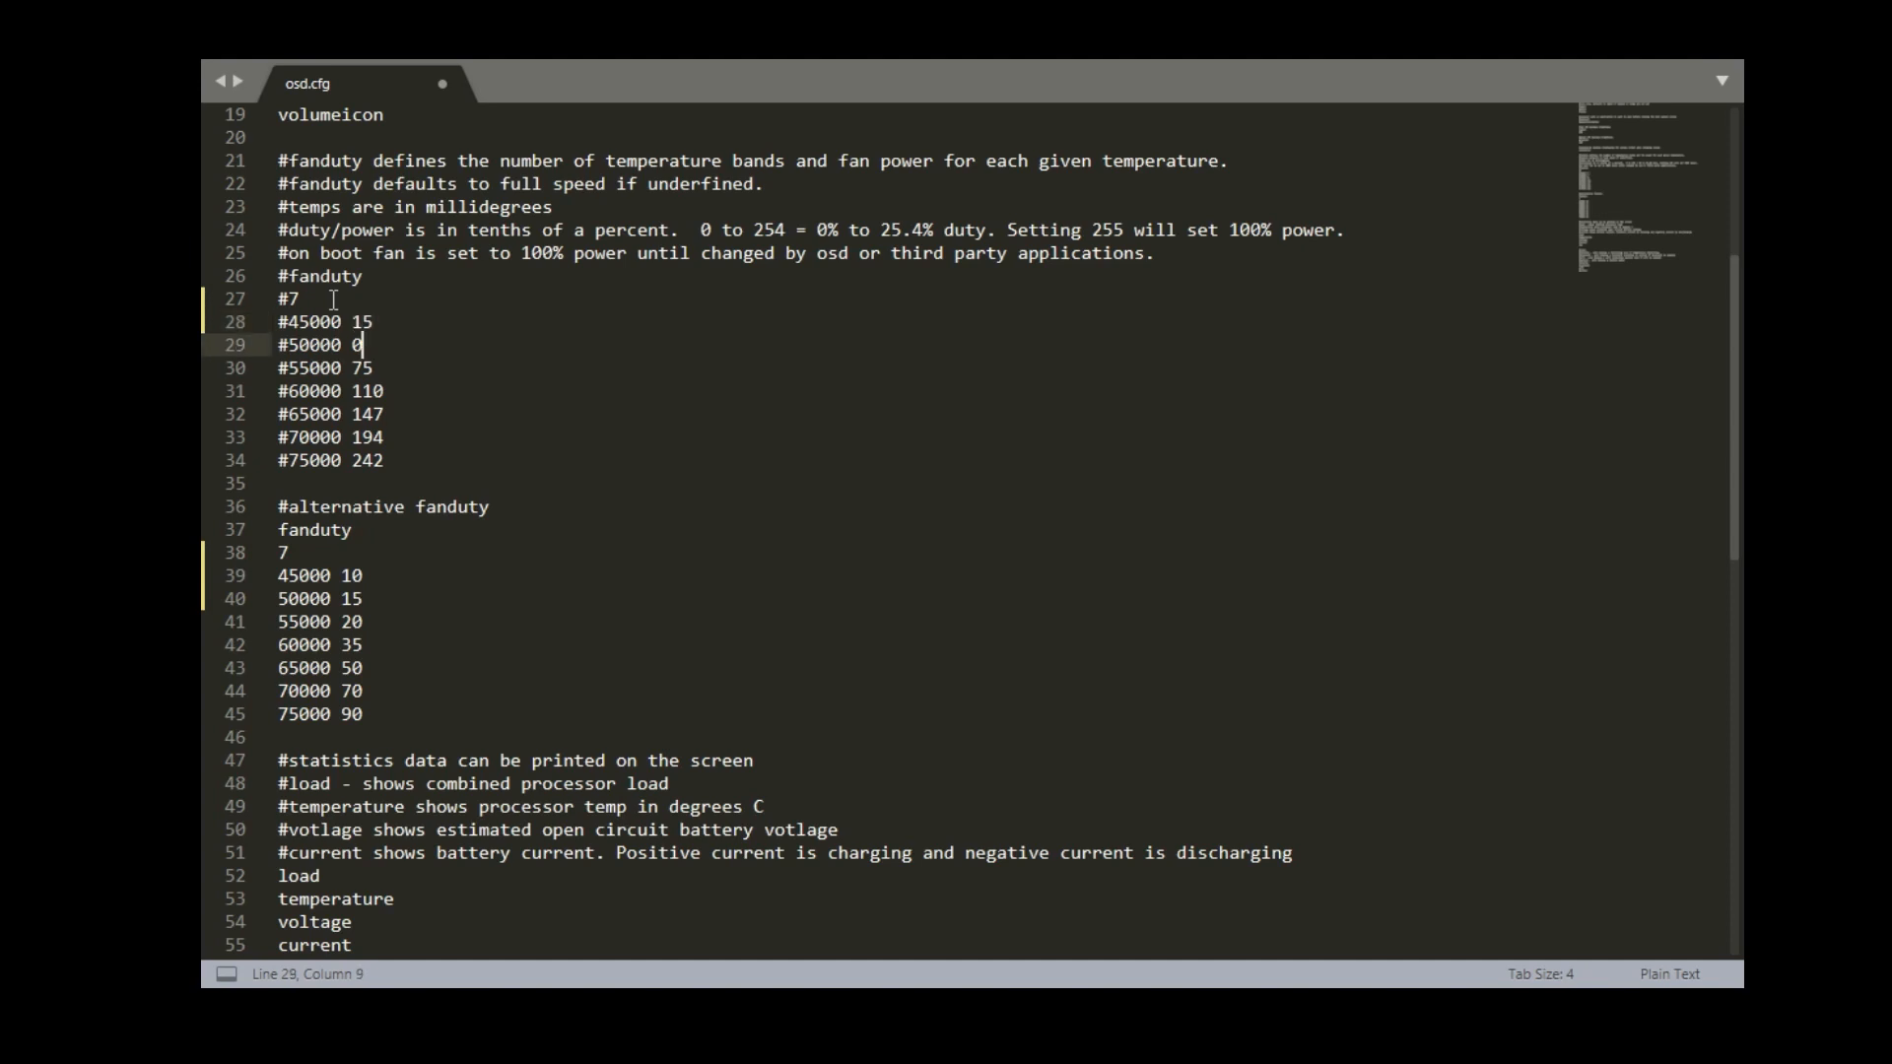
type("2")
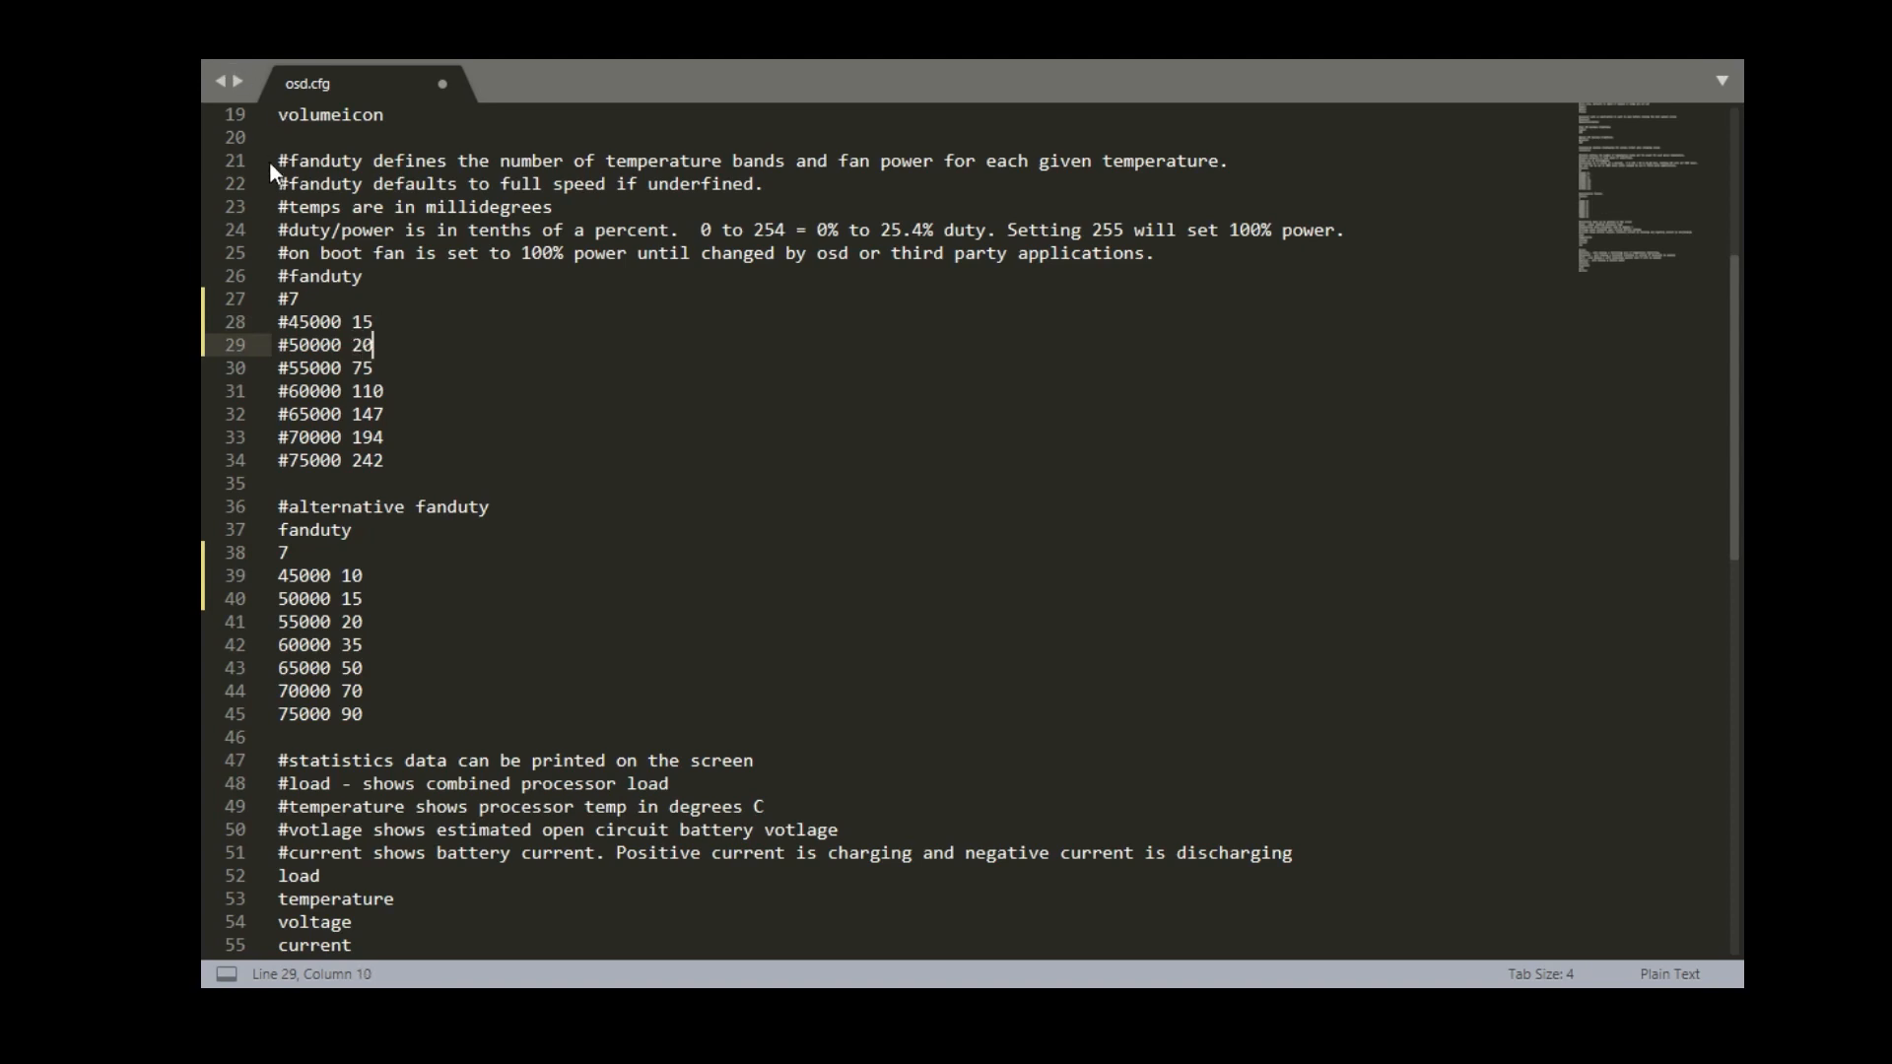
key("ctrl+s")
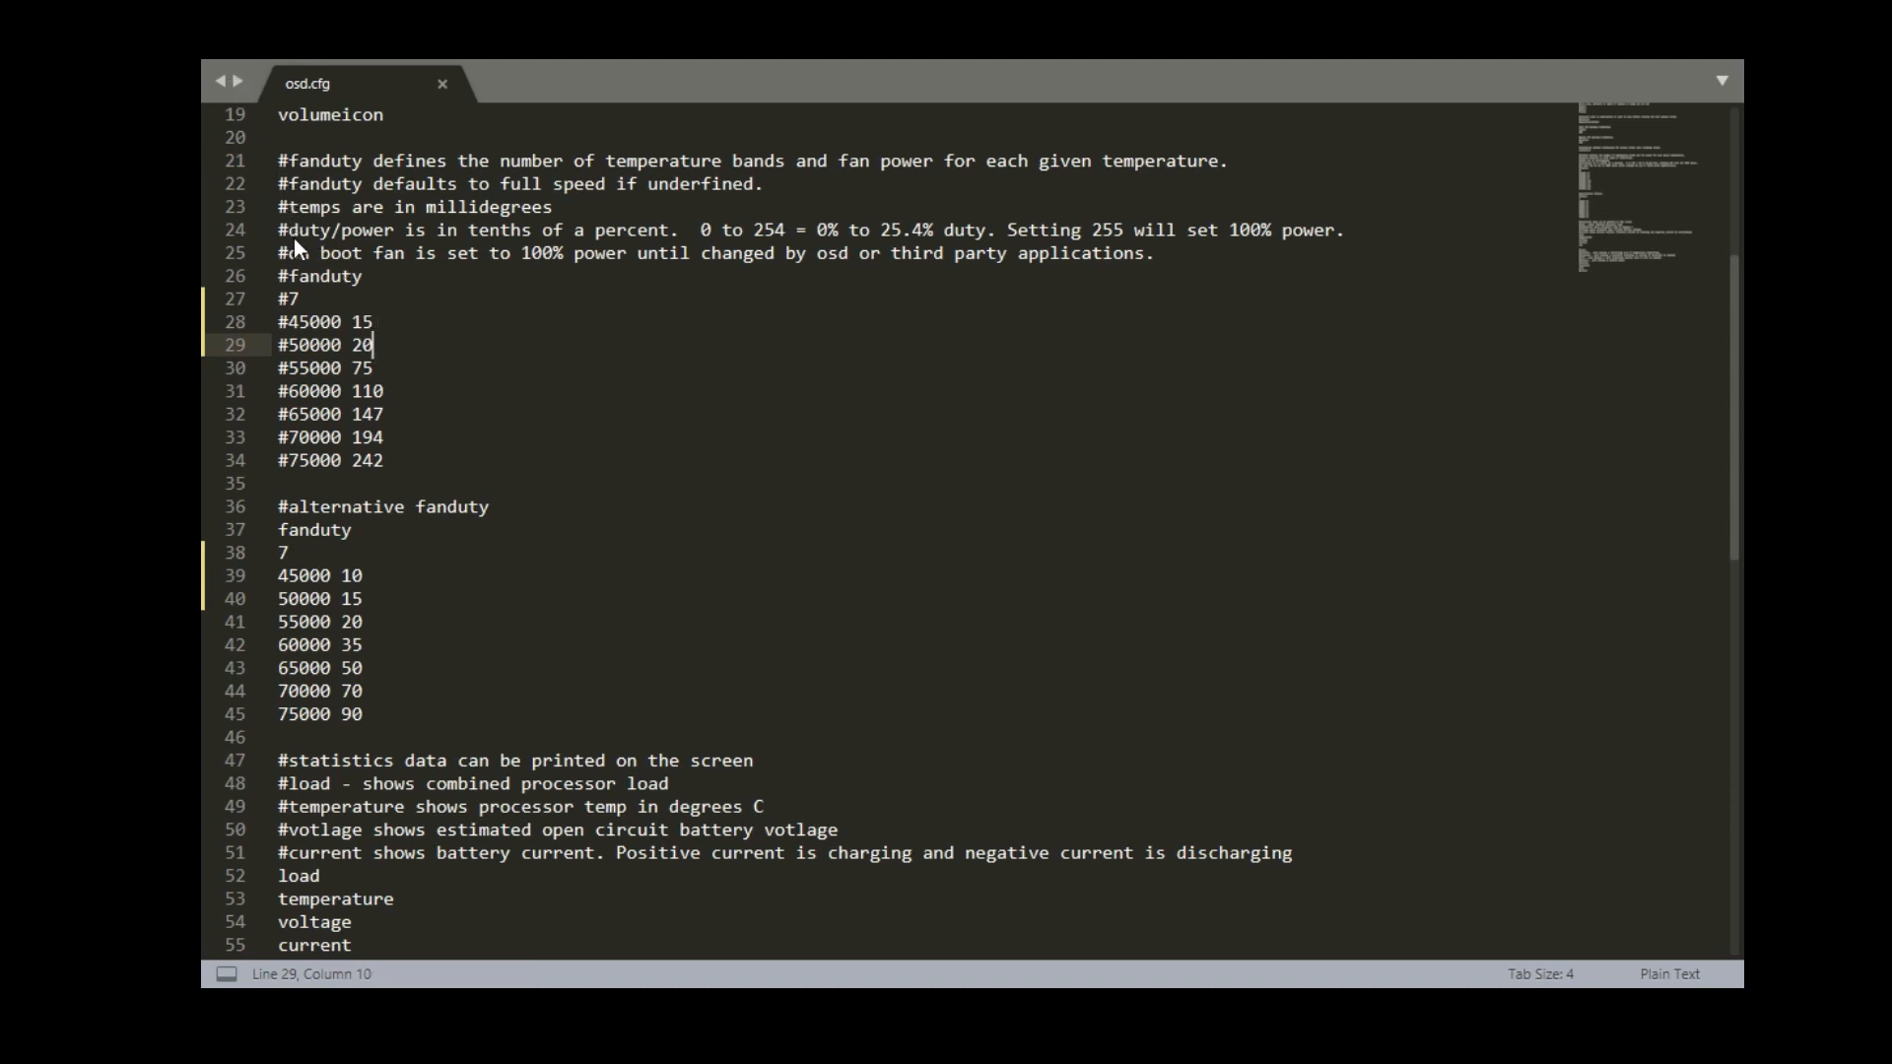
key("ctrl+s")
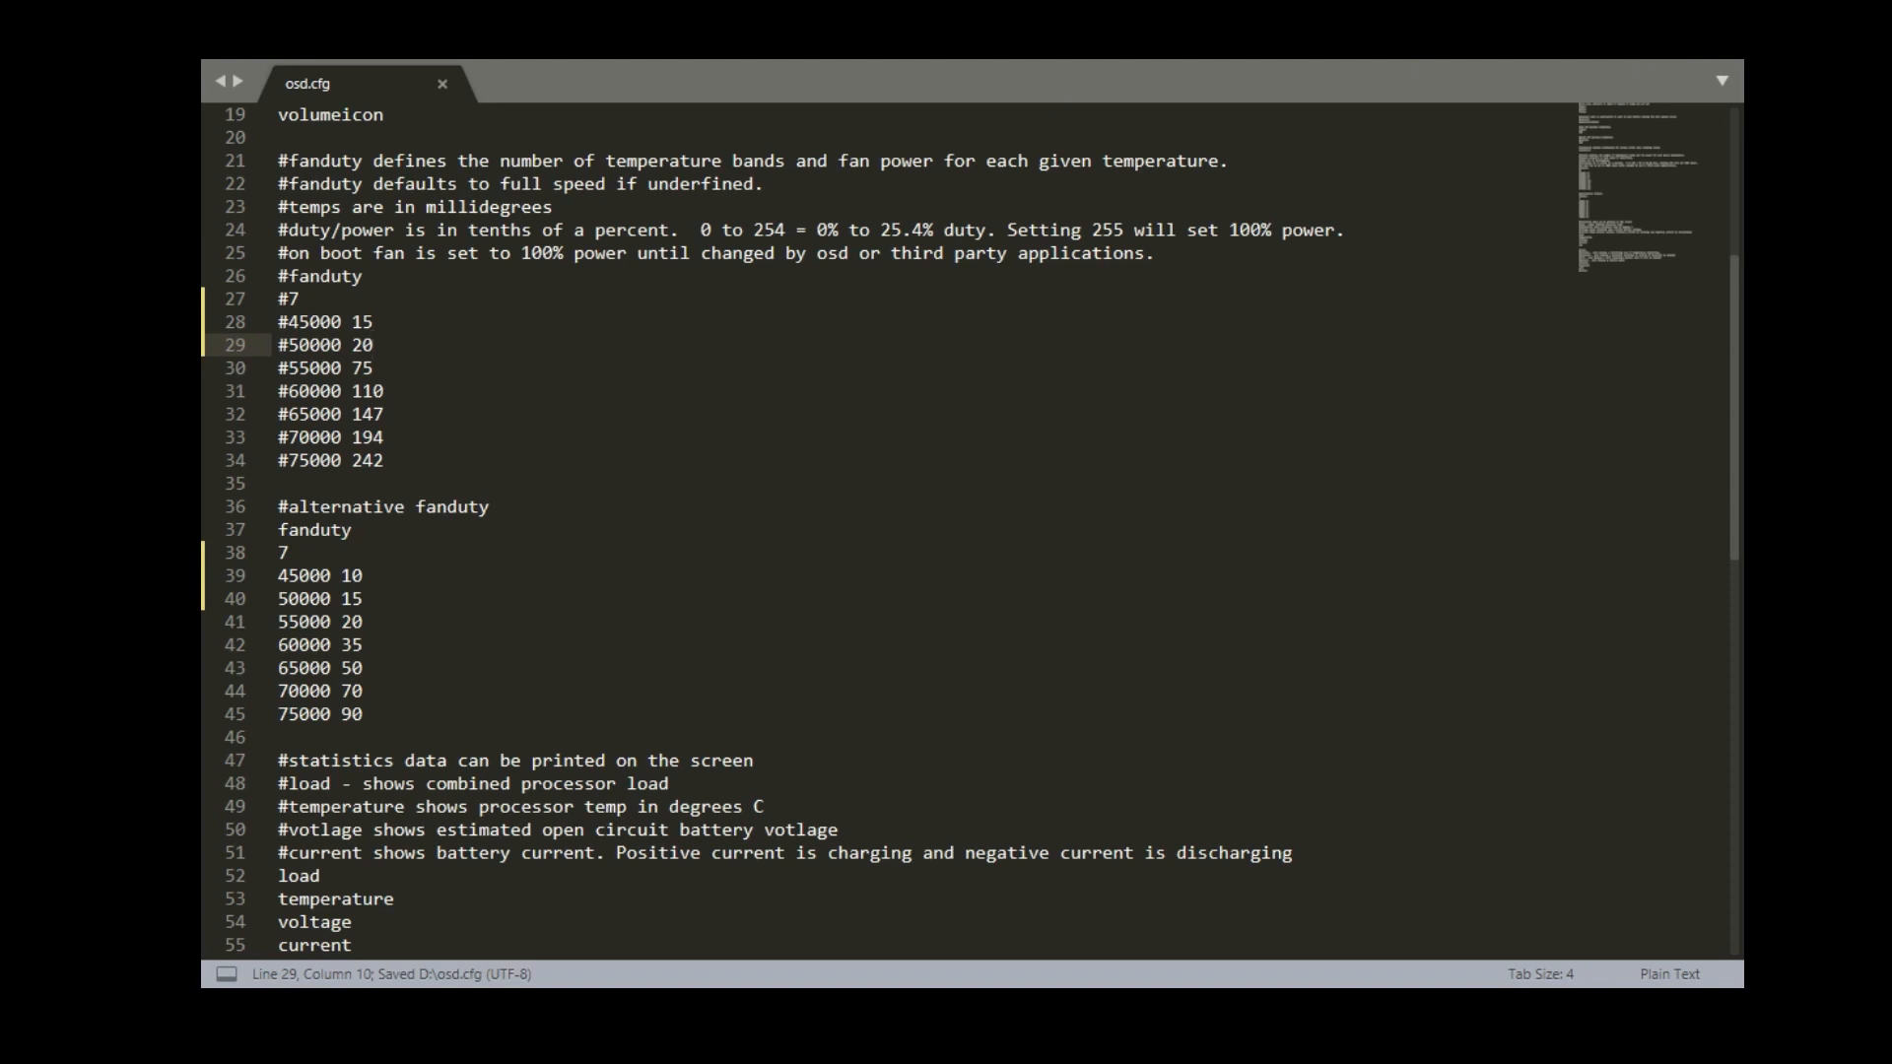
mouse_move(561, 336)
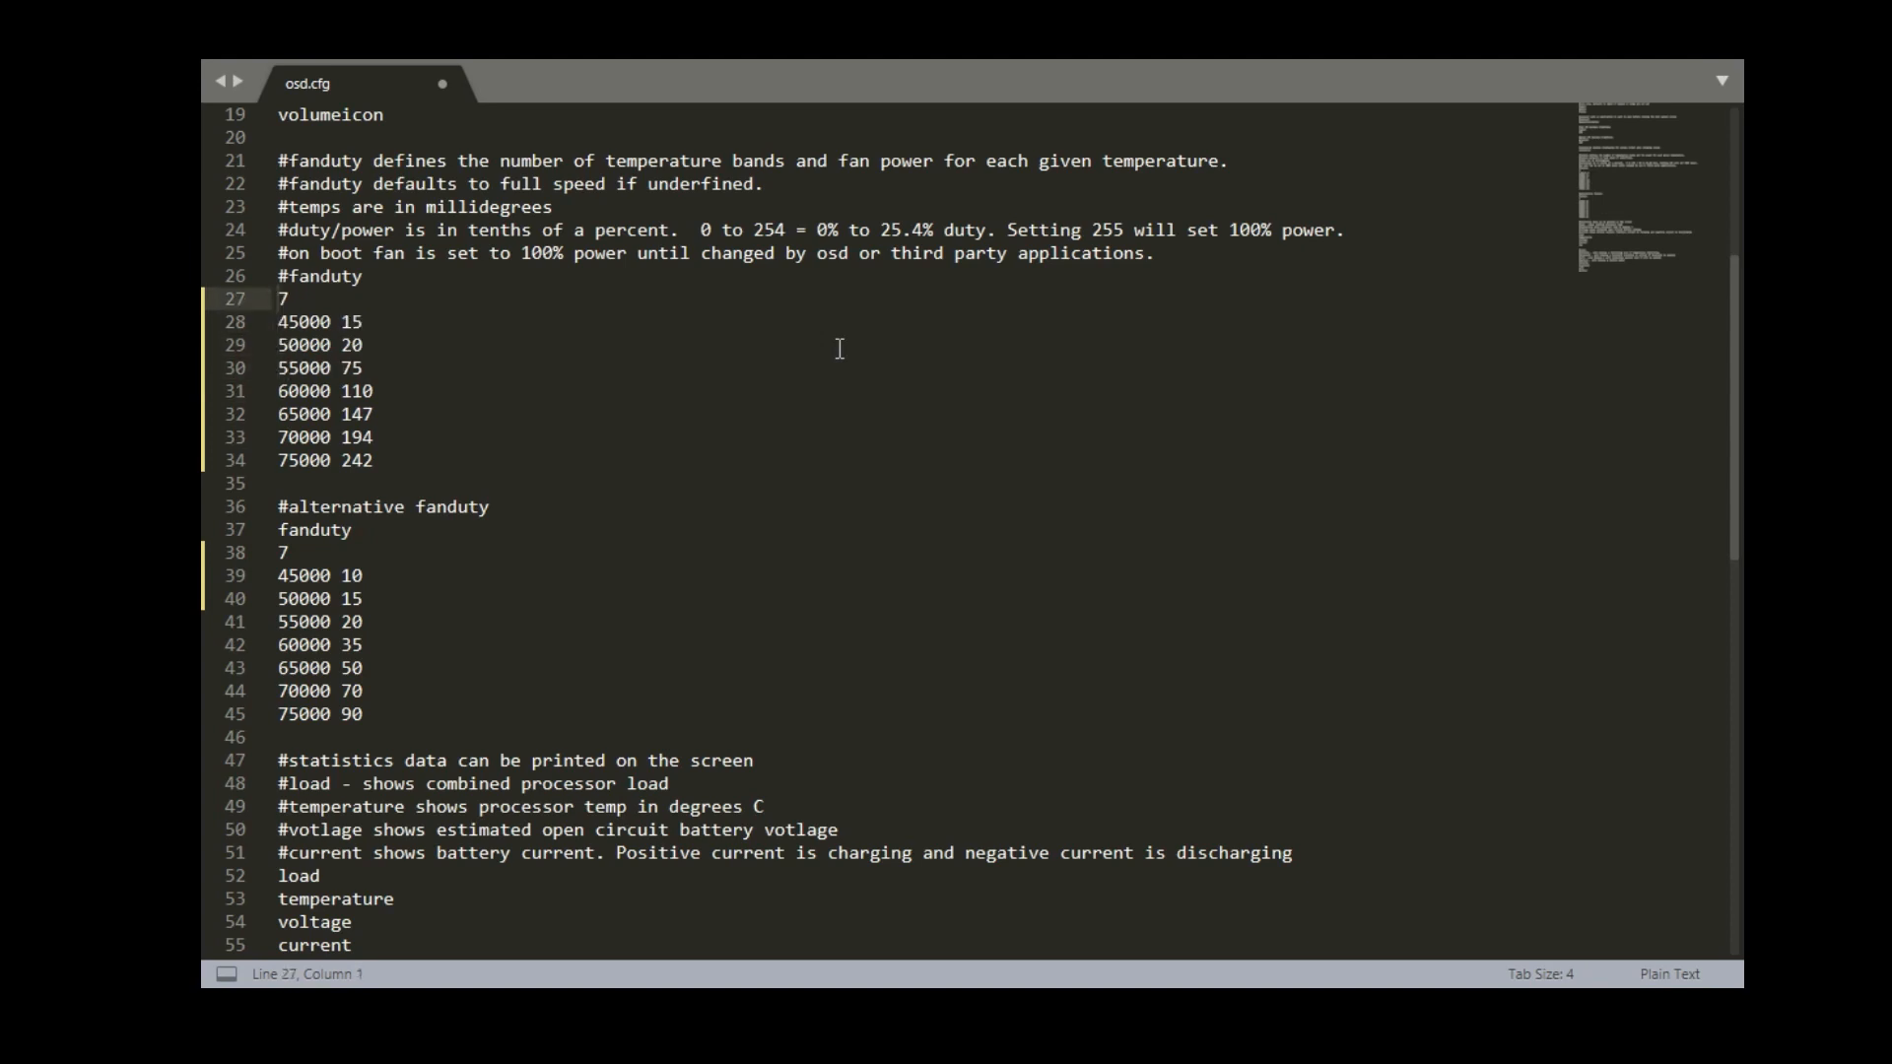
Prefix the alternative band count and its data rows with #, working down to 75000 90.
left_click(283, 551)
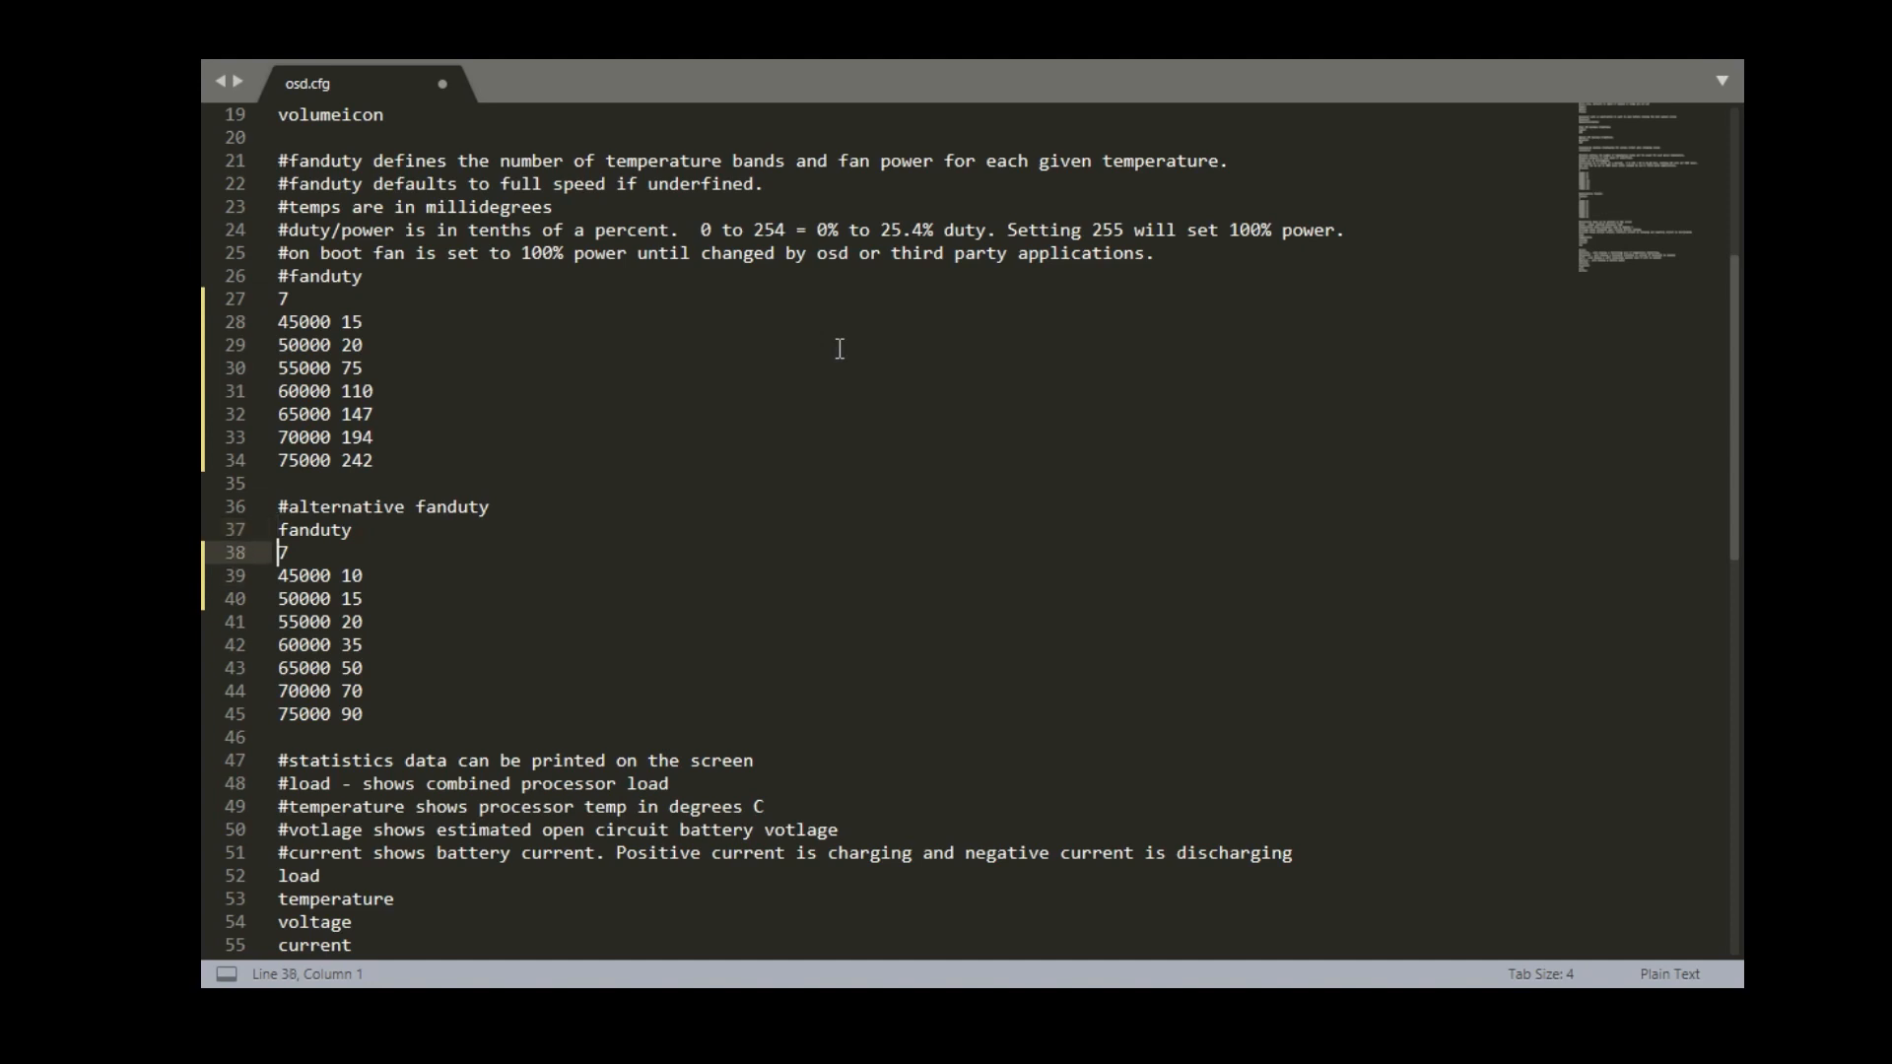
type("#")
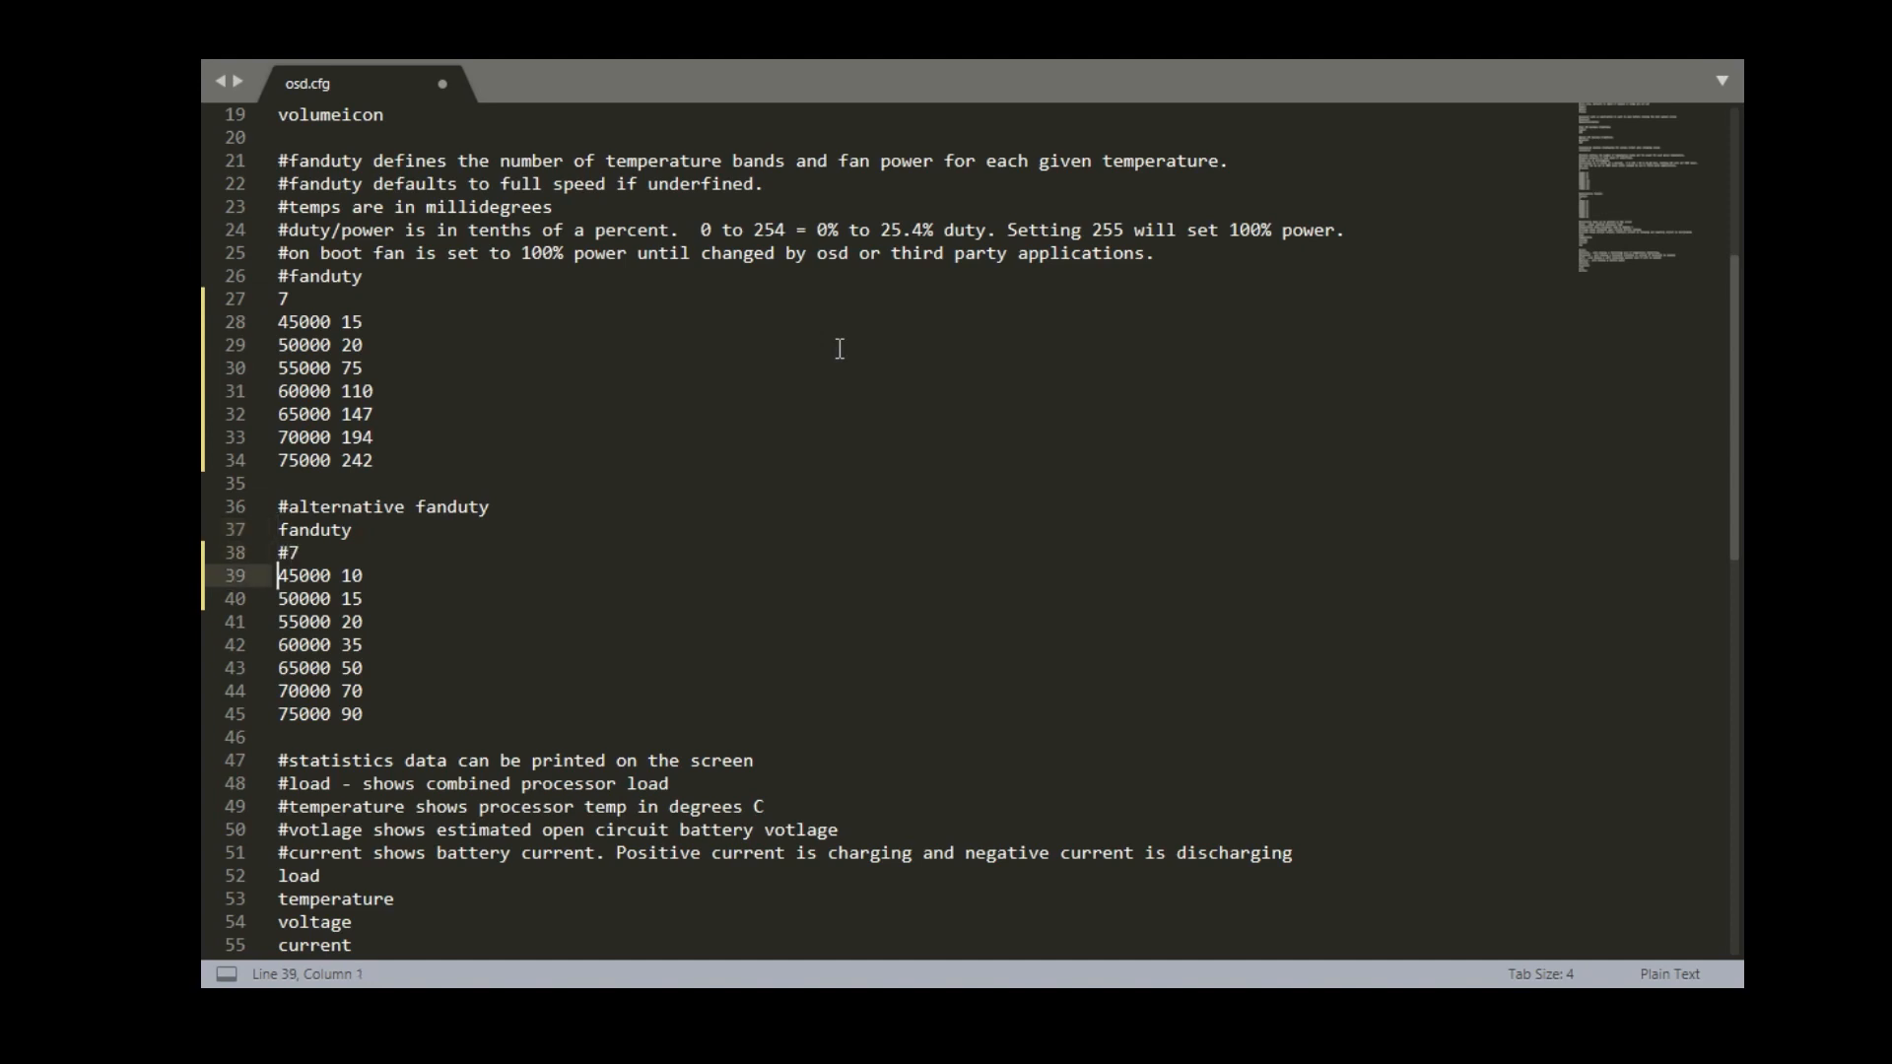
type("#")
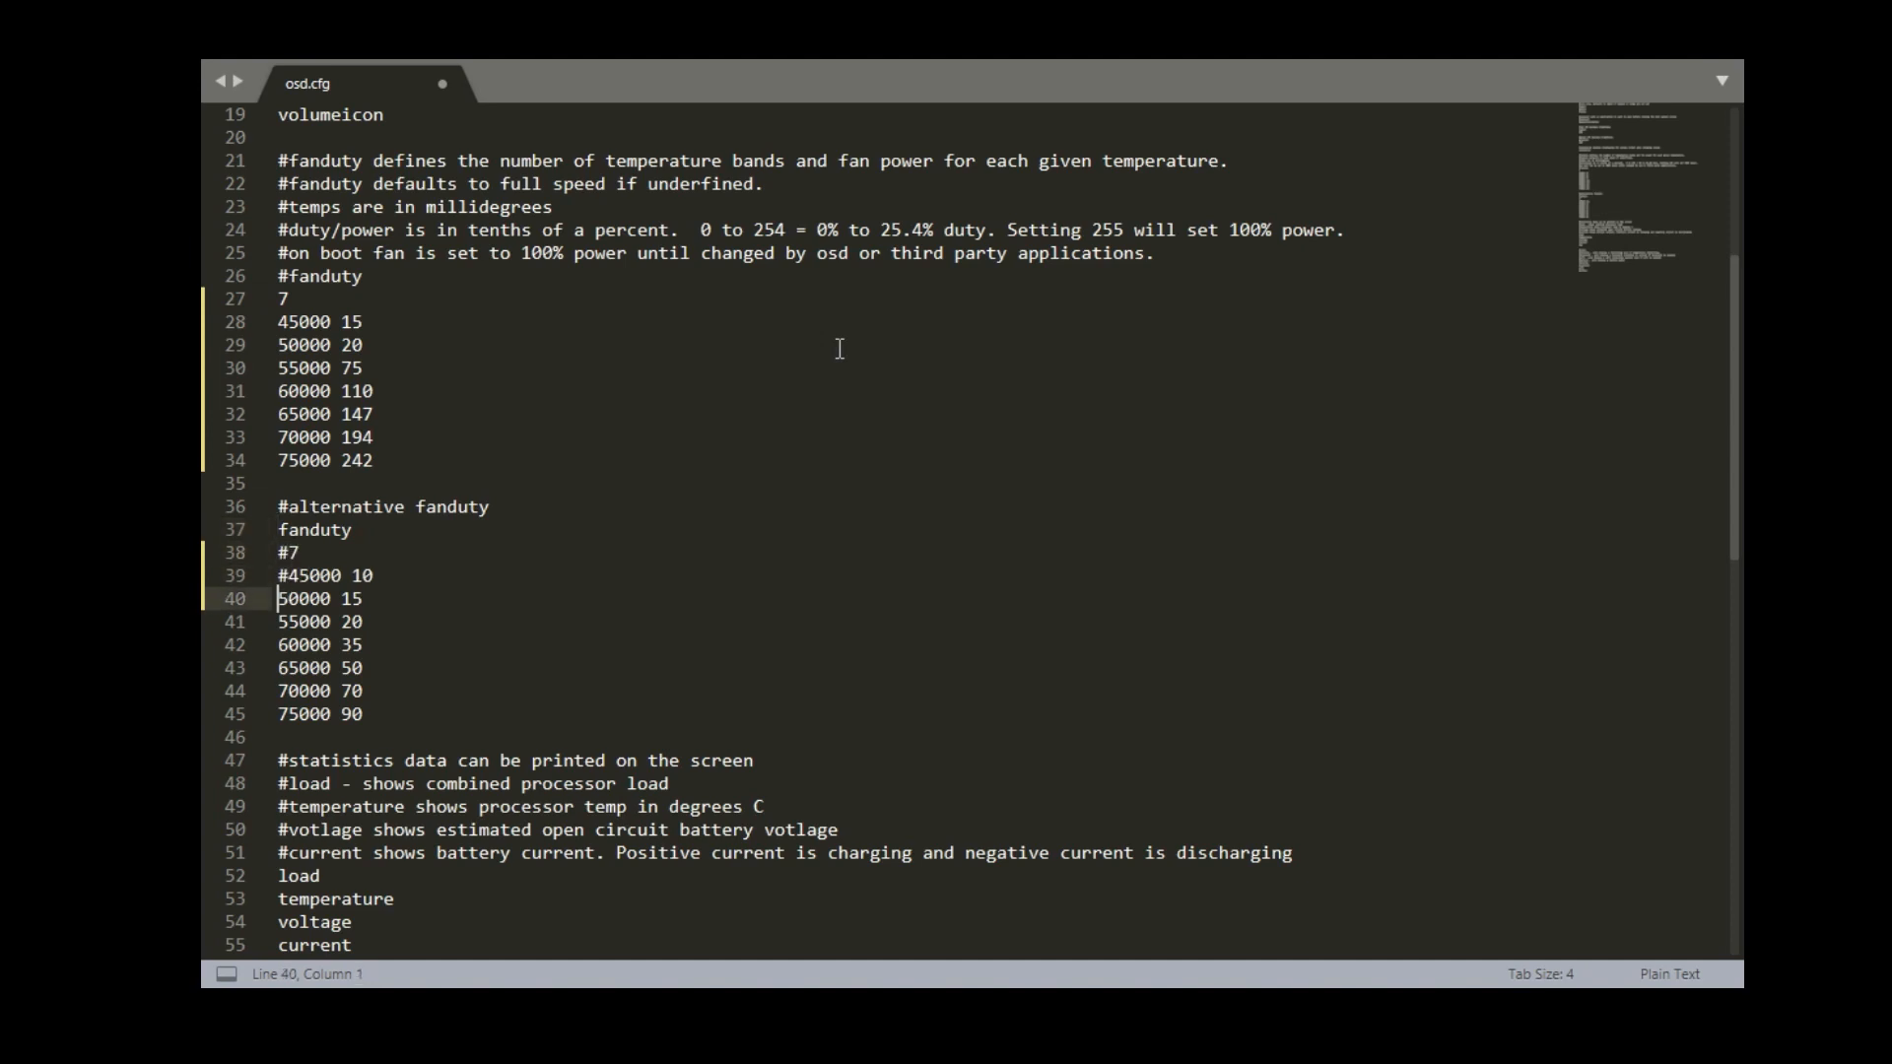
type("#")
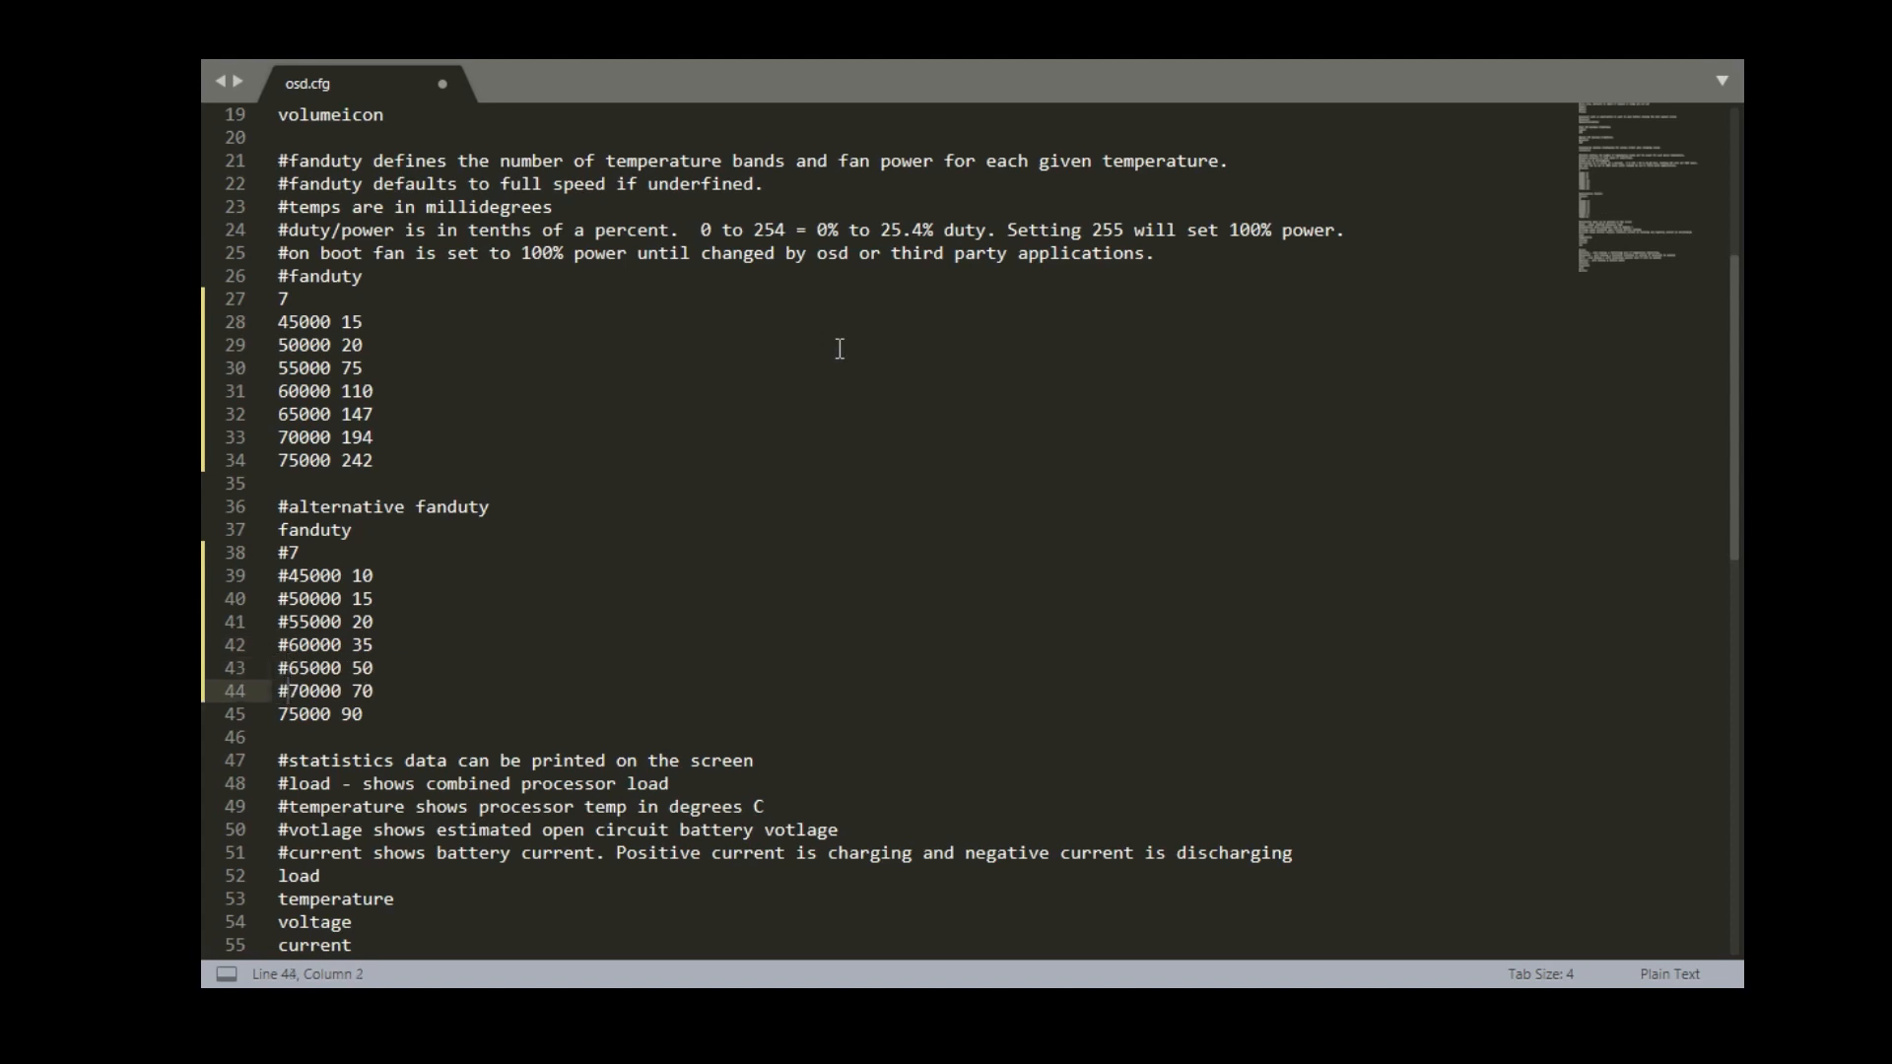
left_click(326, 714)
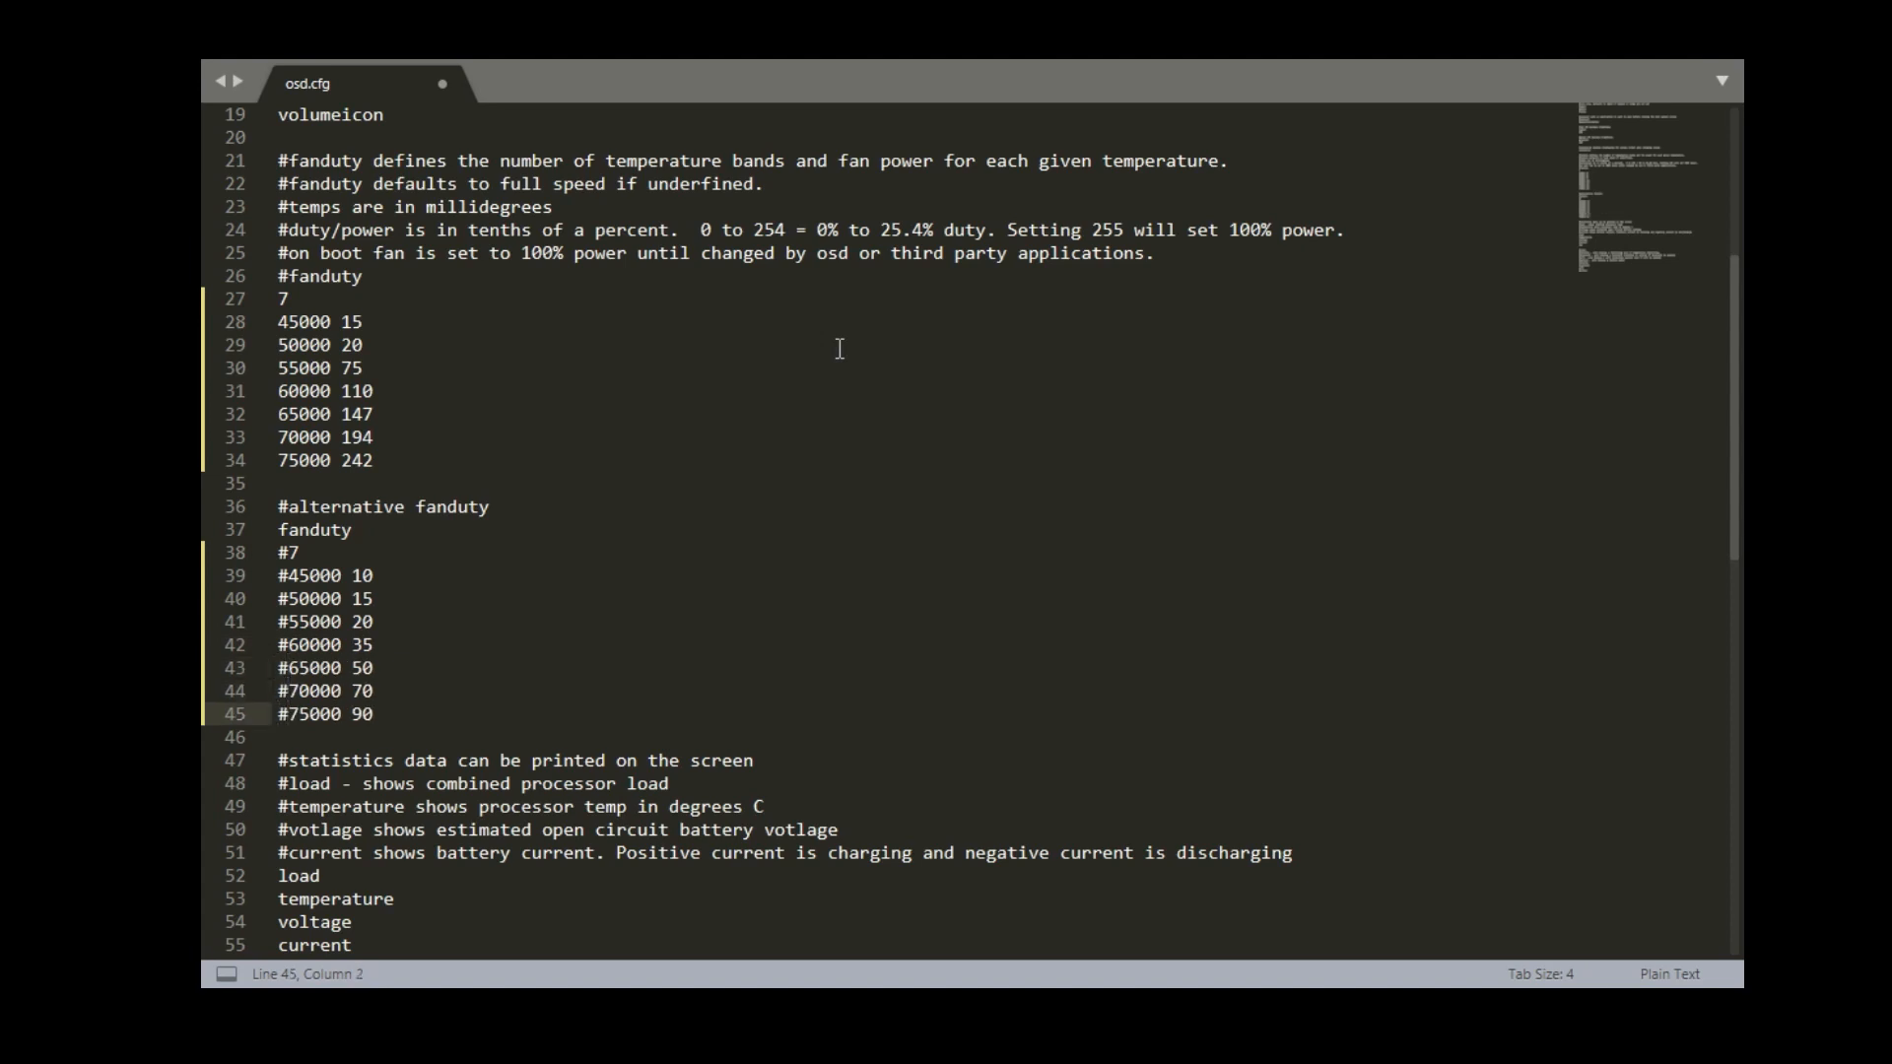